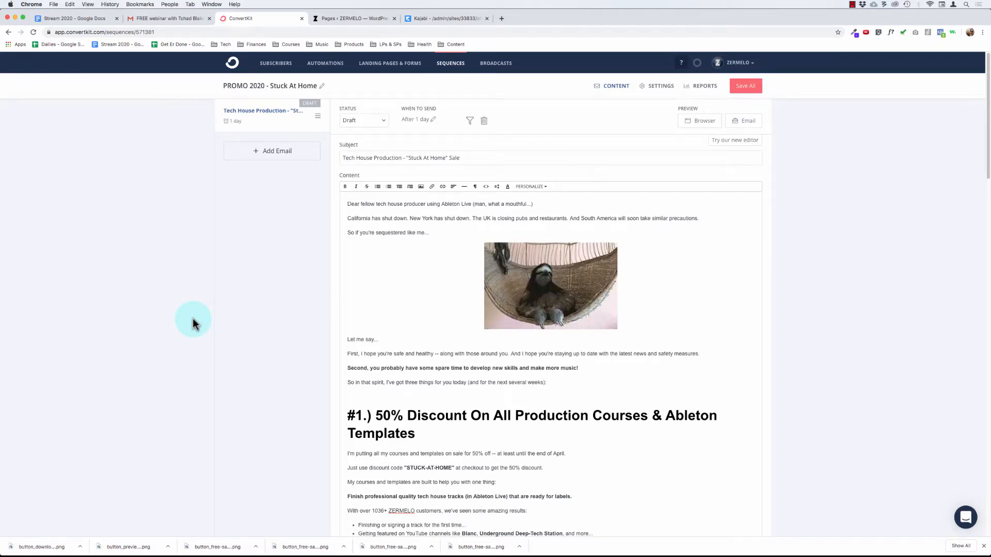
pyautogui.moveTo(261, 251)
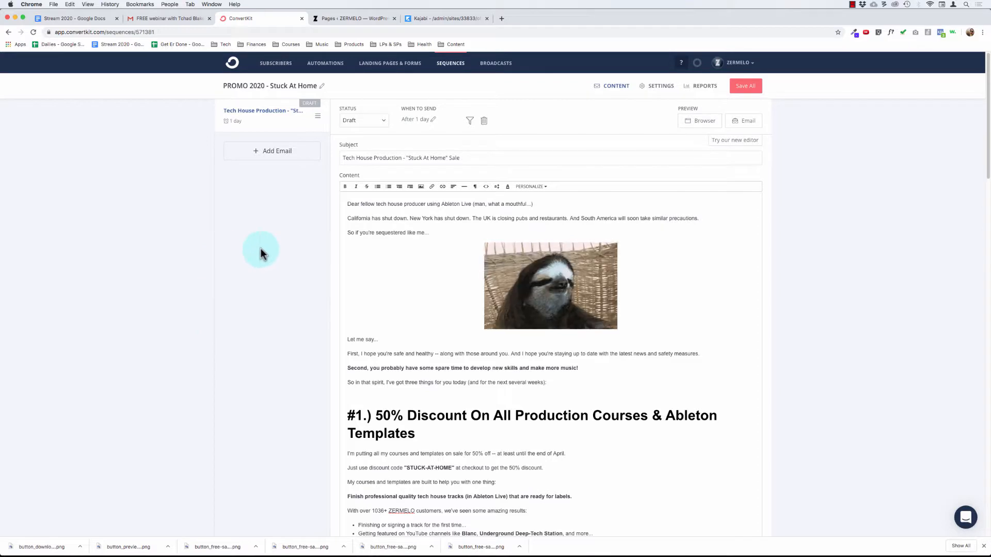
pyautogui.moveTo(343, 278)
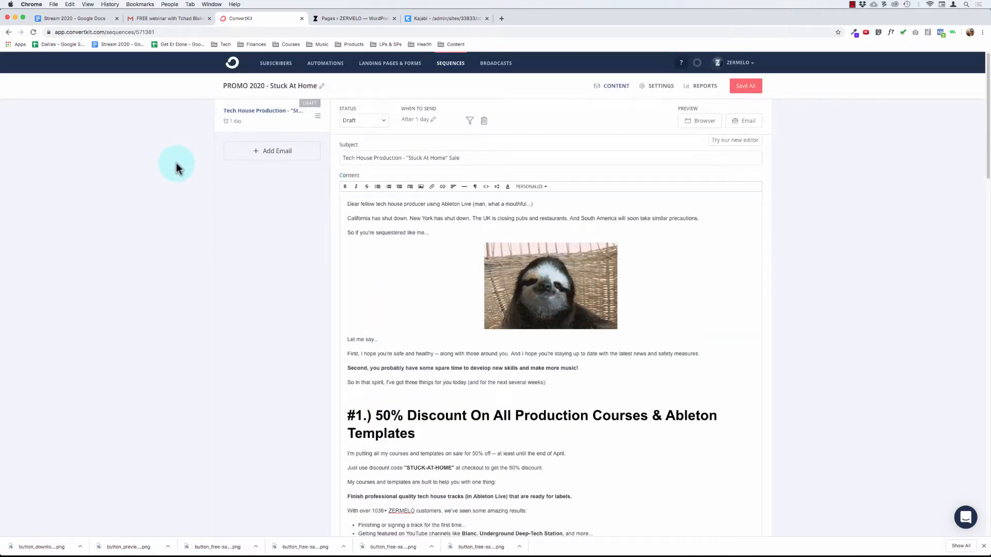
pyautogui.moveTo(450, 62)
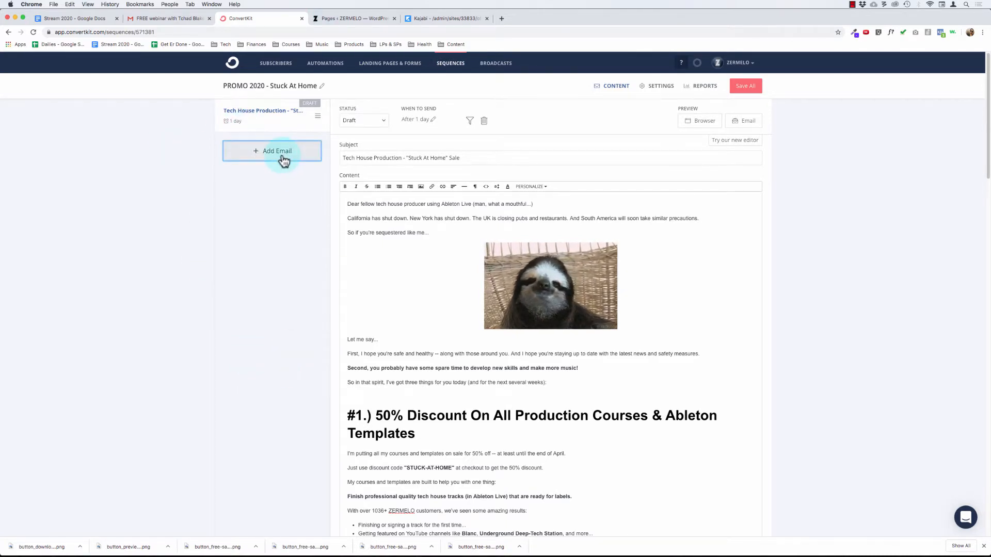
# Set the sale email to send immediately and delete the newly added blank second email.
pyautogui.click(276, 150)
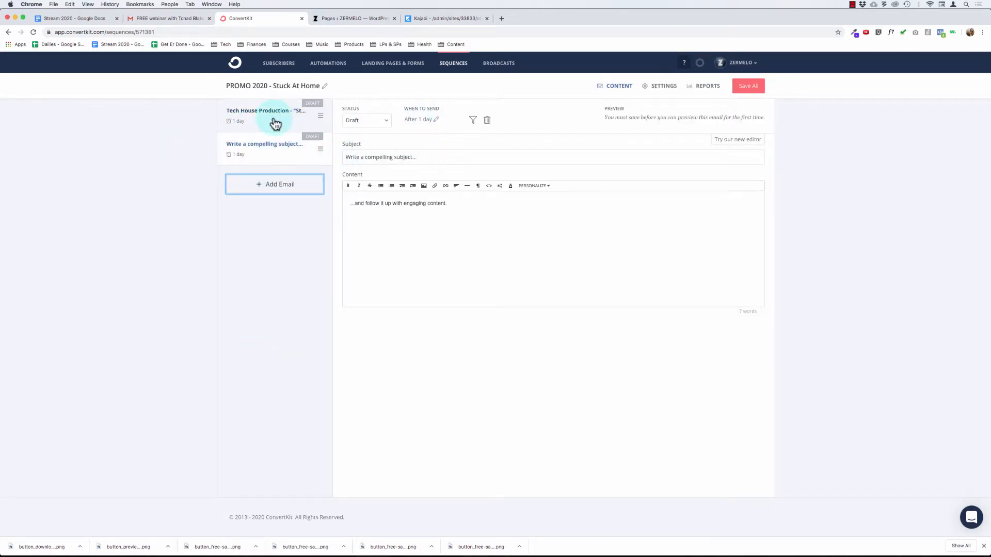
pyautogui.click(434, 119)
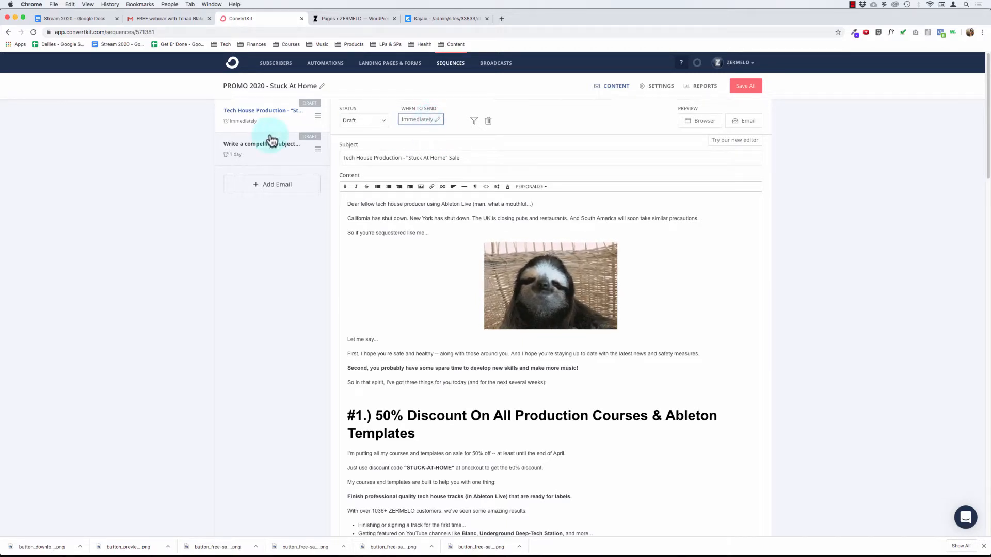
pyautogui.click(272, 149)
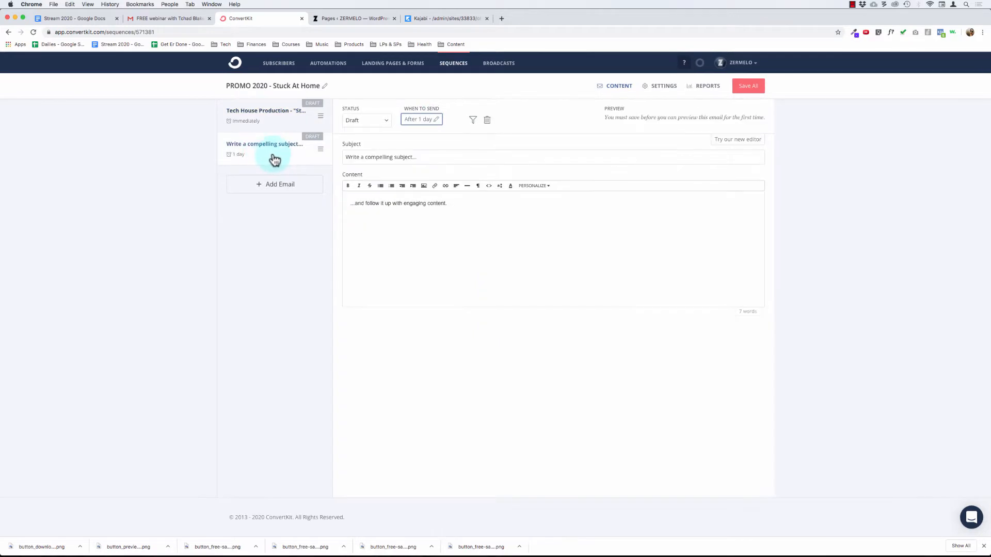
pyautogui.moveTo(261, 167)
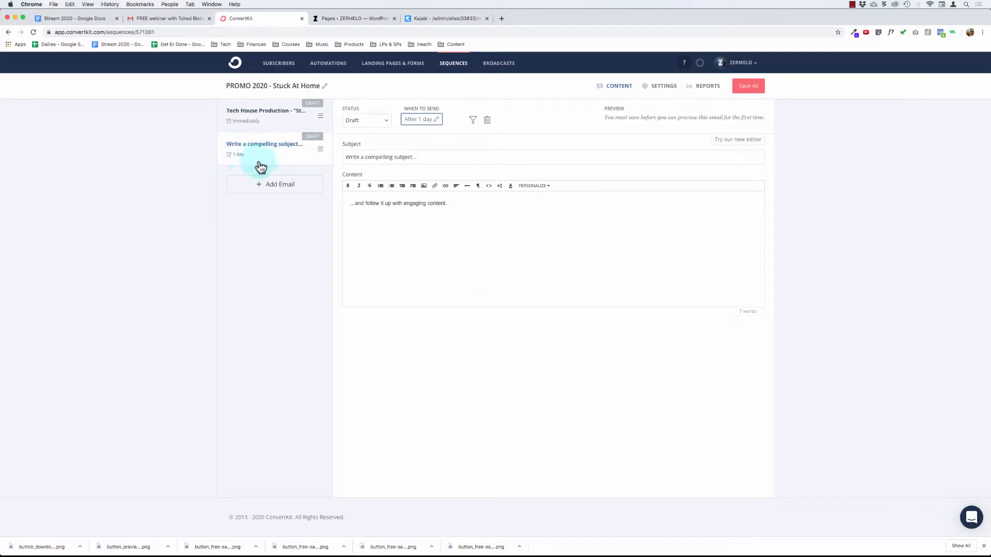
pyautogui.moveTo(286, 158)
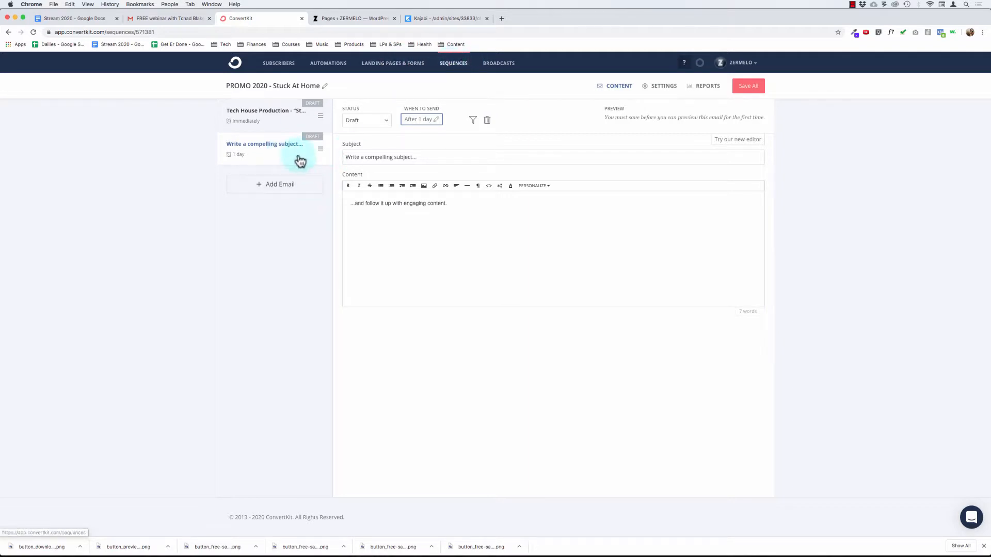
pyautogui.moveTo(487, 120)
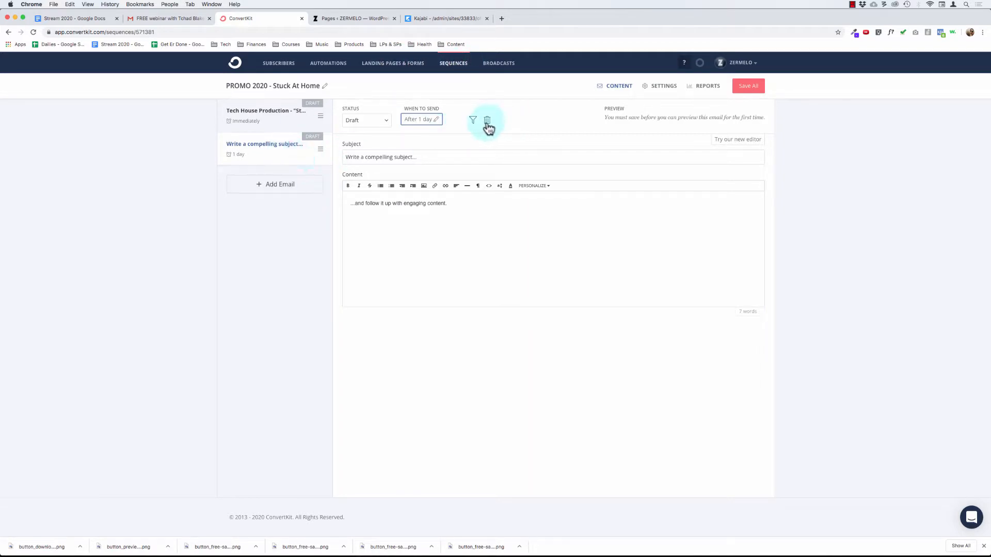
pyautogui.click(265, 110)
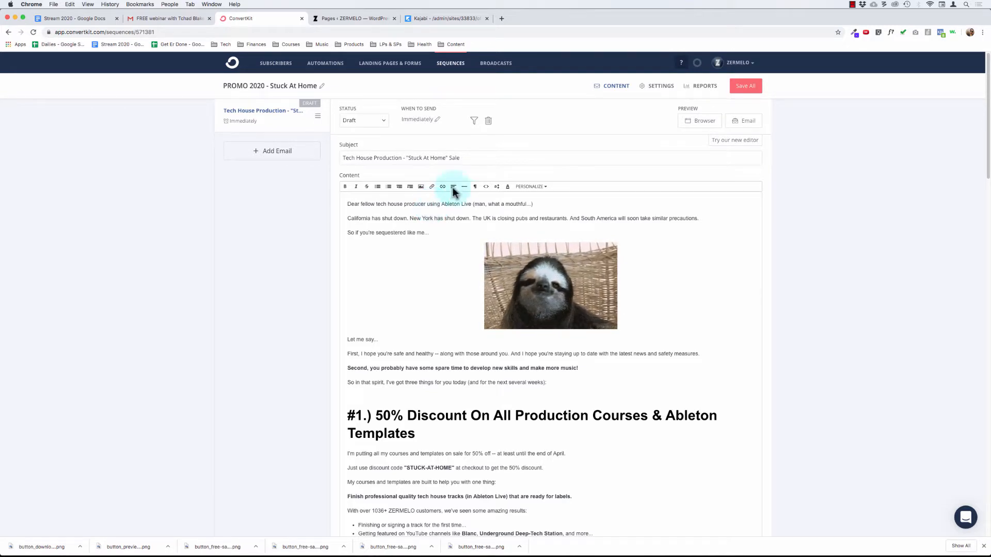
pyautogui.moveTo(474, 186)
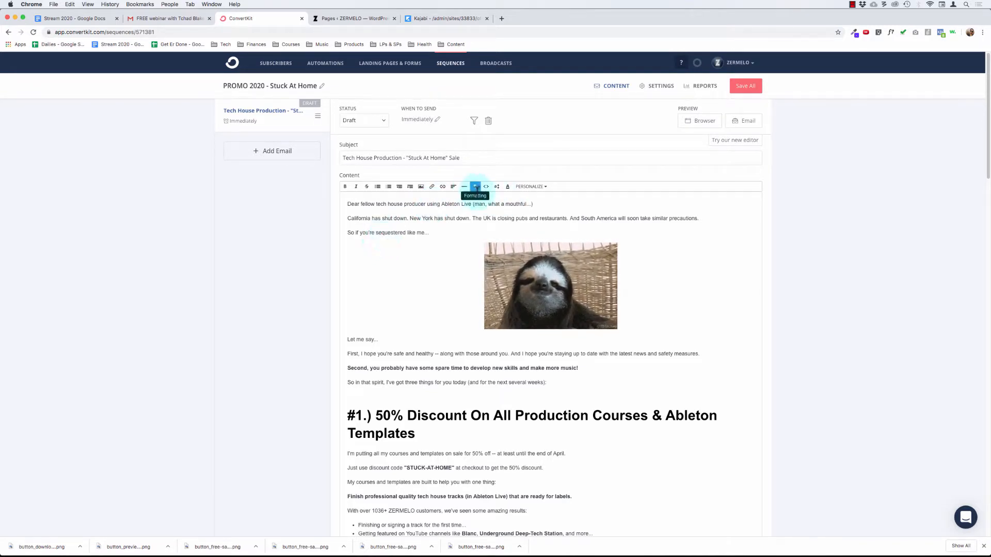
pyautogui.scroll(-3)
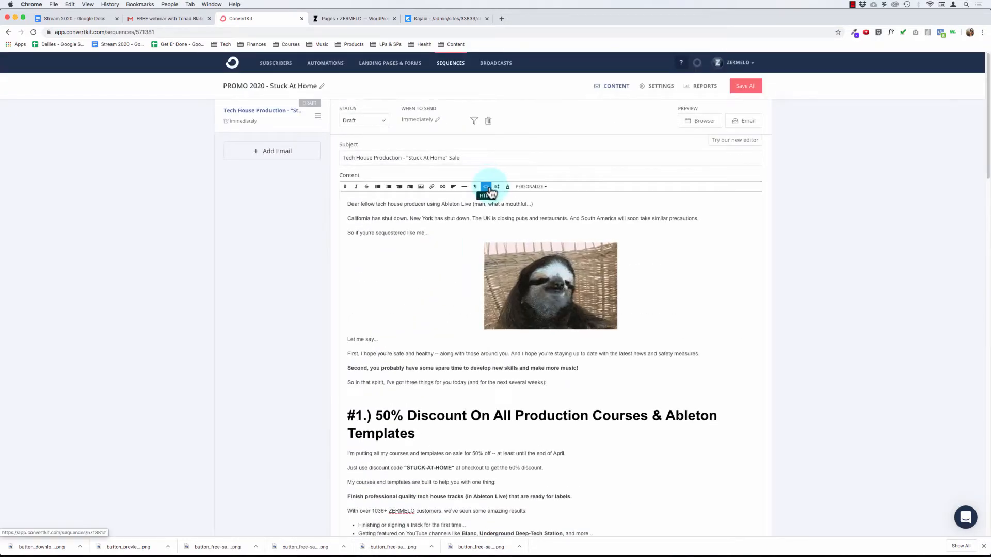
pyautogui.click(486, 187)
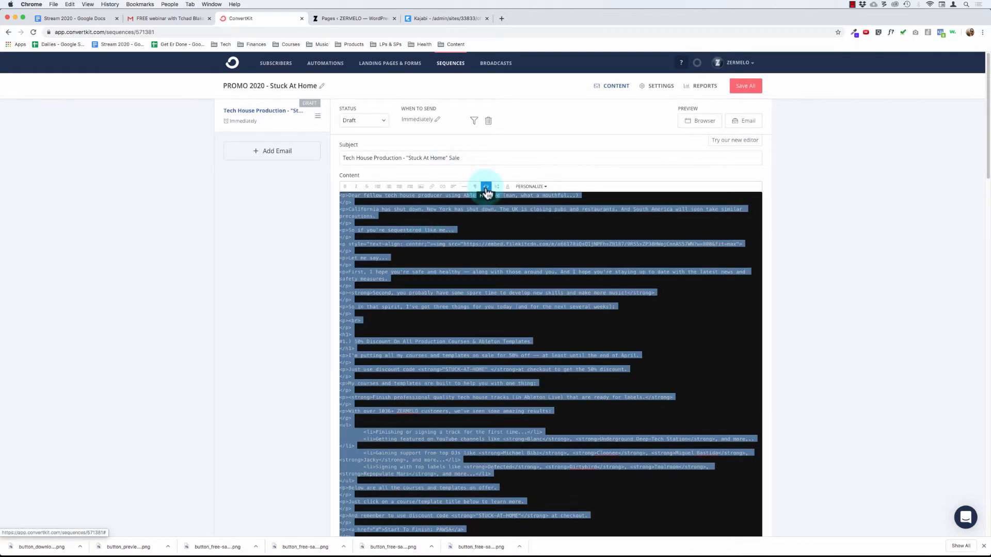
pyautogui.click(486, 187)
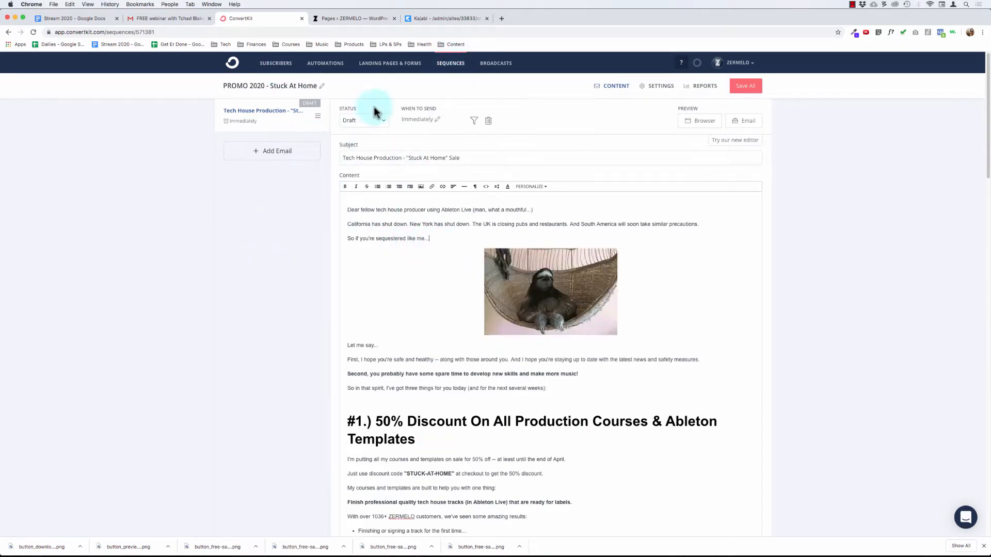
pyautogui.moveTo(451, 62)
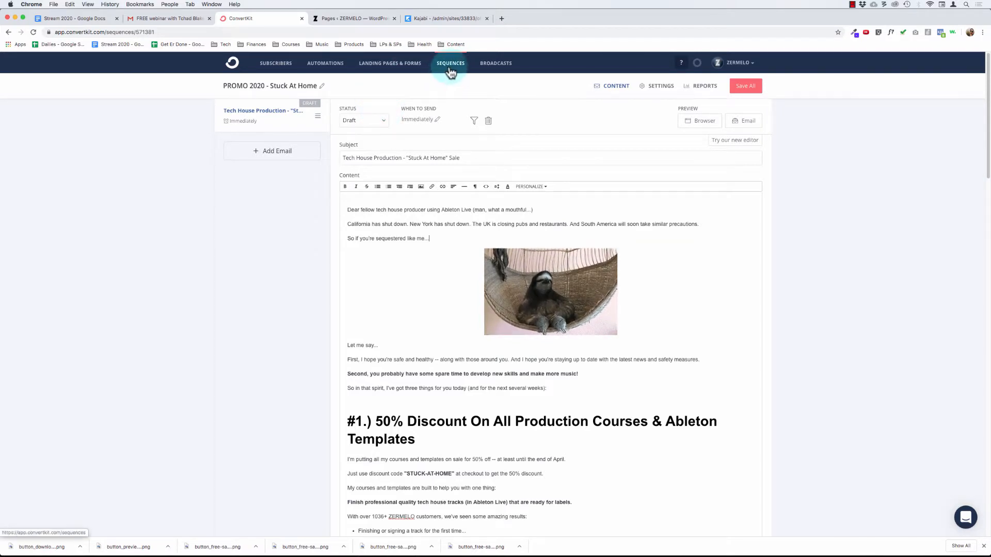
pyautogui.moveTo(298, 265)
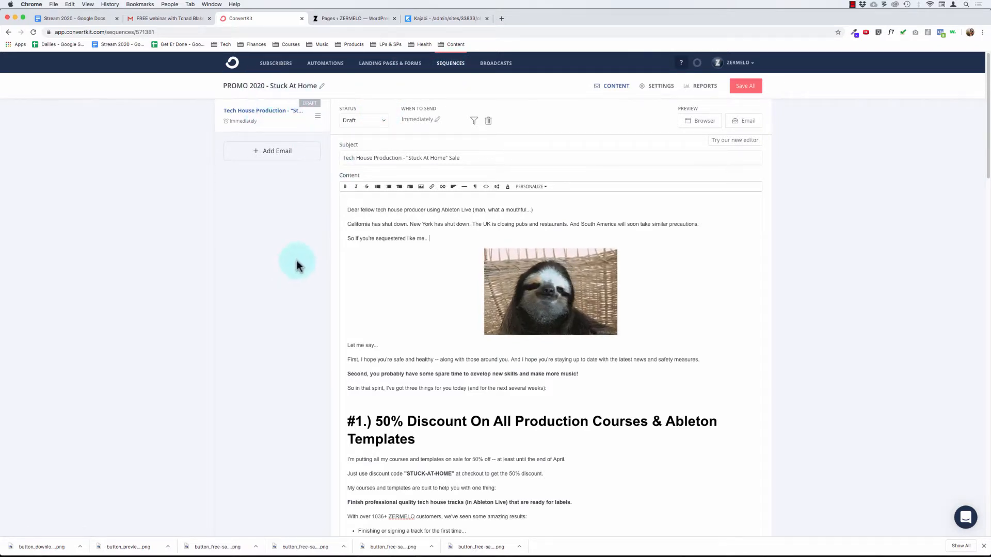
pyautogui.moveTo(496, 63)
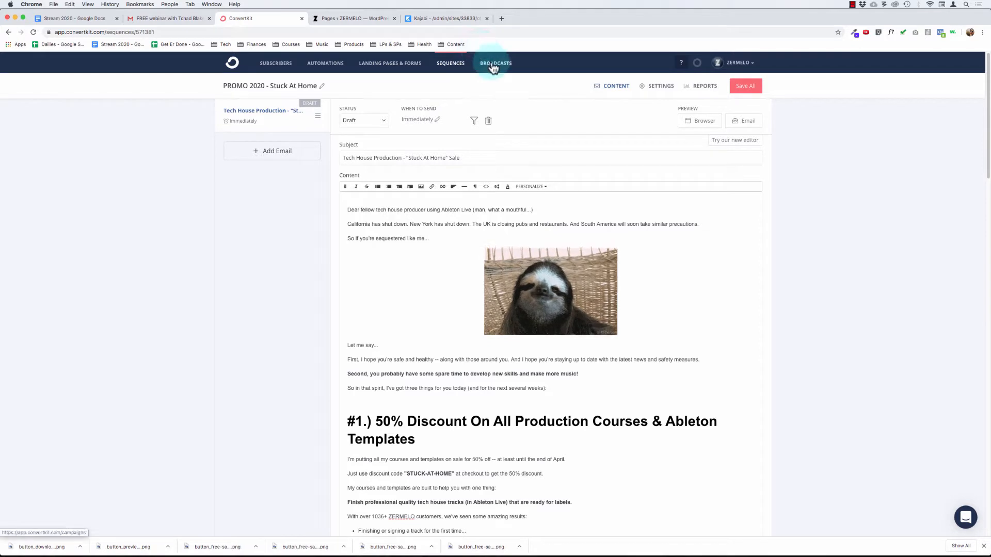
# Create a new broadcast draft from the Broadcasts page.
pyautogui.click(498, 63)
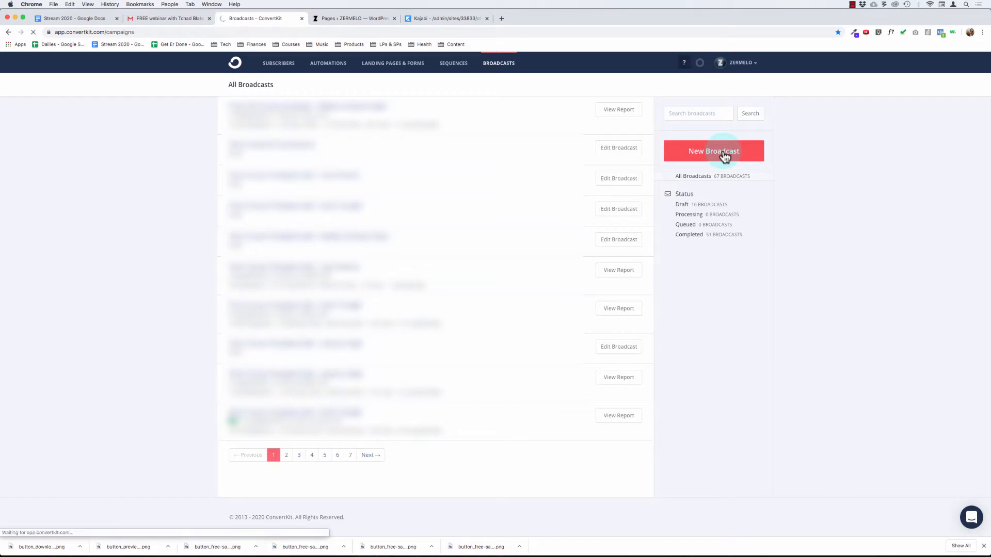
pyautogui.click(713, 151)
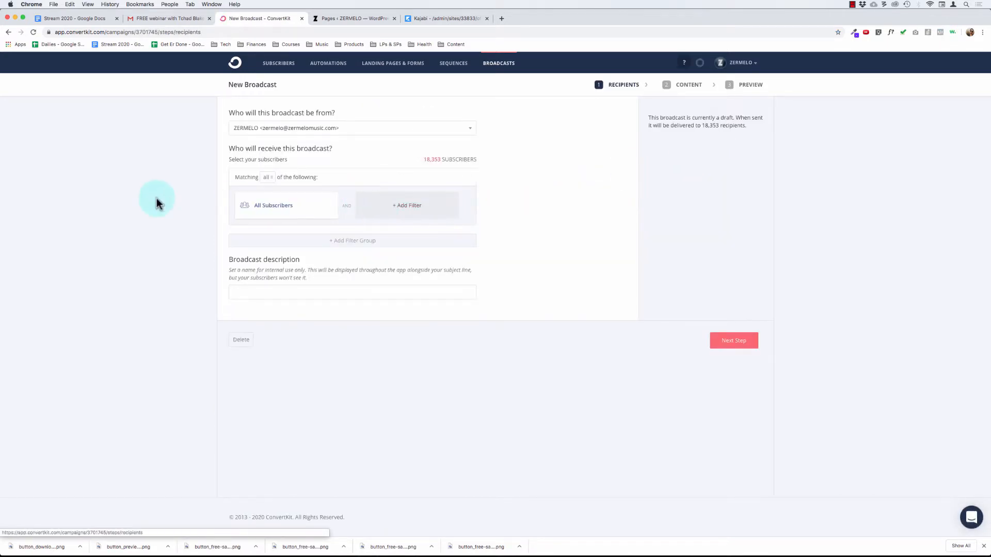
pyautogui.moveTo(166, 209)
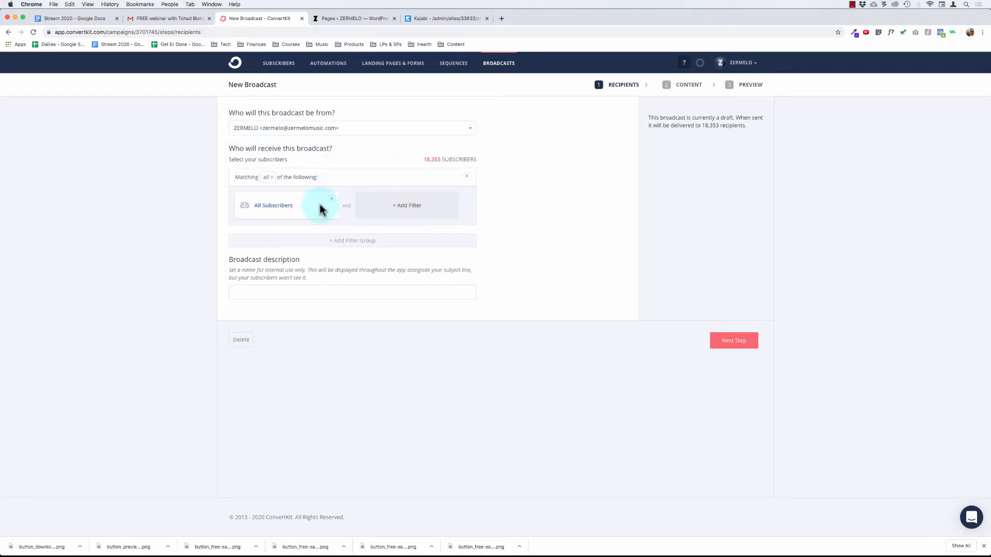
pyautogui.moveTo(305, 149)
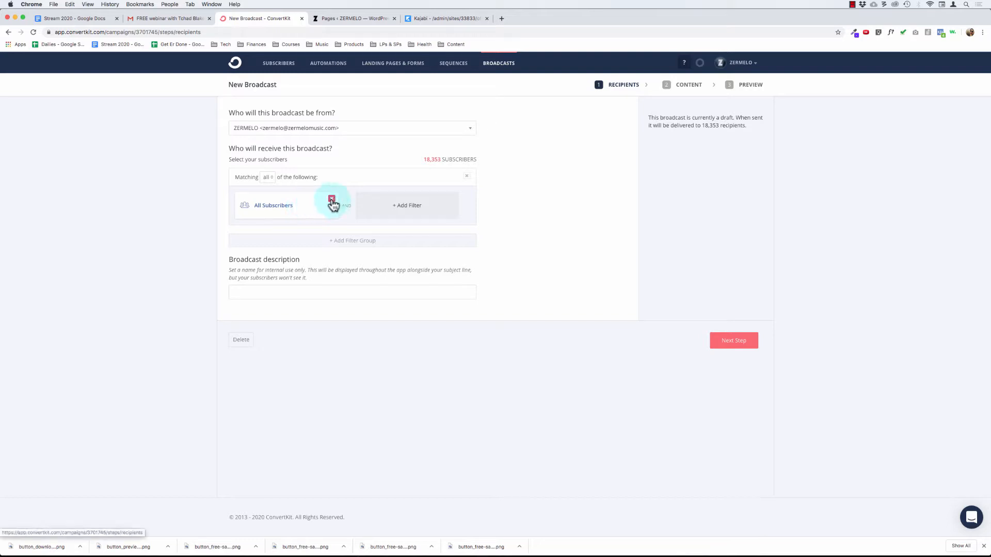
# Remove the All Subscribers filter, try a segment filter, then reapply all subscribers.
pyautogui.click(331, 201)
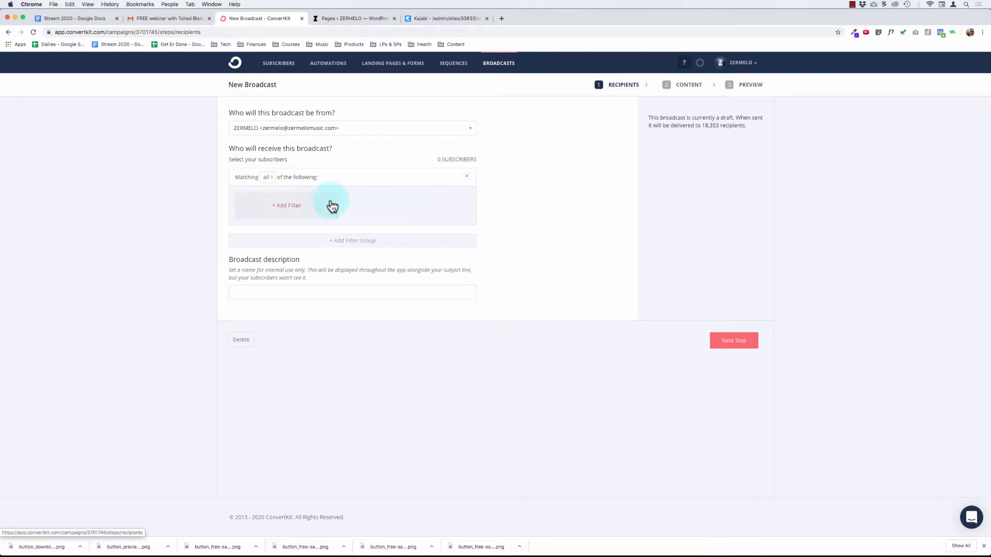
pyautogui.click(286, 205)
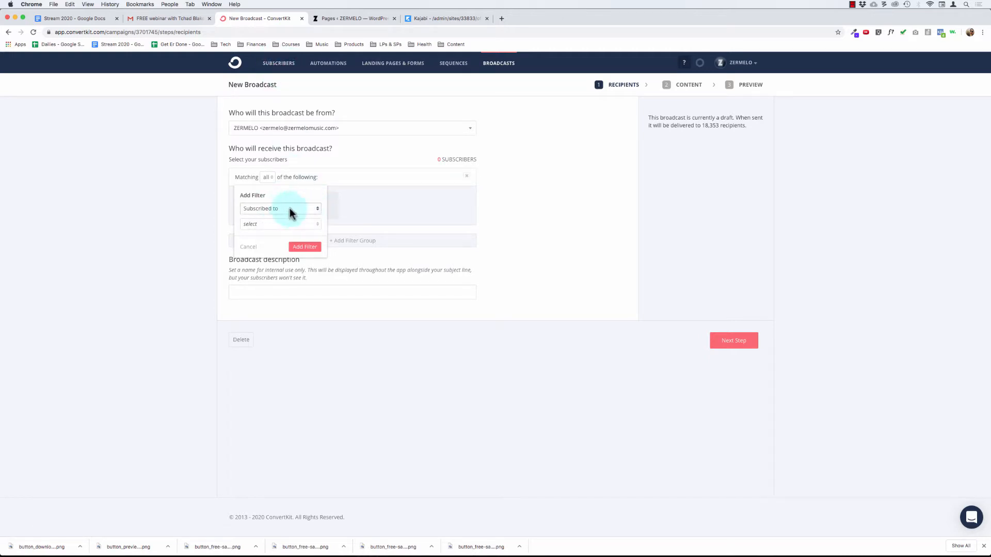
pyautogui.click(280, 208)
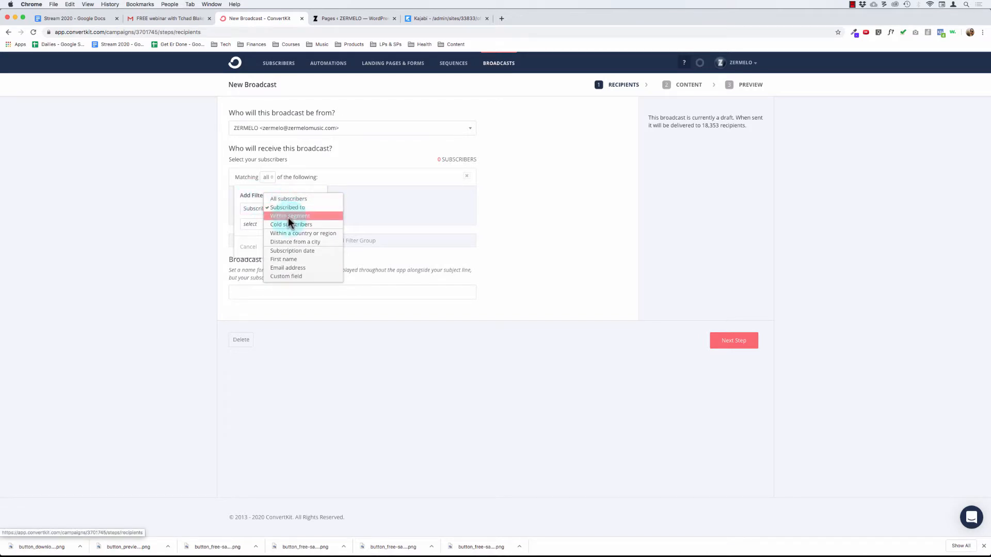
pyautogui.click(289, 216)
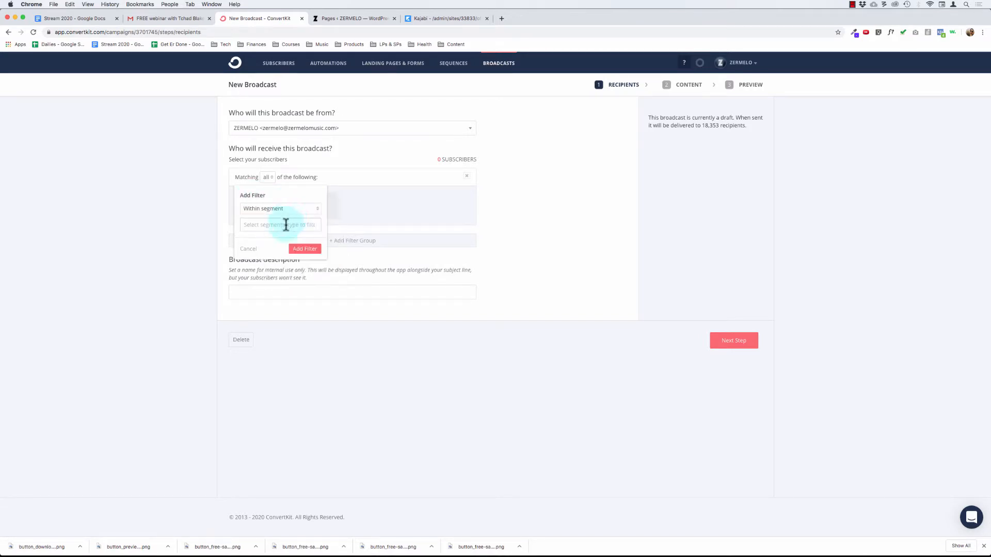
pyautogui.click(280, 224)
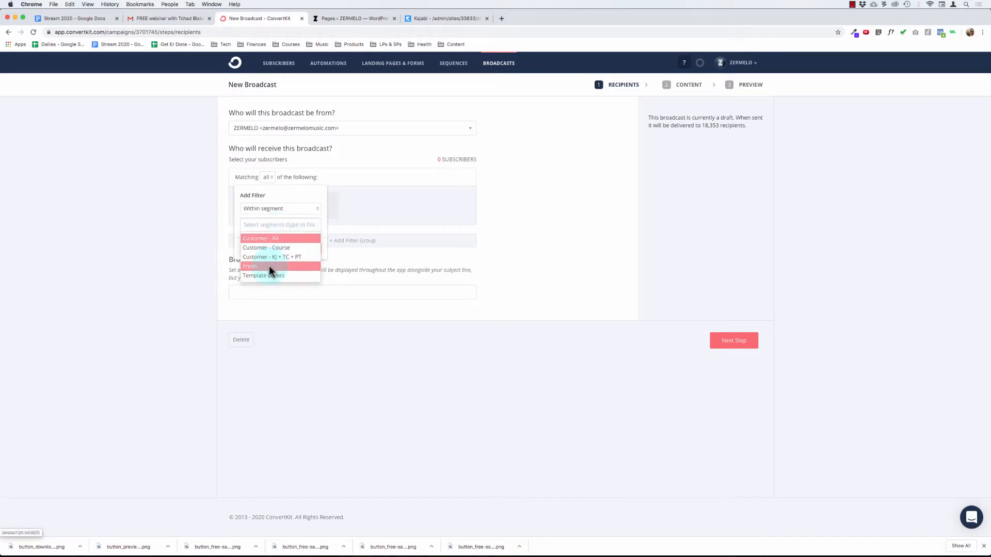
pyautogui.click(250, 265)
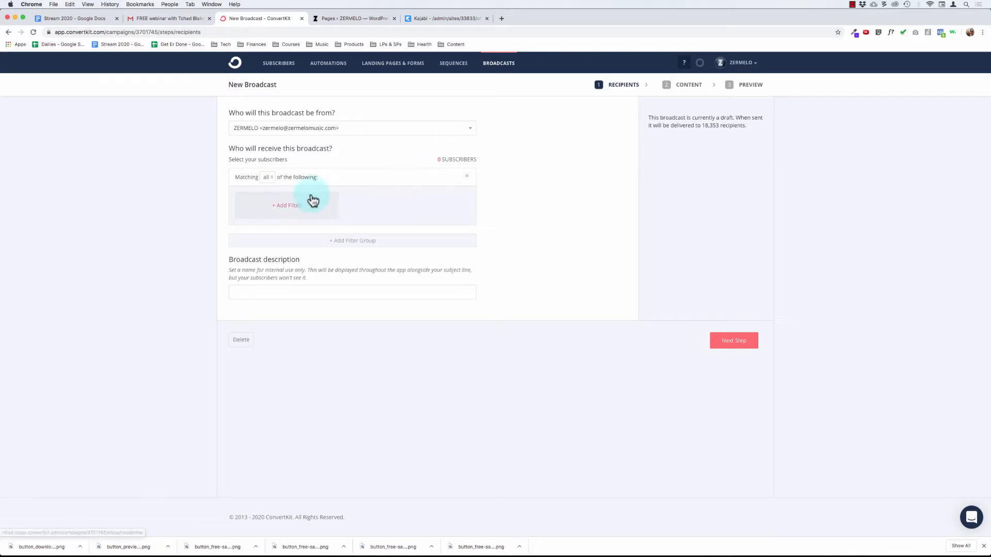
pyautogui.click(285, 204)
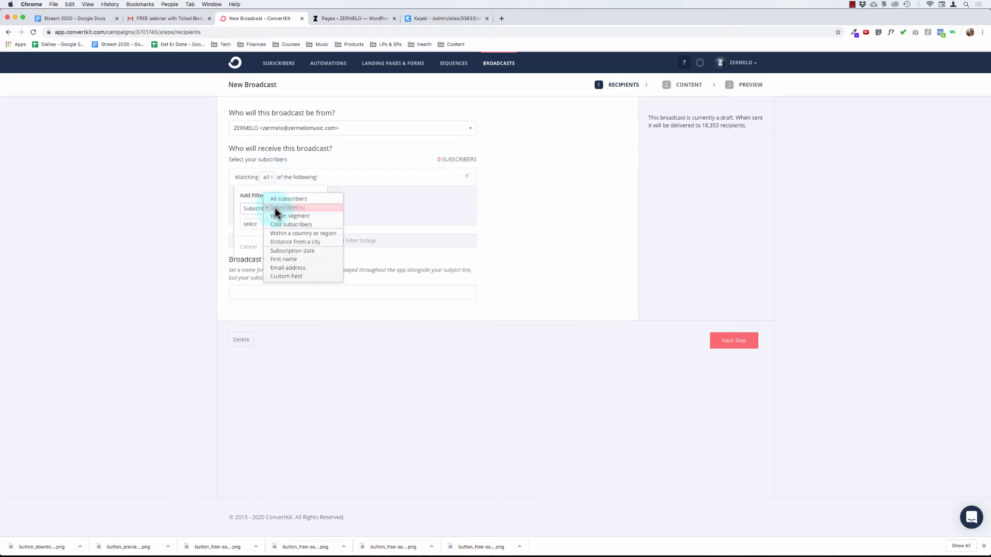
pyautogui.click(288, 199)
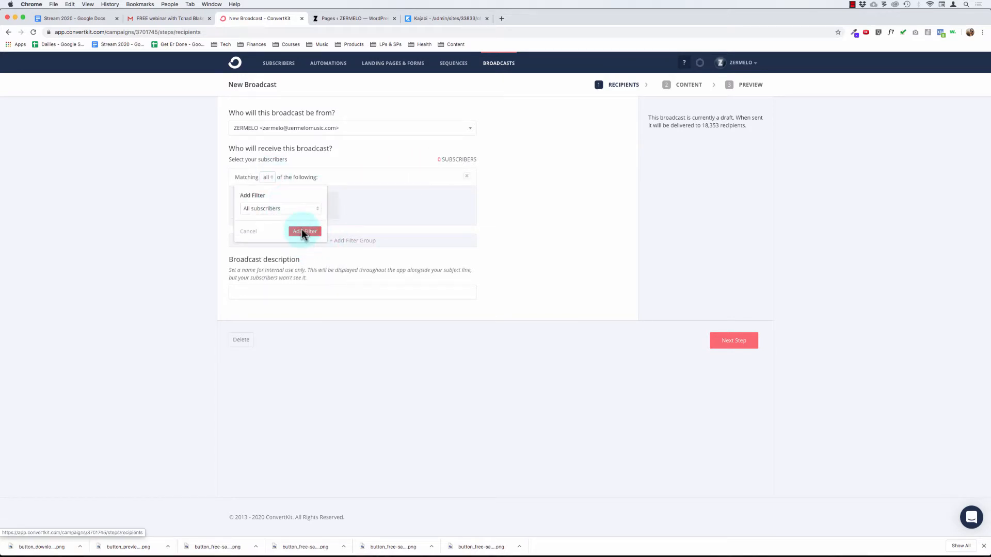
pyautogui.click(304, 232)
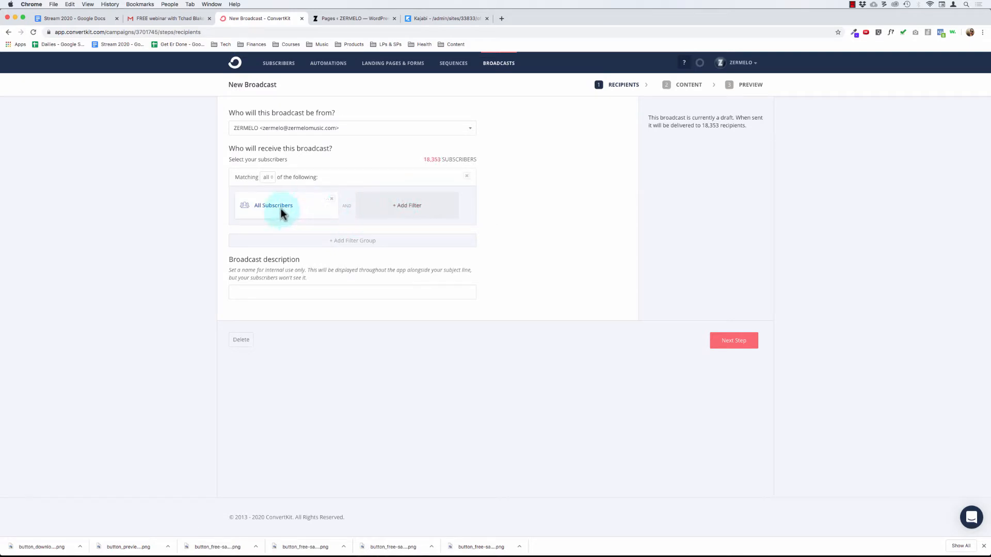
# Change the recipient filter to Within segment Fresh (16,153 recipients).
pyautogui.click(406, 206)
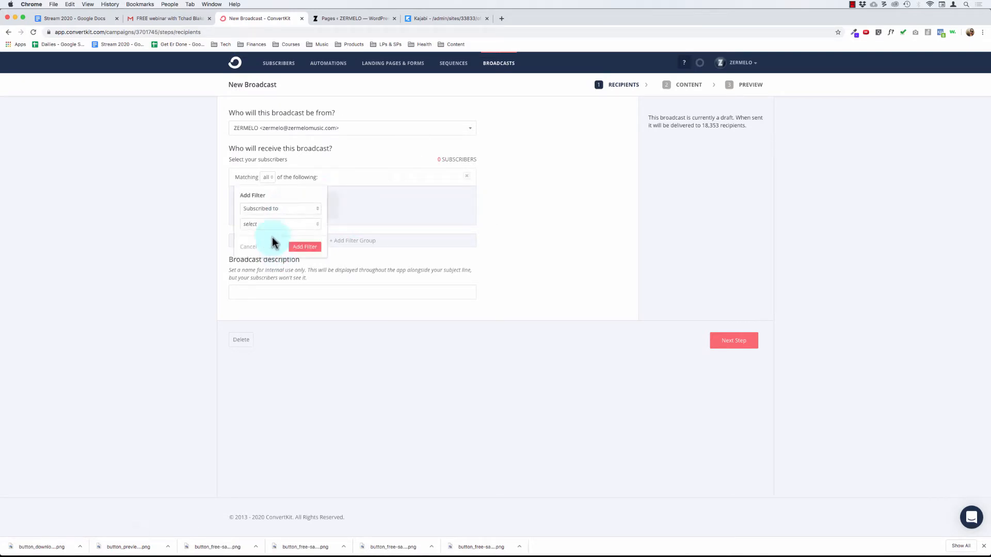
pyautogui.moveTo(292, 228)
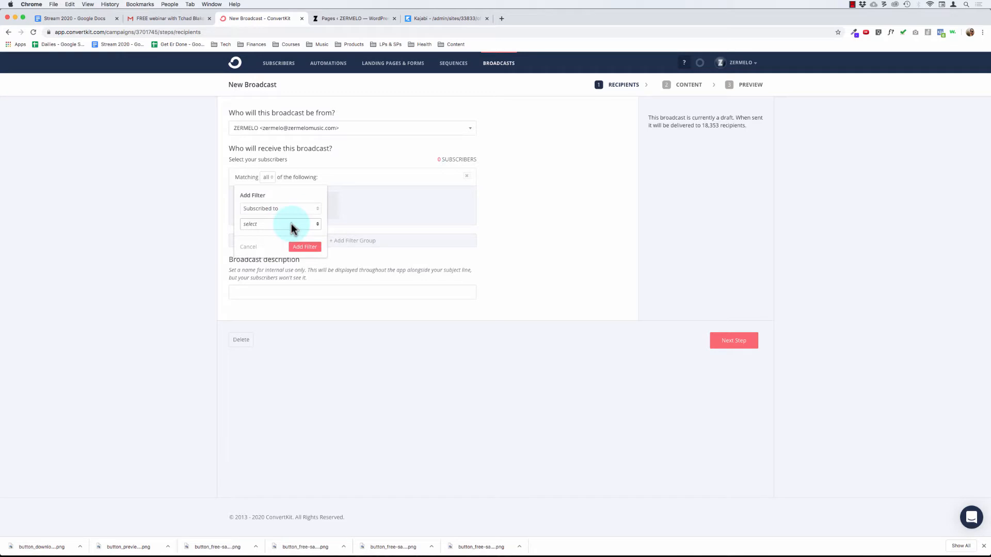
pyautogui.click(280, 209)
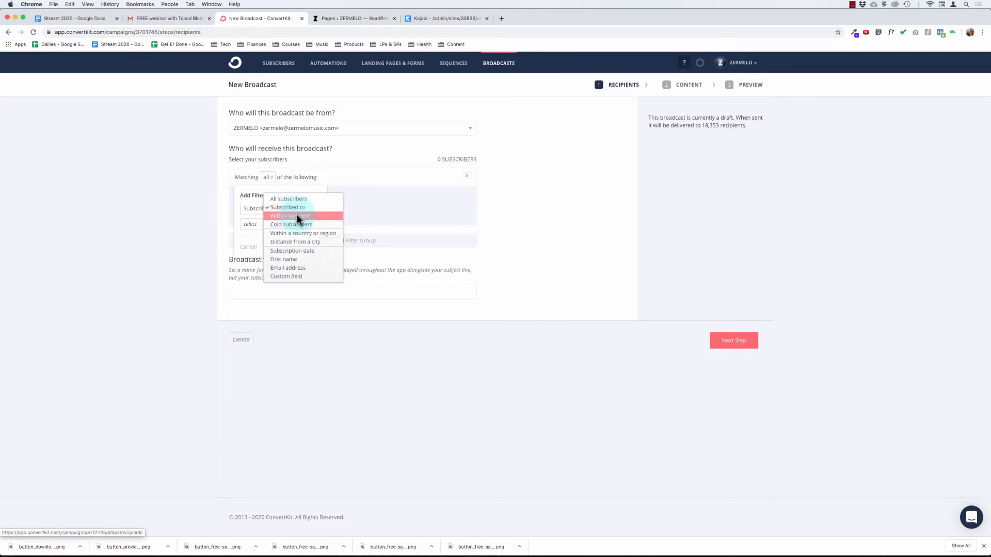
pyautogui.click(290, 215)
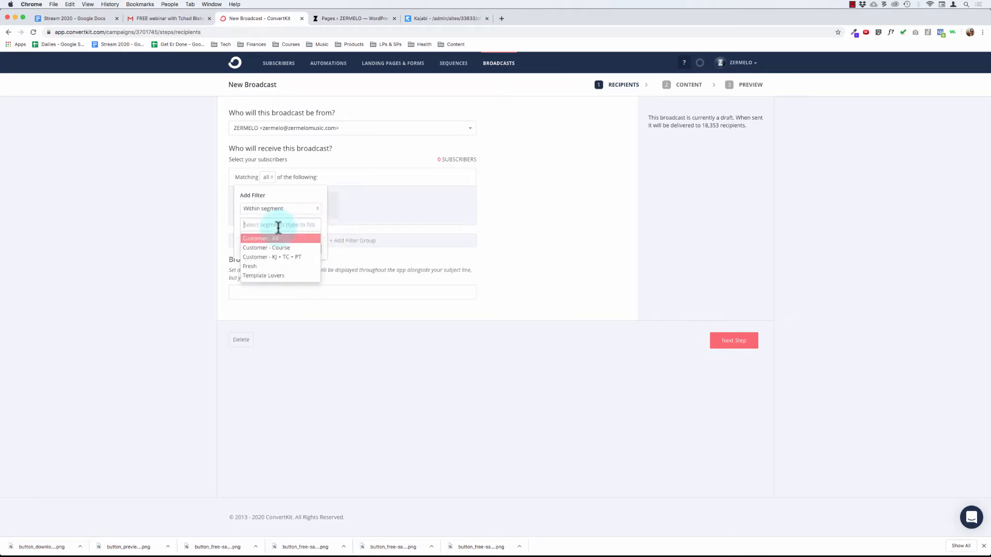
pyautogui.click(250, 267)
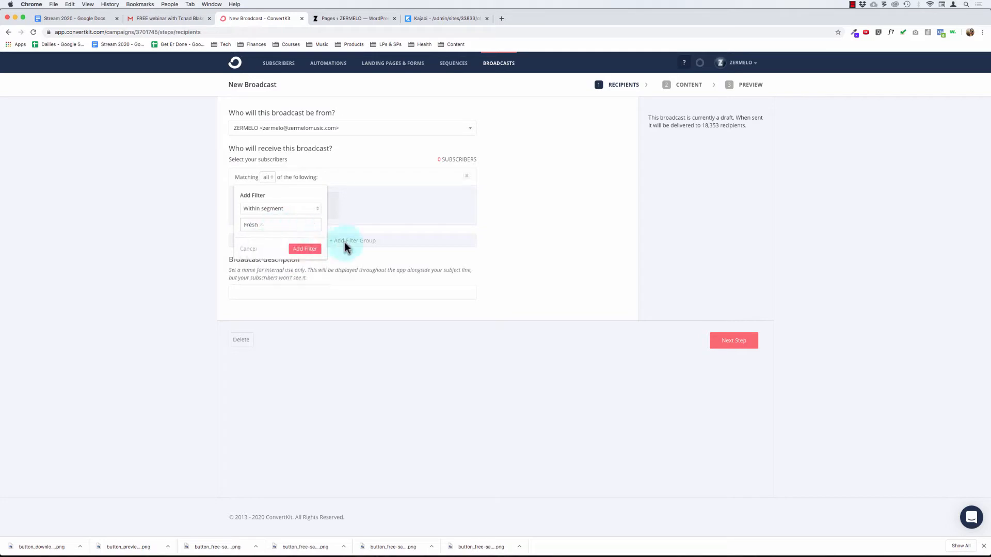
pyautogui.click(304, 248)
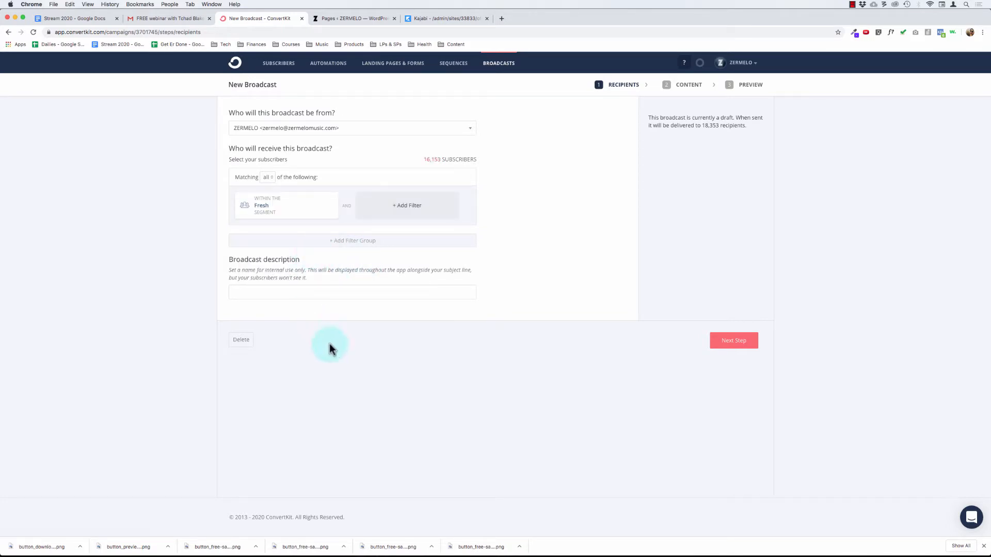
pyautogui.moveTo(320, 407)
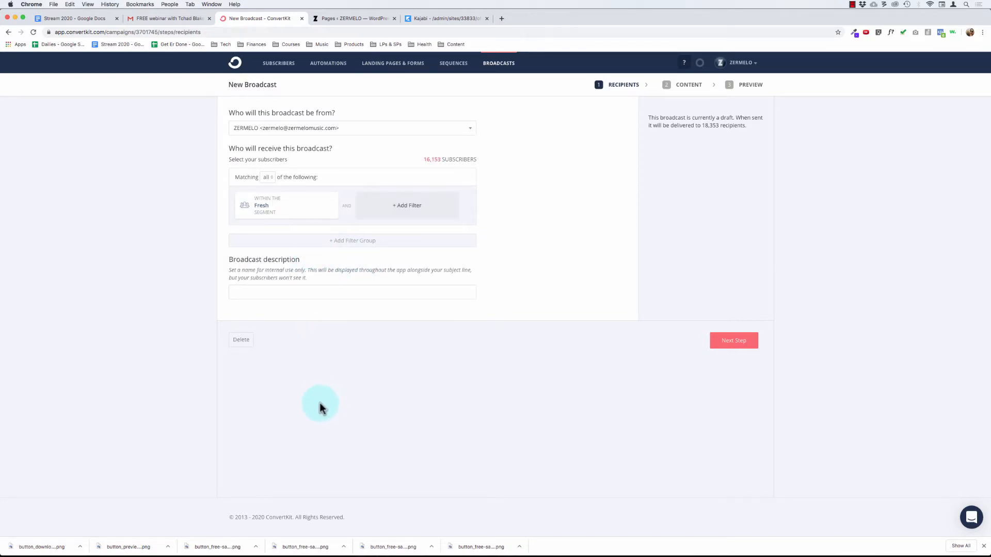
pyautogui.moveTo(316, 405)
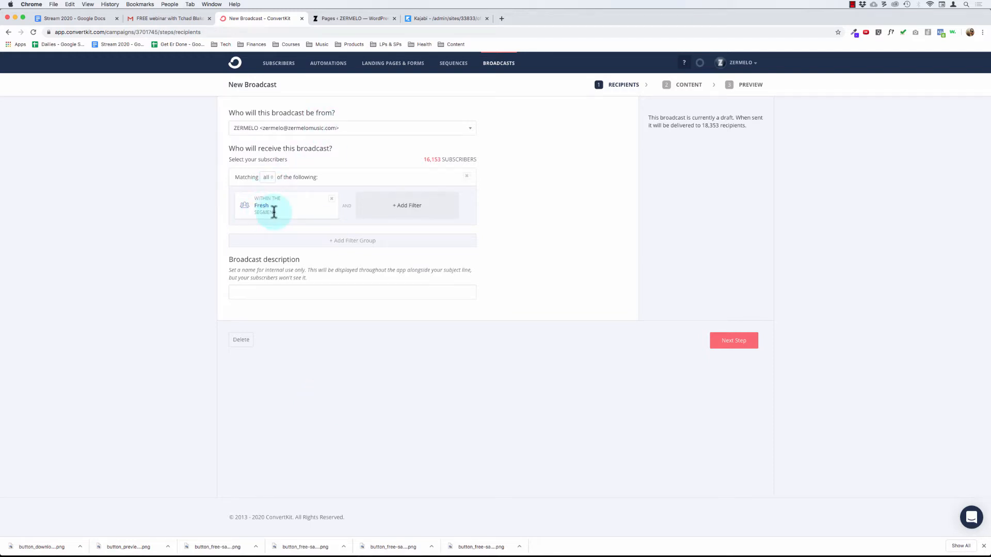
pyautogui.moveTo(337, 438)
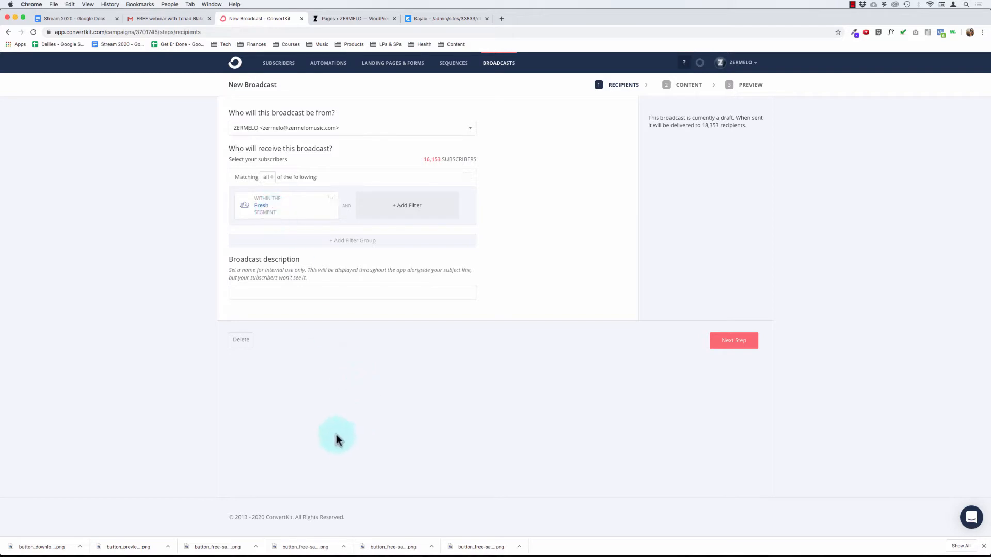
pyautogui.moveTo(733, 340)
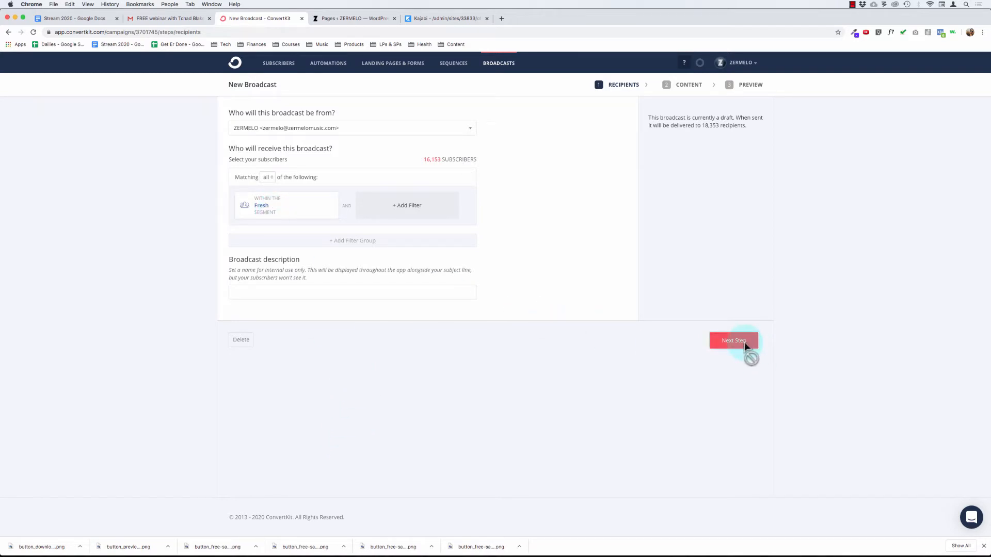
# Advance to the Content step and paste the 50% discount sale letter into the body.
pyautogui.click(733, 341)
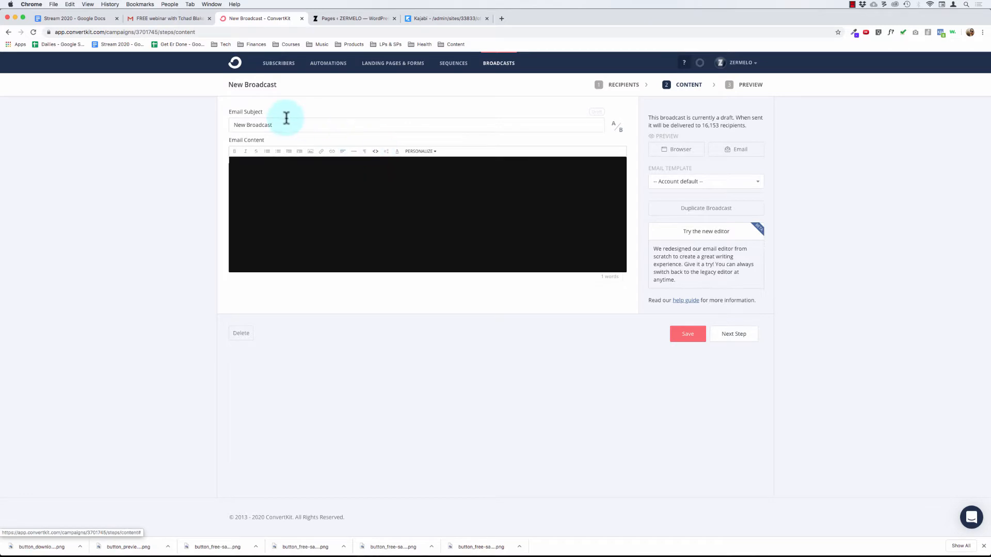
pyautogui.press('cmd+v')
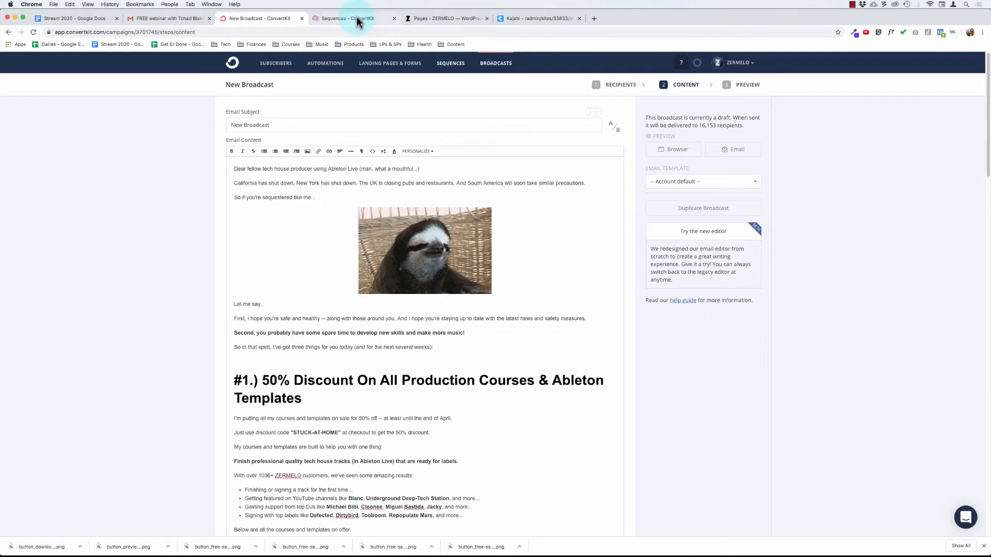
# Copy the PROMO 2020 sequence subject 'Tech House Production - "Stuck At Home" Sale' into the broadcast.
pyautogui.click(346, 17)
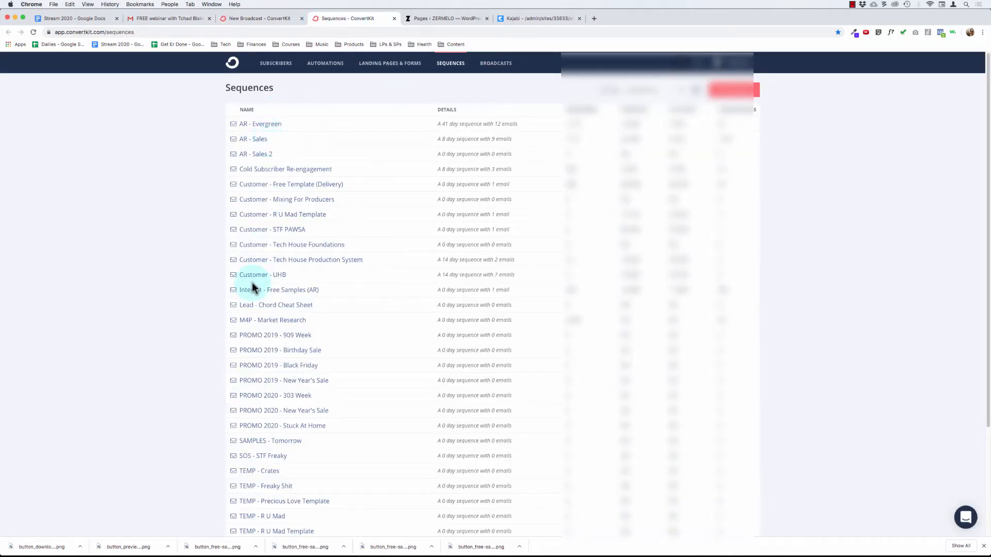
pyautogui.click(279, 289)
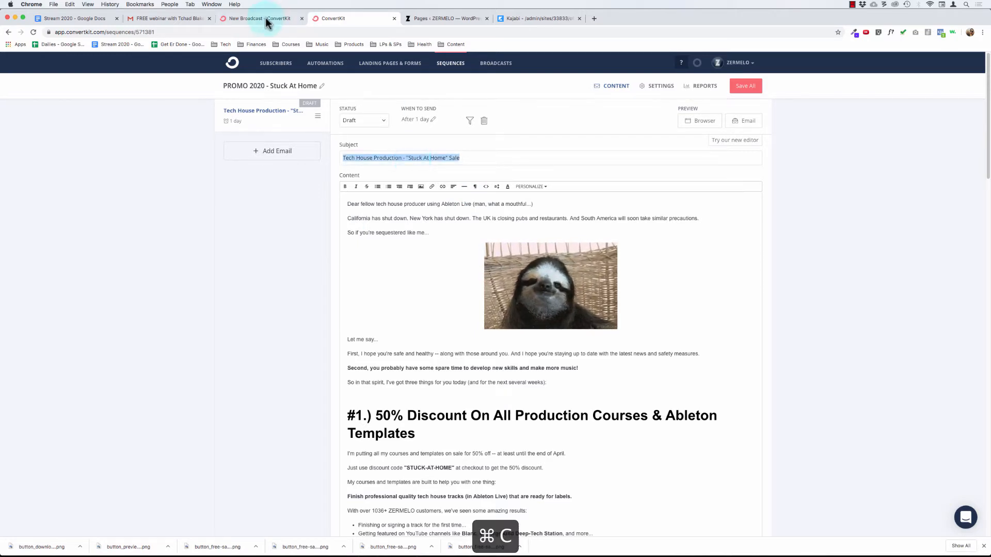
pyautogui.click(245, 18)
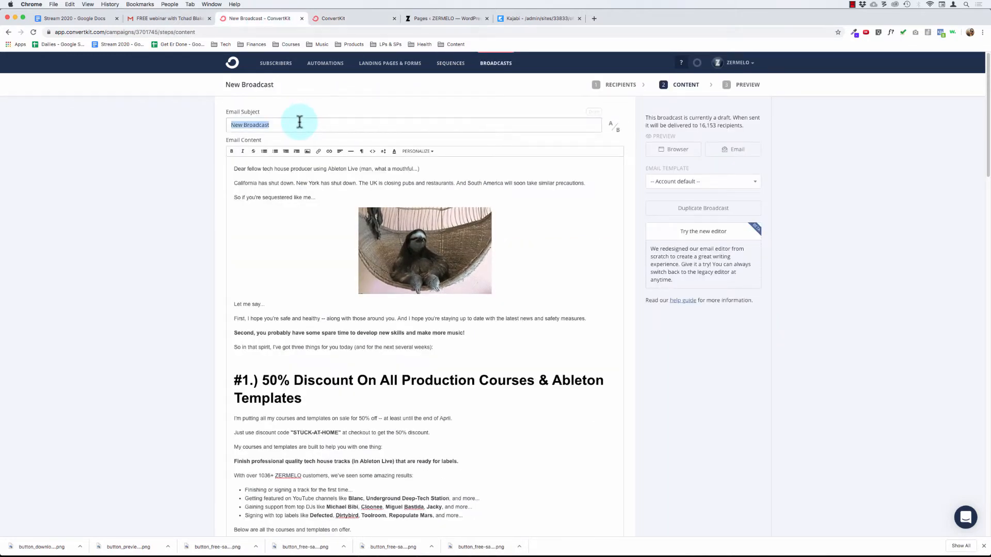
pyautogui.write('Tech House Production - "Stuck At Home" Sale')
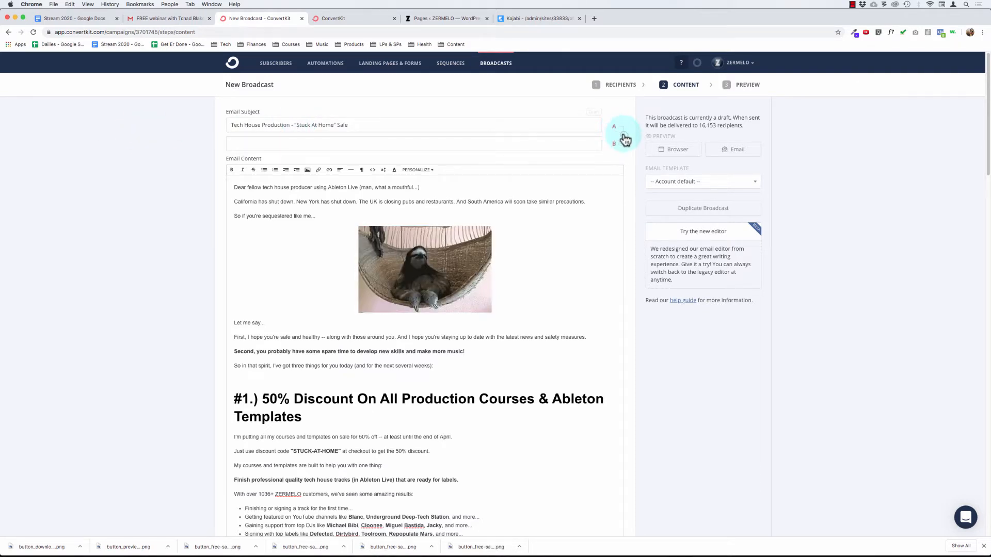
pyautogui.click(623, 137)
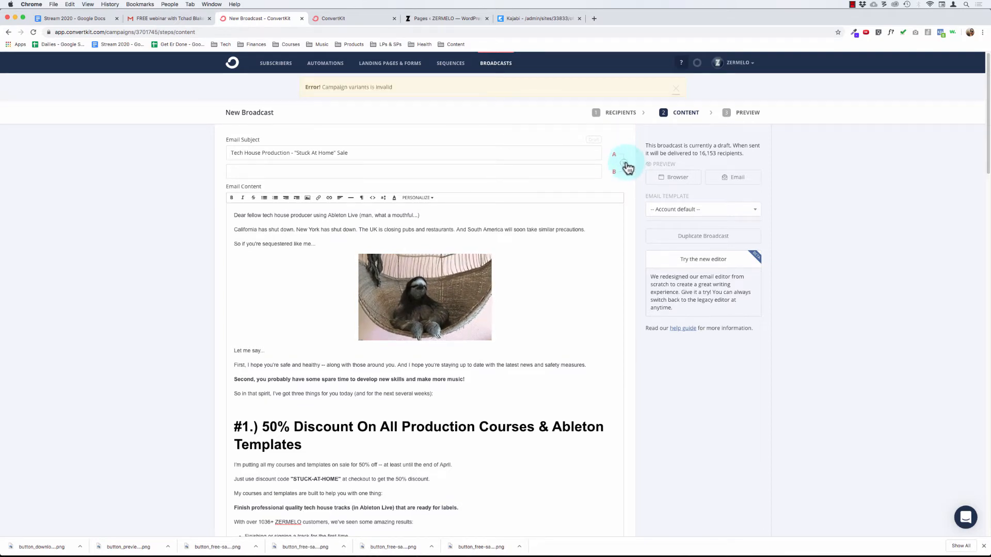
pyautogui.click(676, 87)
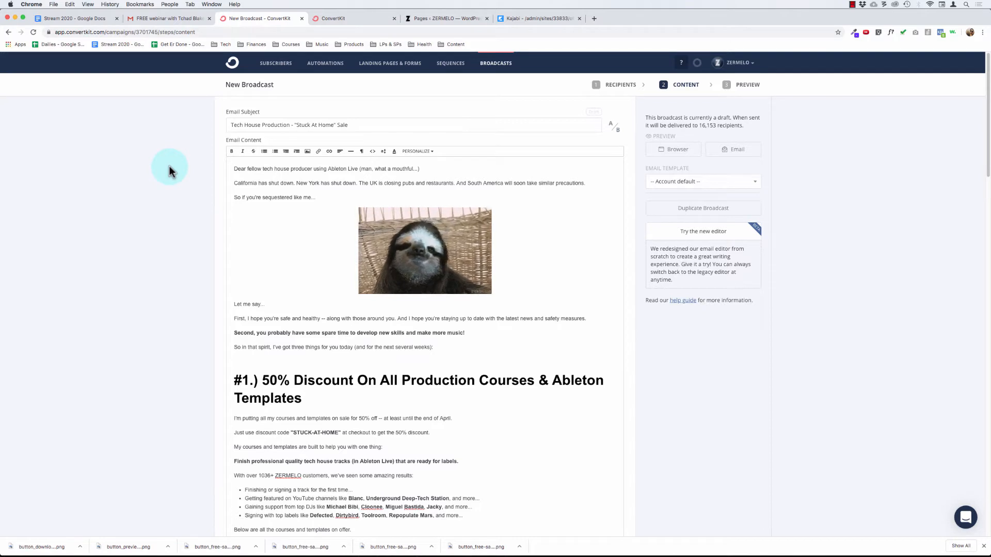
pyautogui.moveTo(352, 88)
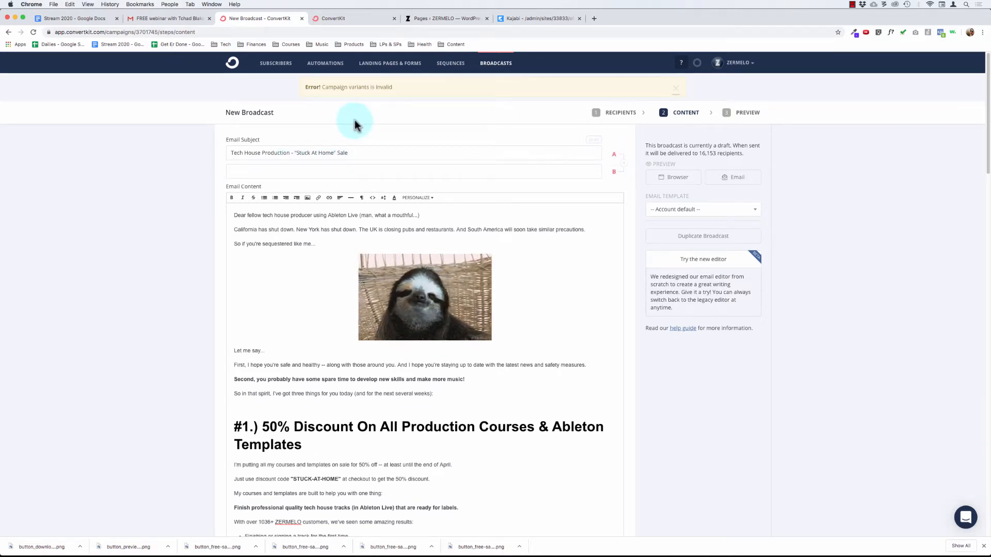
pyautogui.click(675, 86)
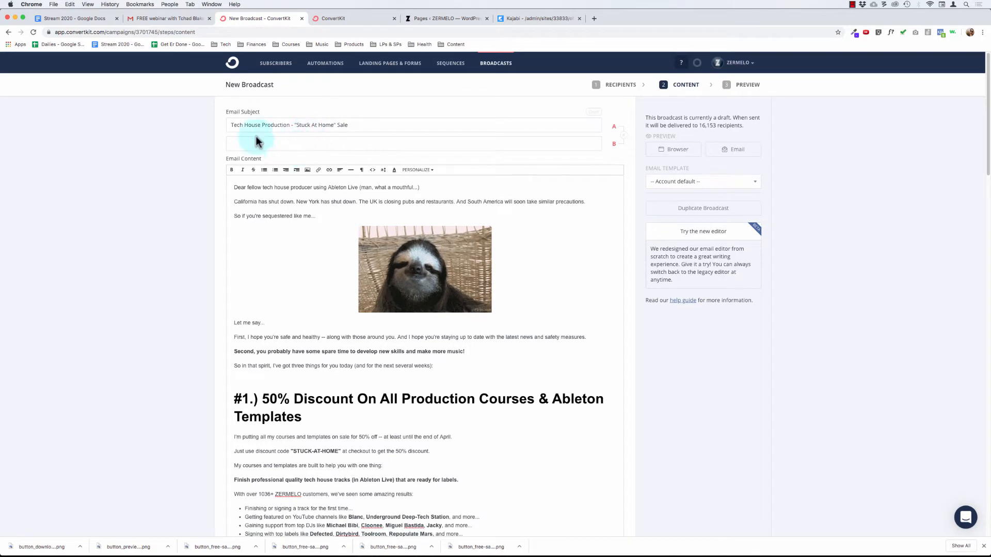
pyautogui.tripleClick(288, 124)
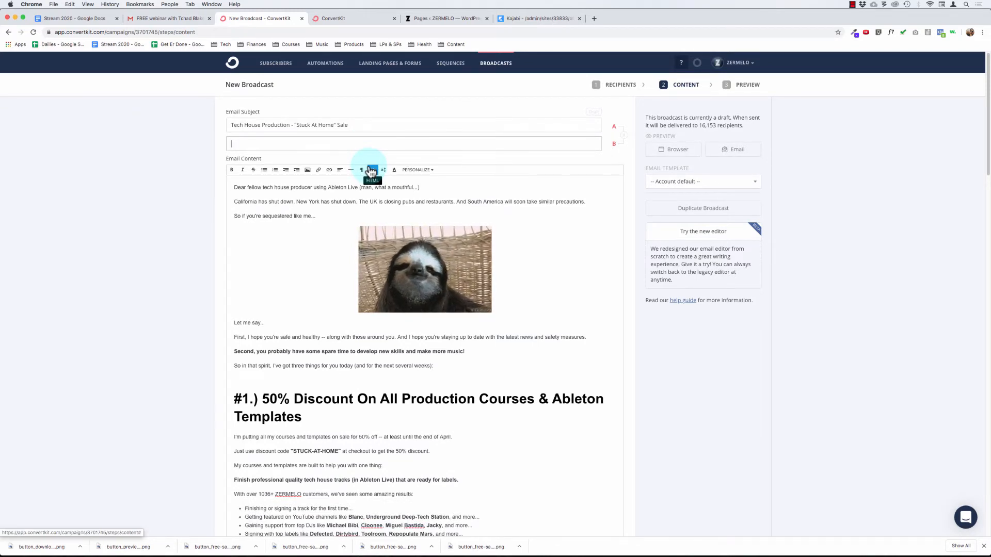
pyautogui.moveTo(626, 142)
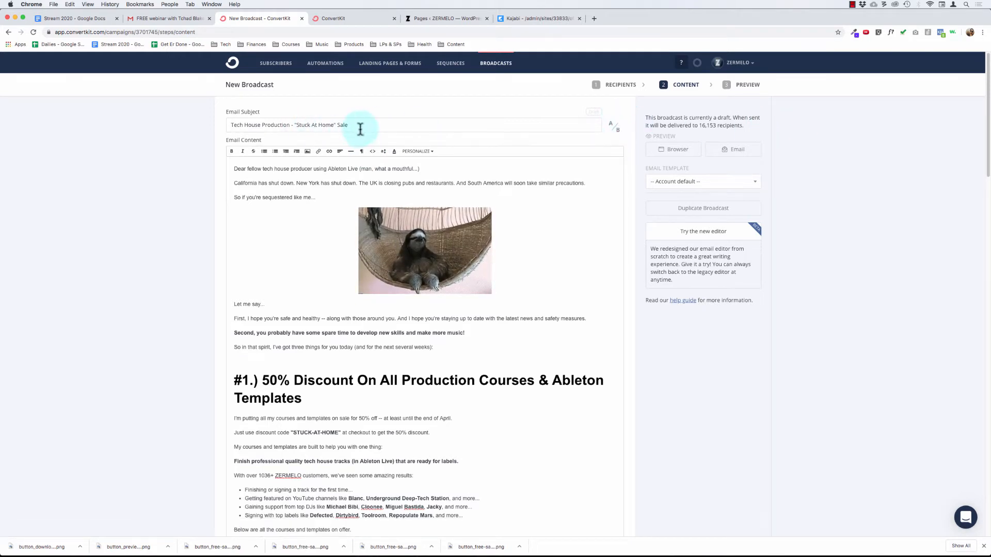
pyautogui.tripleClick(316, 124)
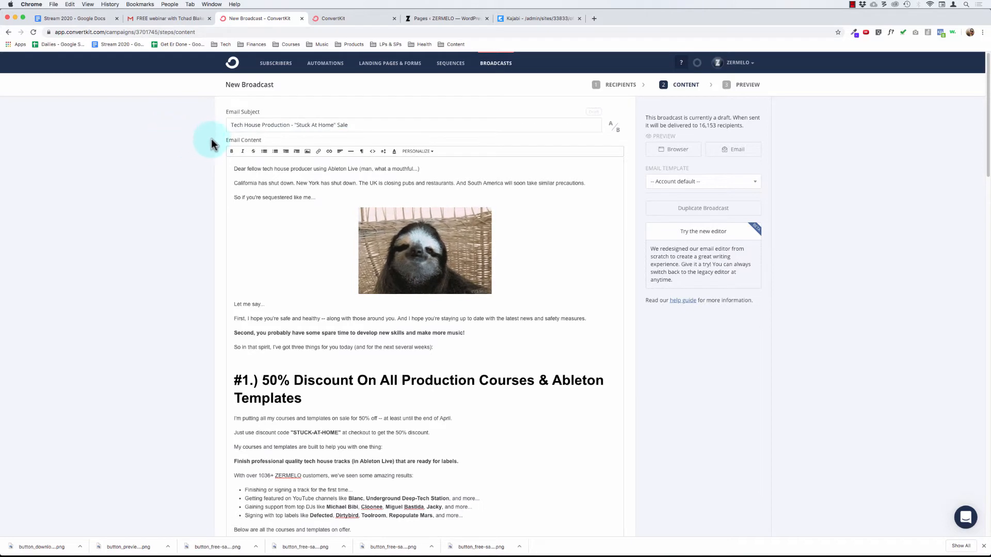
pyautogui.doubleClick(329, 125)
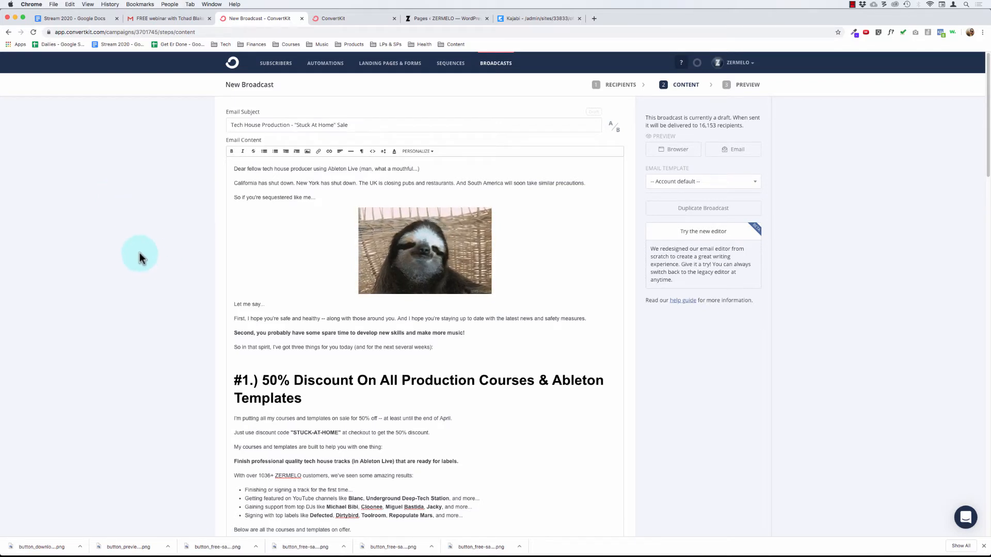
pyautogui.doubleClick(259, 124)
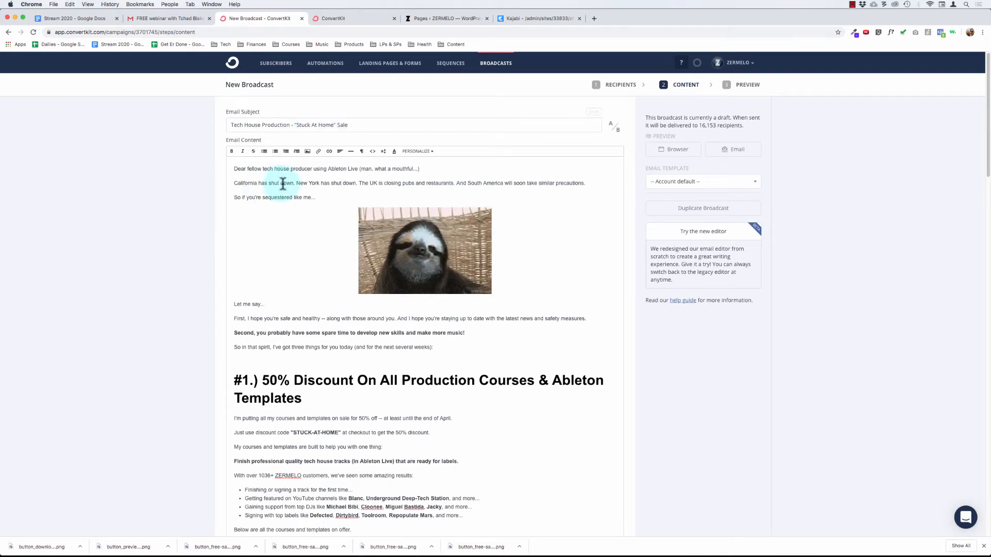
pyautogui.scroll(-3)
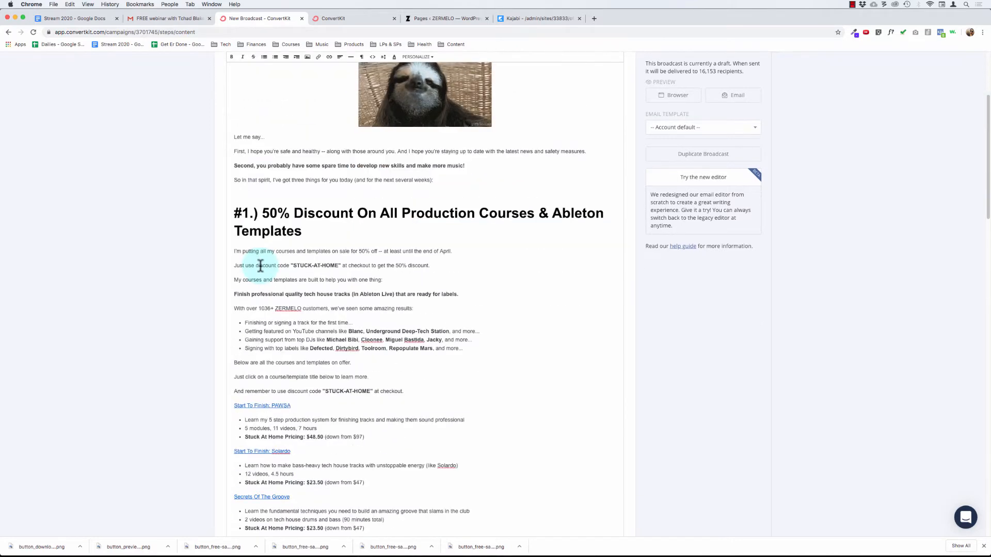
pyautogui.scroll(-3)
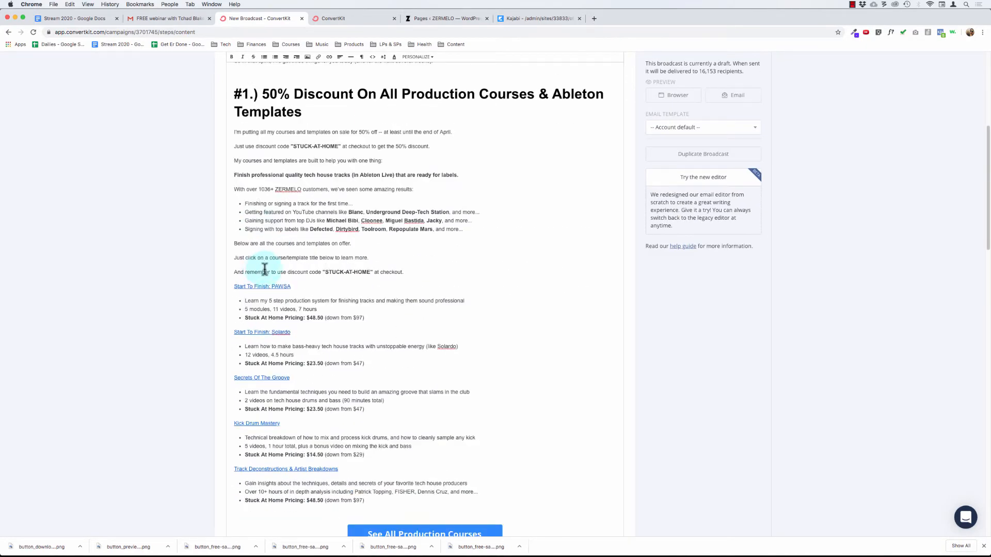
pyautogui.scroll(3)
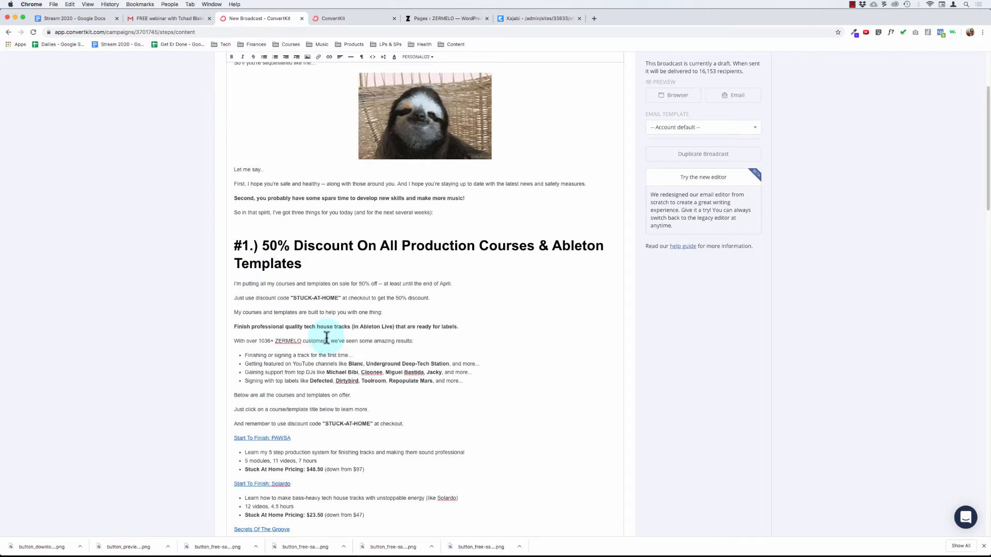
pyautogui.scroll(-3)
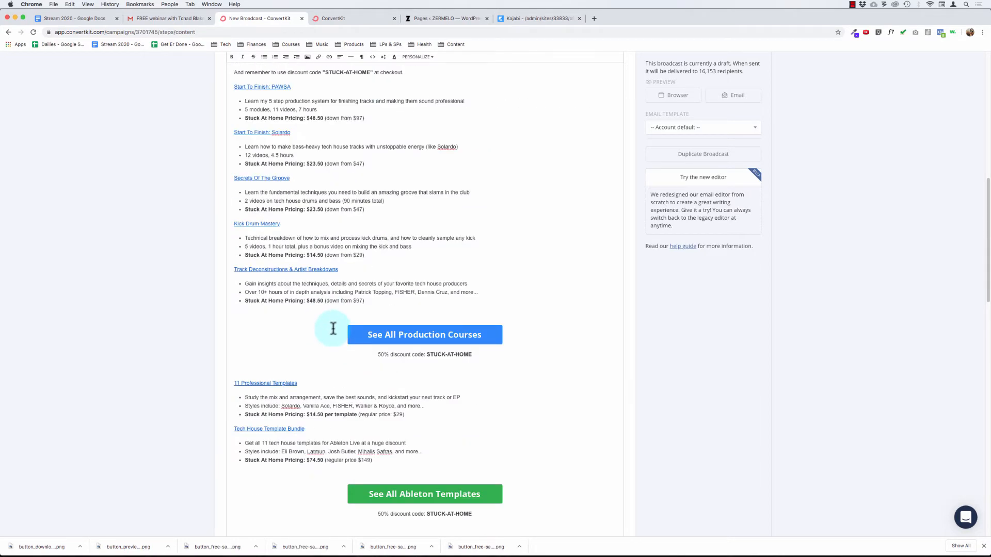
pyautogui.scroll(-3)
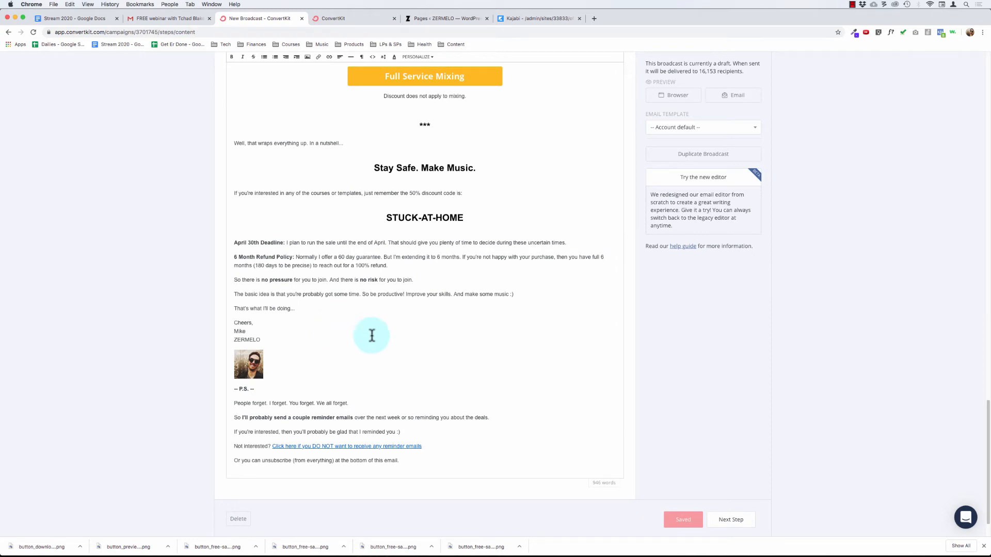
pyautogui.scroll(3)
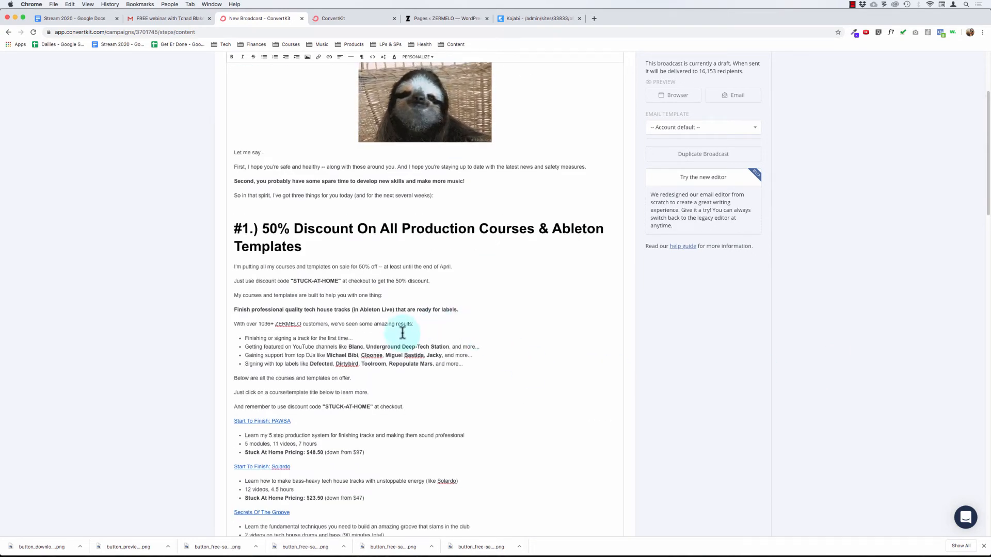
pyautogui.scroll(3)
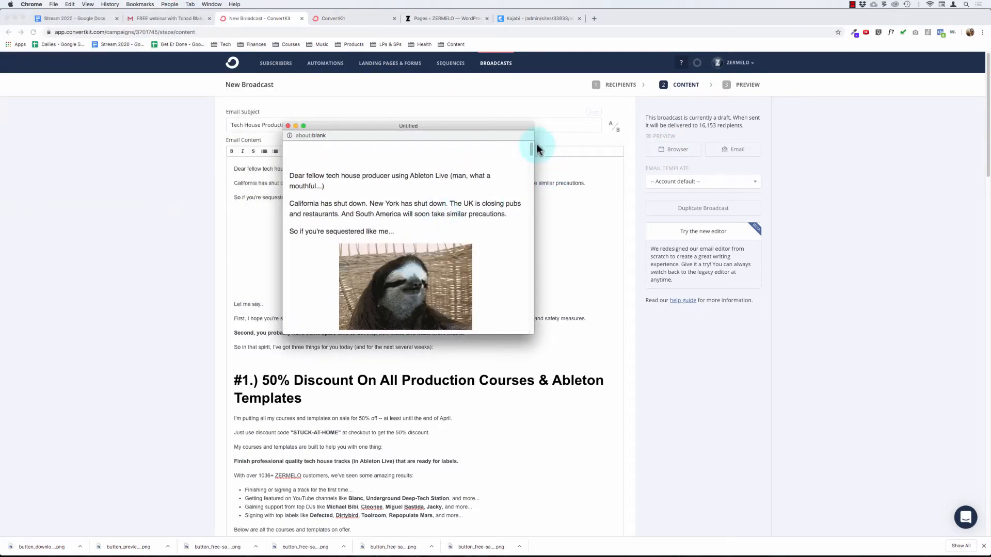
# Scroll through the browser preview, then send a test email preview to a recipient address.
pyautogui.scroll(-3)
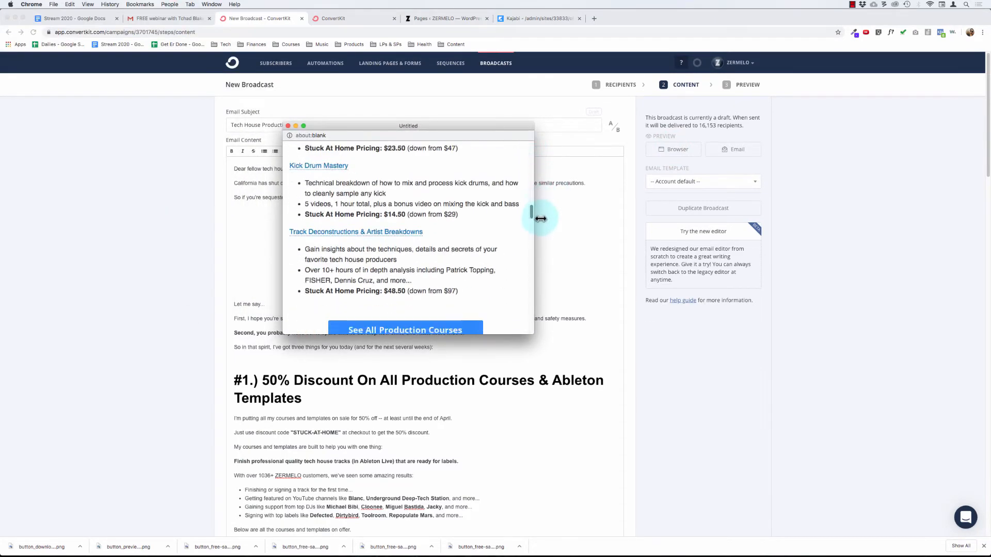
pyautogui.scroll(-3)
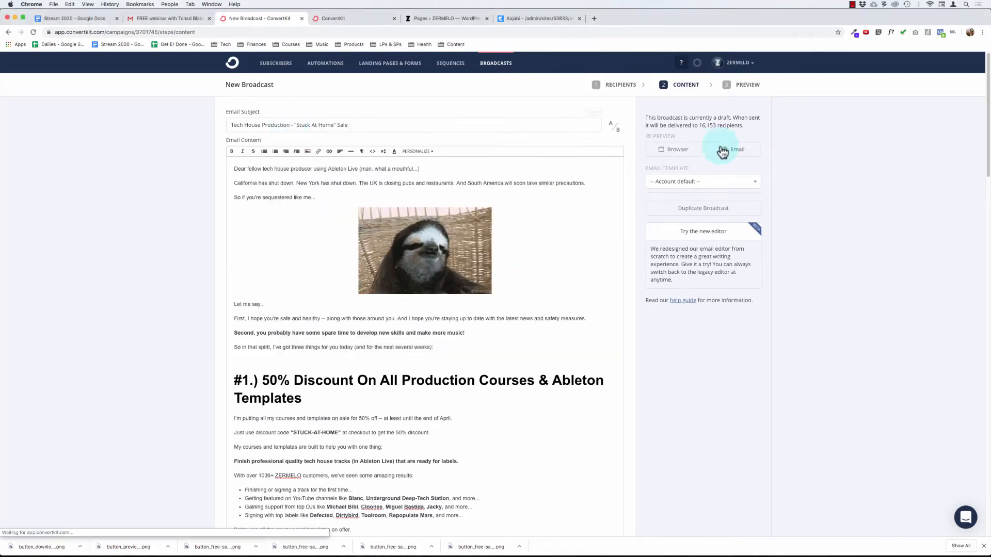
pyautogui.click(732, 150)
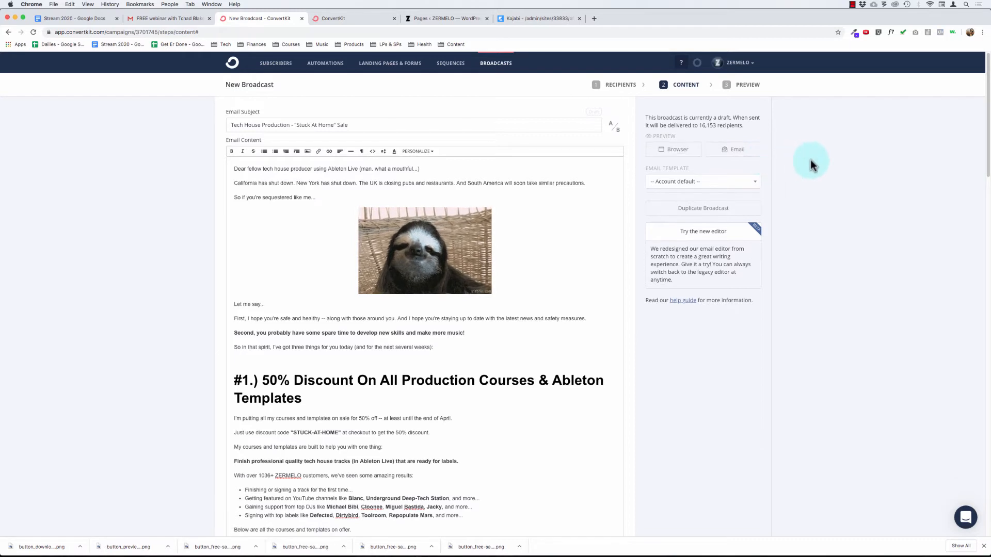
pyautogui.click(732, 149)
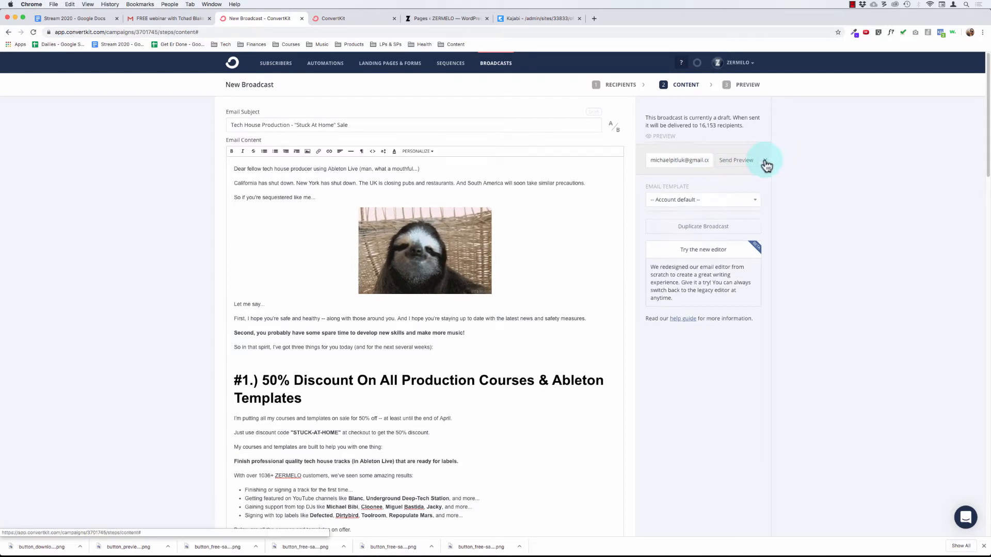
pyautogui.click(762, 160)
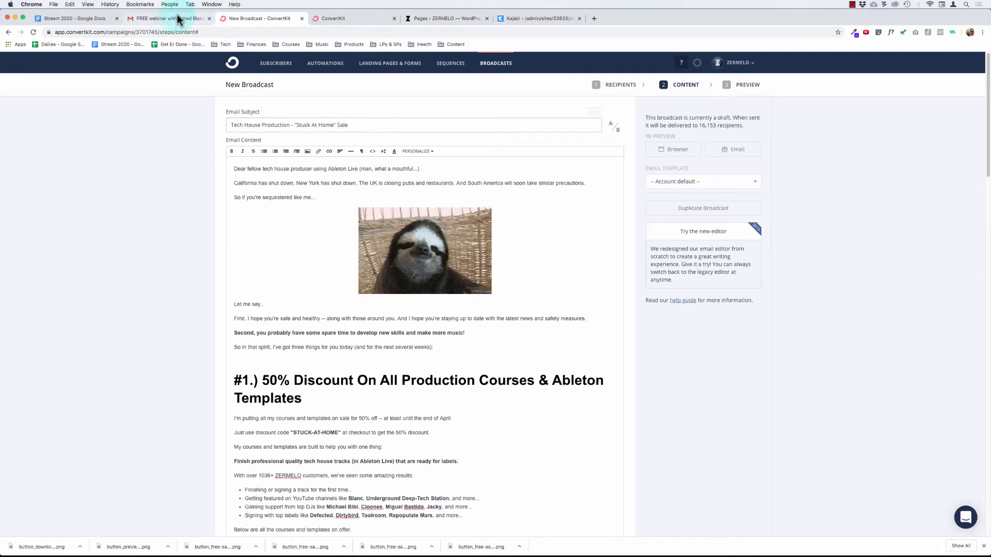
pyautogui.moveTo(167, 18)
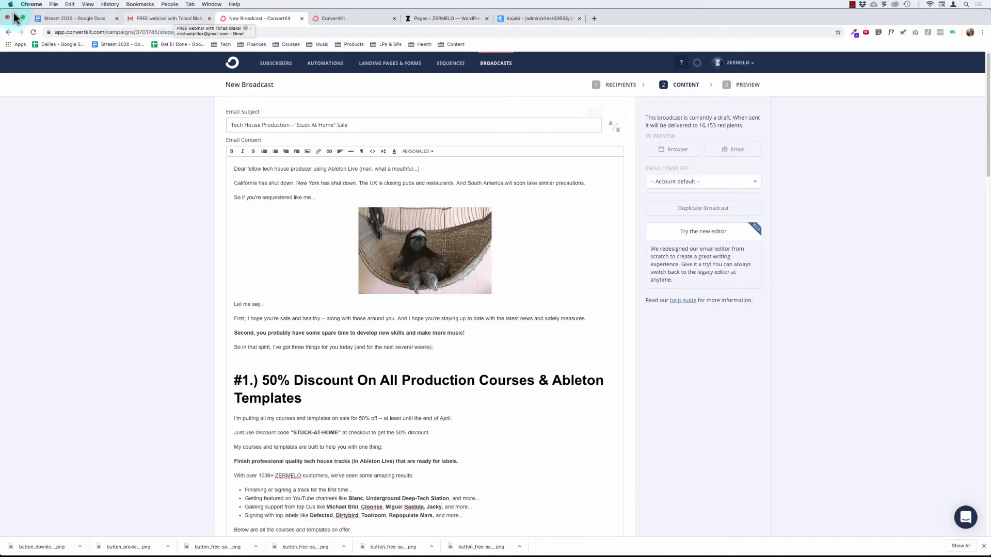
pyautogui.click(734, 149)
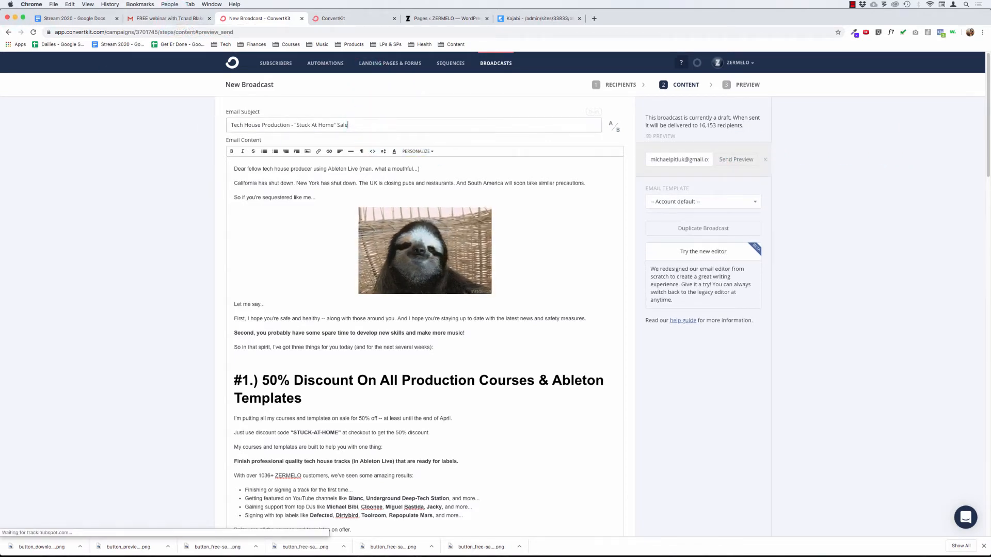
pyautogui.write('.........')
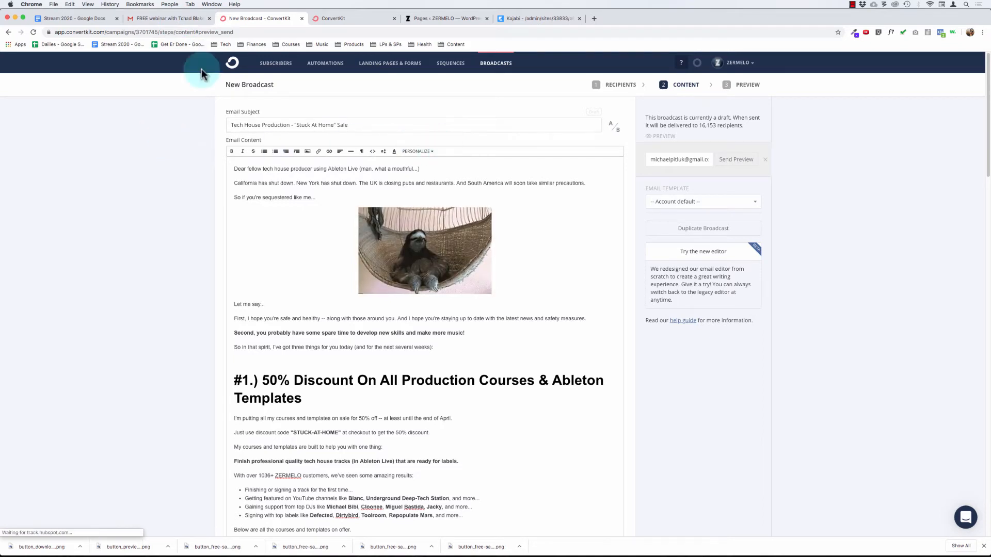
# Check the Gmail inbox and the sequence email, then return to the broadcast.
pyautogui.click(167, 18)
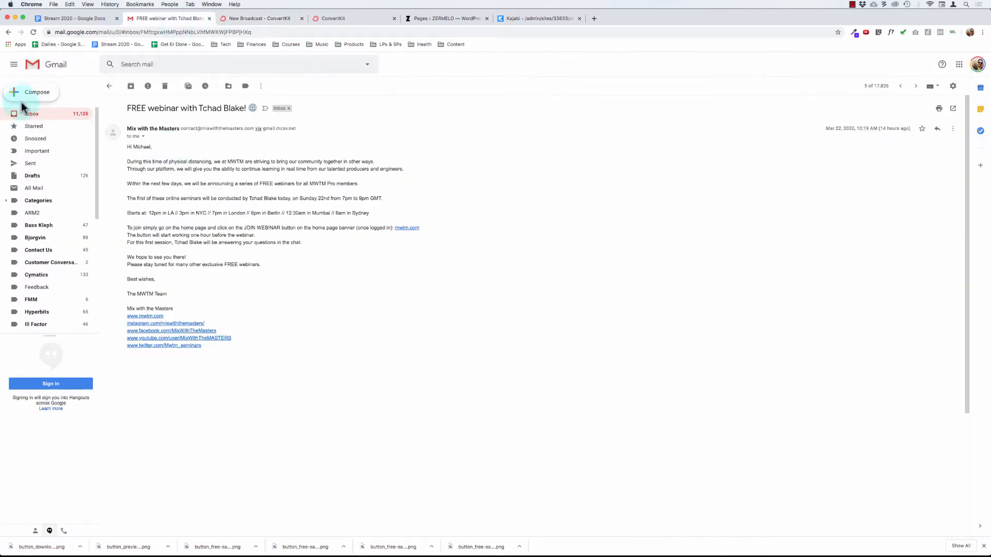
pyautogui.click(31, 114)
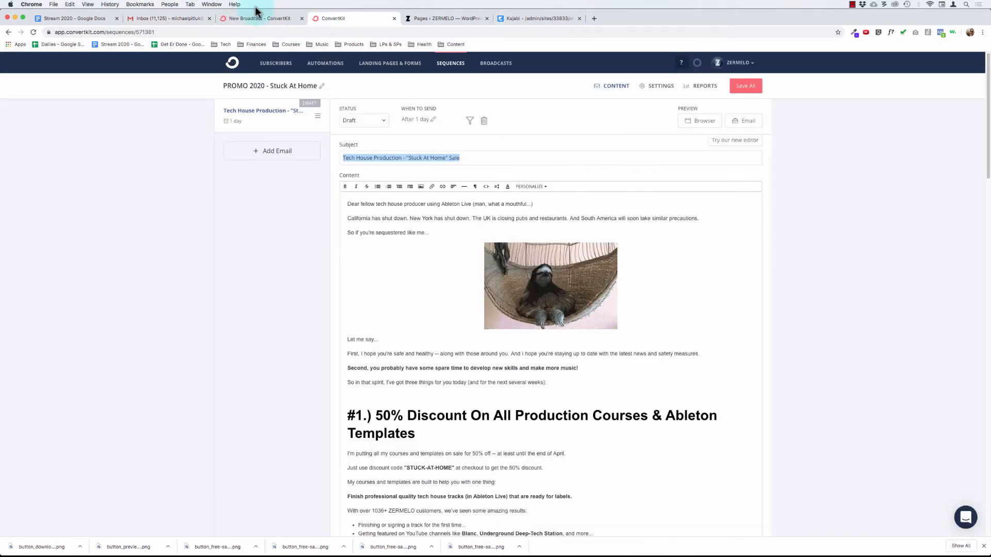
pyautogui.click(259, 17)
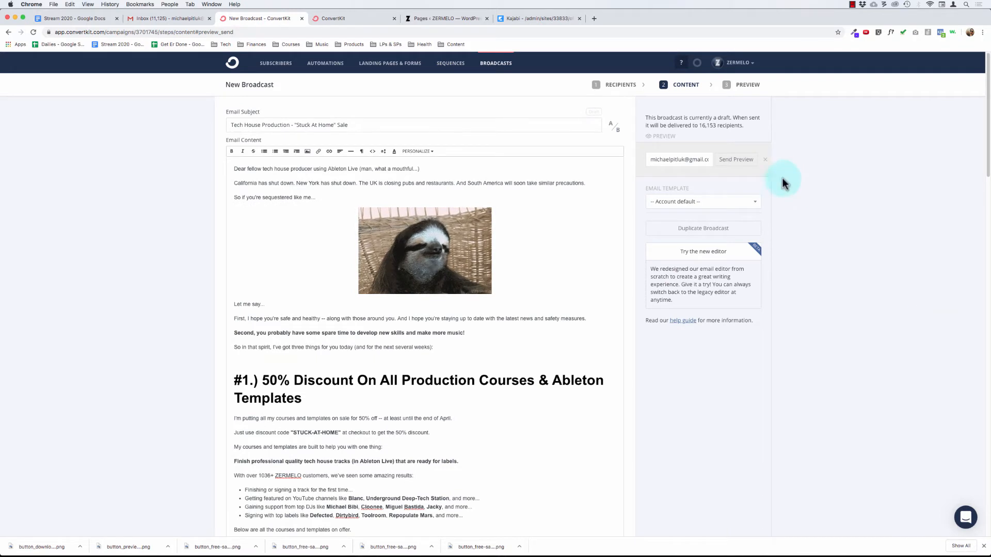
# Add a hyphen before 'Dear', send another test copy, and check the inbox.
pyautogui.click(735, 159)
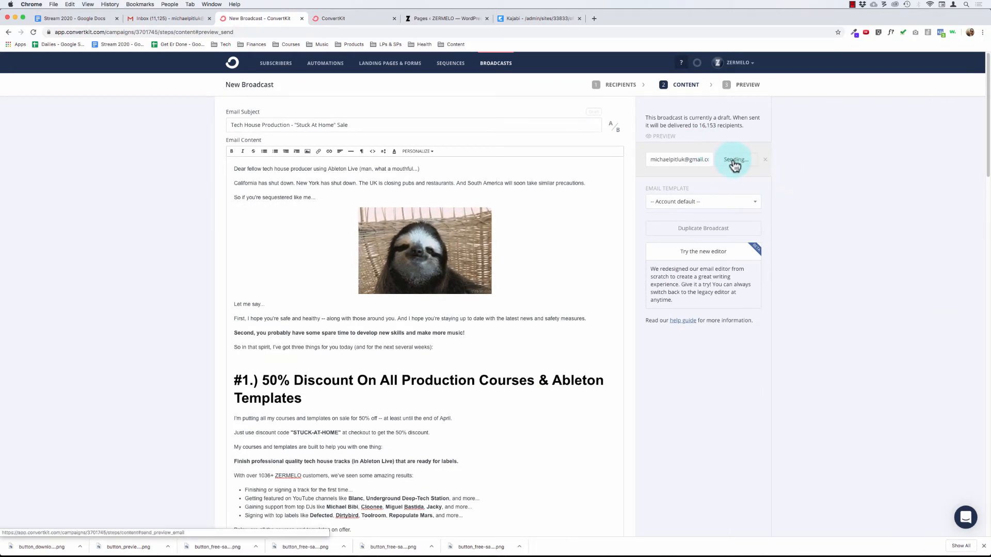
pyautogui.click(735, 160)
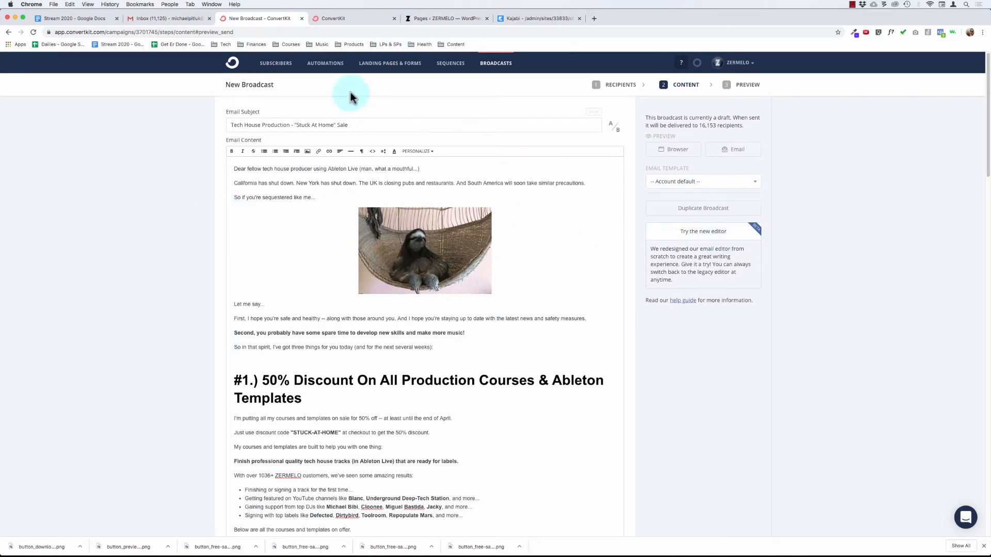
pyautogui.click(733, 149)
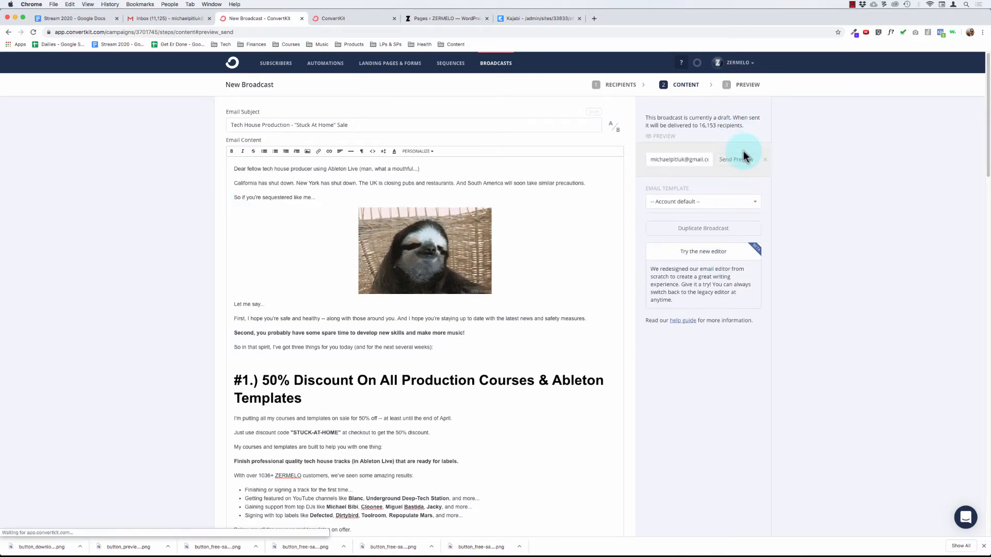
pyautogui.click(735, 159)
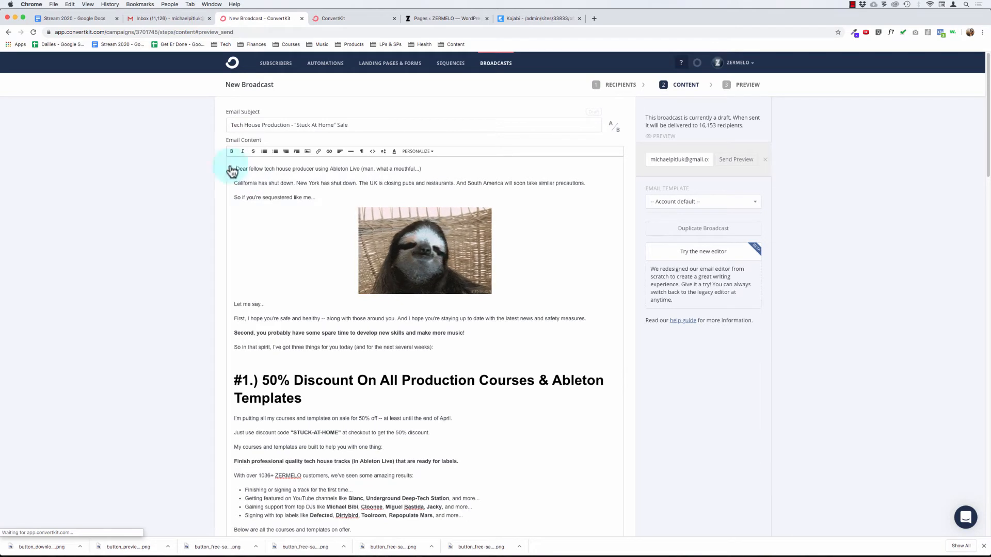
pyautogui.click(736, 159)
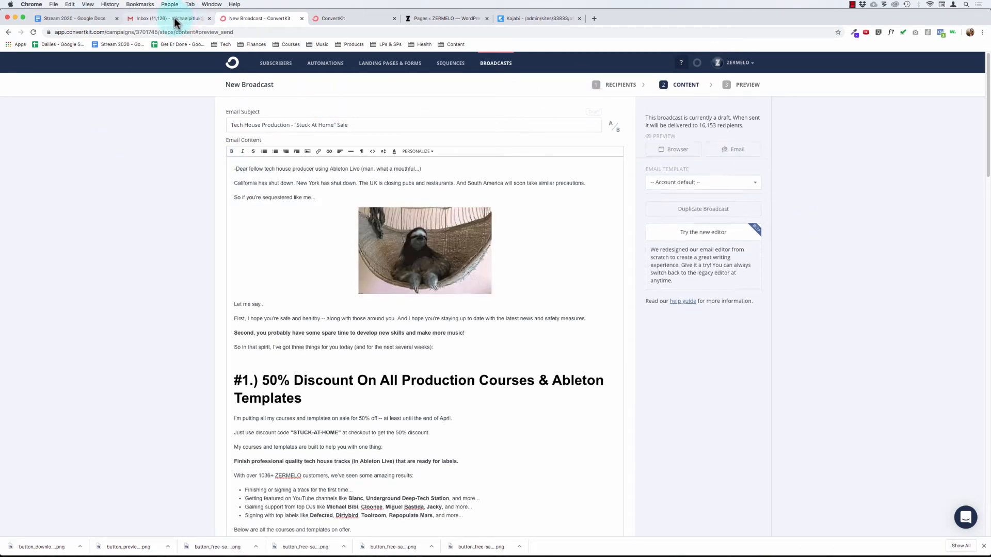
pyautogui.click(158, 18)
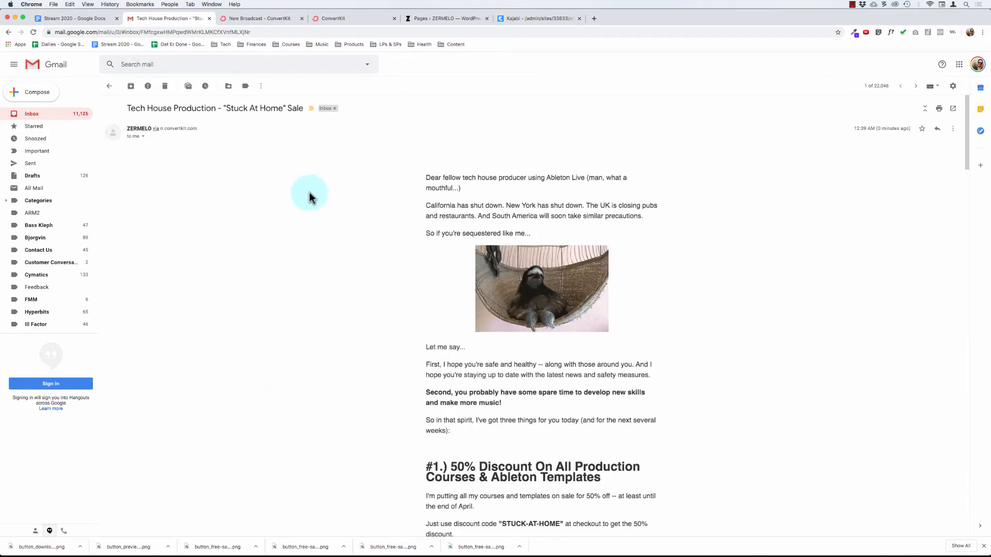
# Read the test email in Gmail, expanding its trimmed content, then return to the broadcast.
pyautogui.scroll(-3)
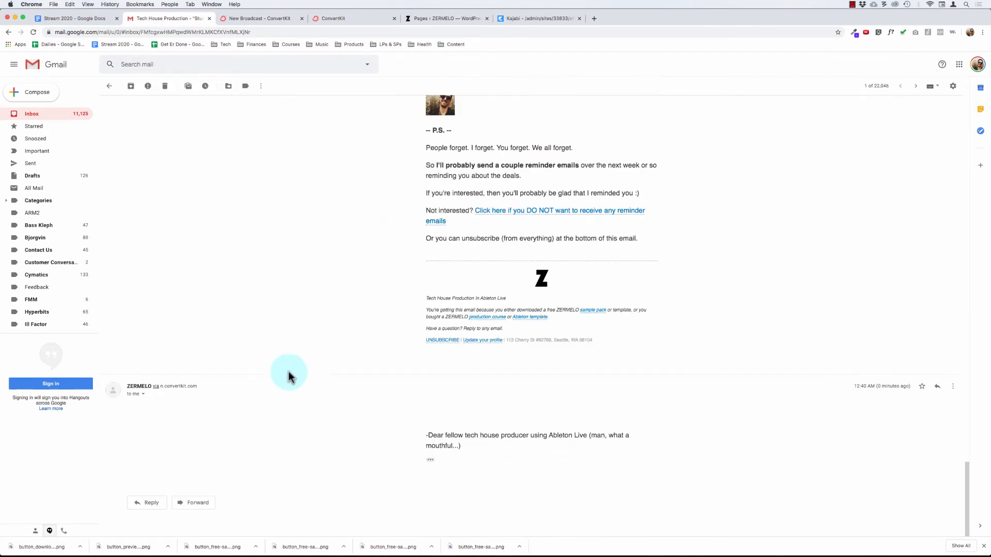
pyautogui.click(430, 460)
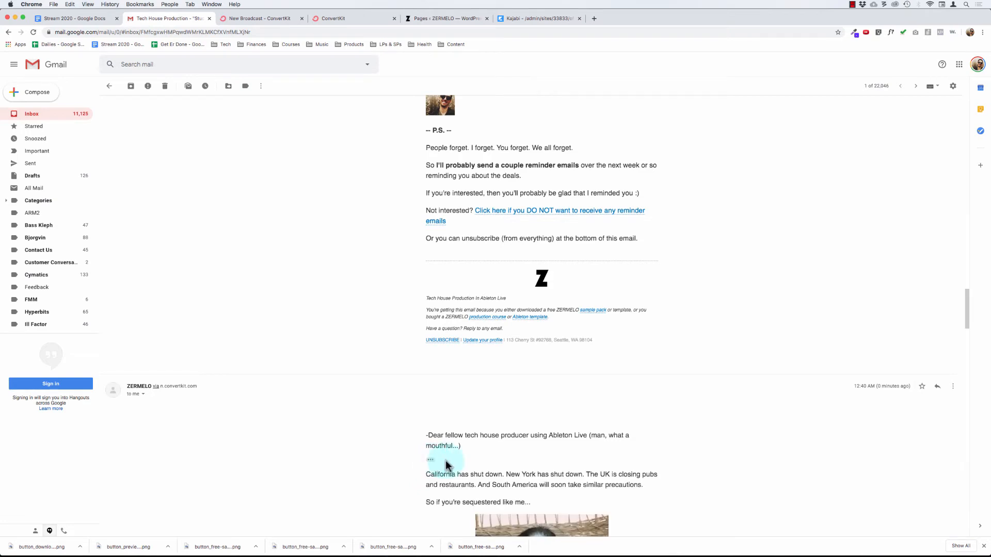
pyautogui.scroll(3)
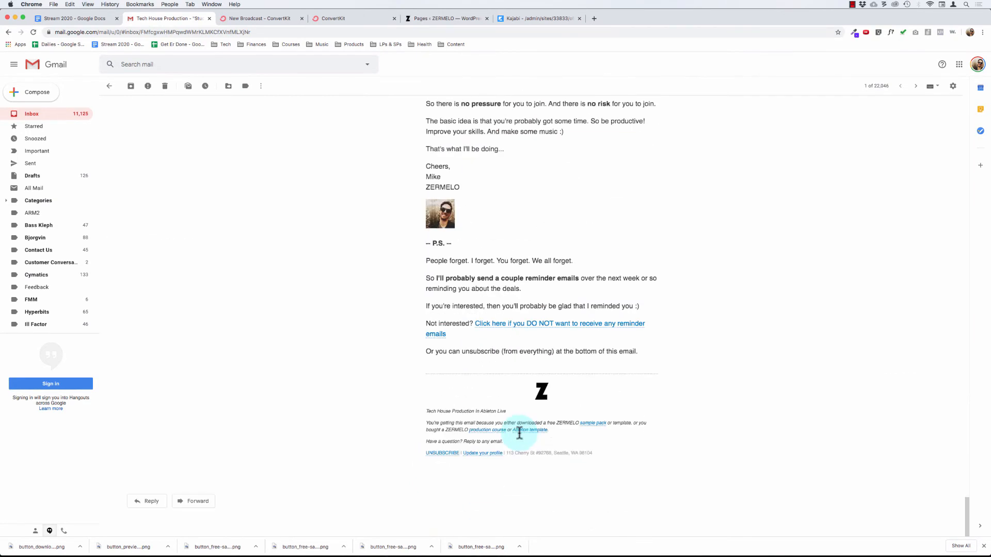
pyautogui.scroll(-3)
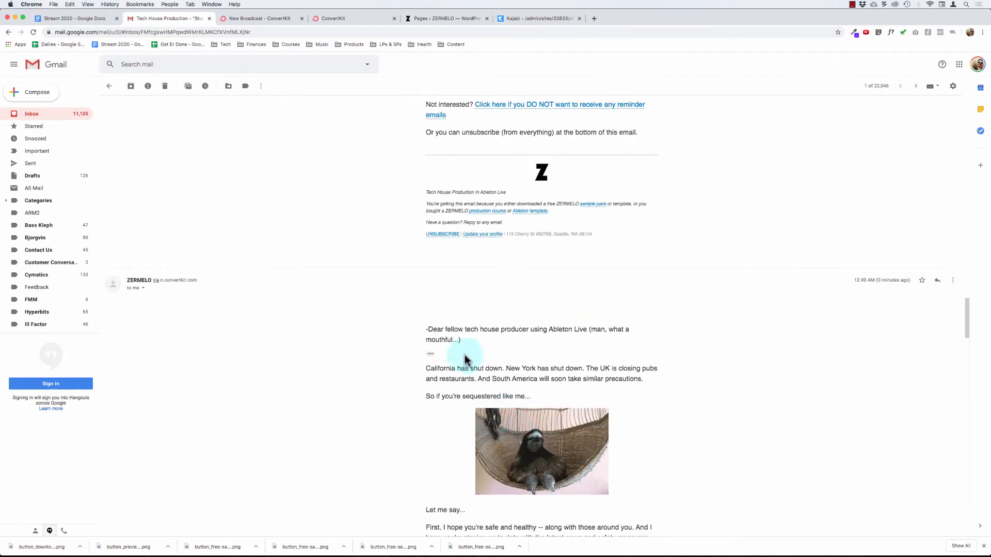
pyautogui.scroll(-3)
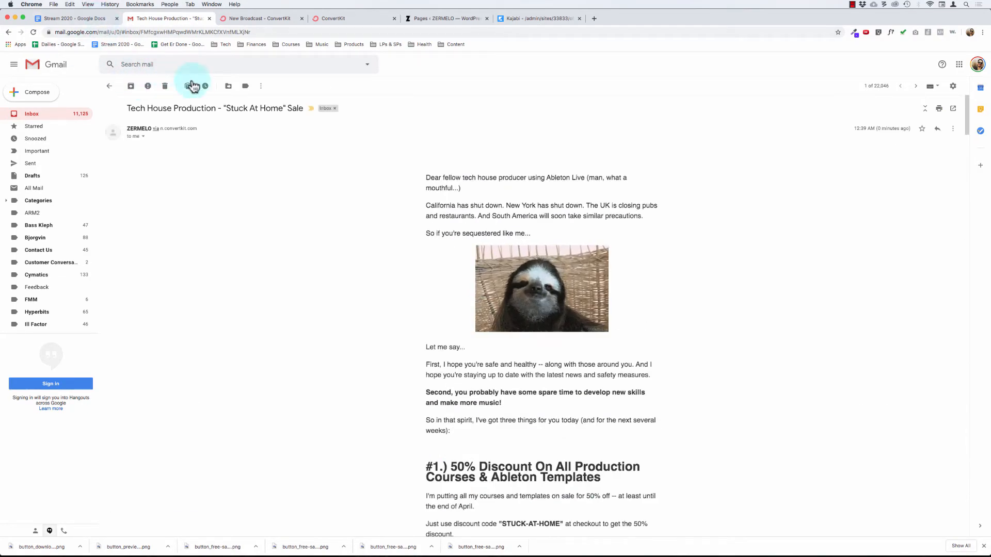
pyautogui.click(259, 19)
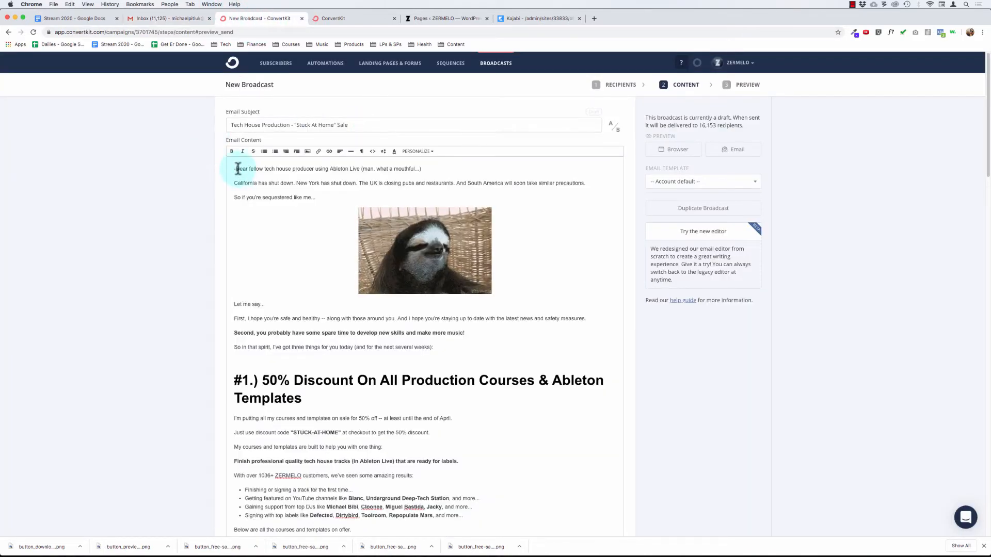
# Add trailing periods to the subject, send another test preview, and check Gmail.
pyautogui.click(376, 125)
pyautogui.write('.')
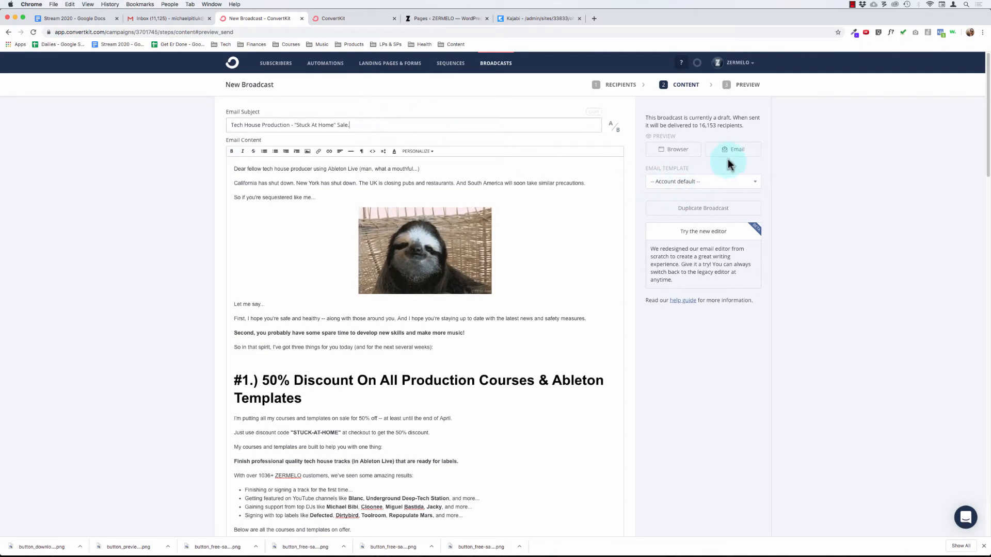
pyautogui.click(733, 149)
pyautogui.write('.')
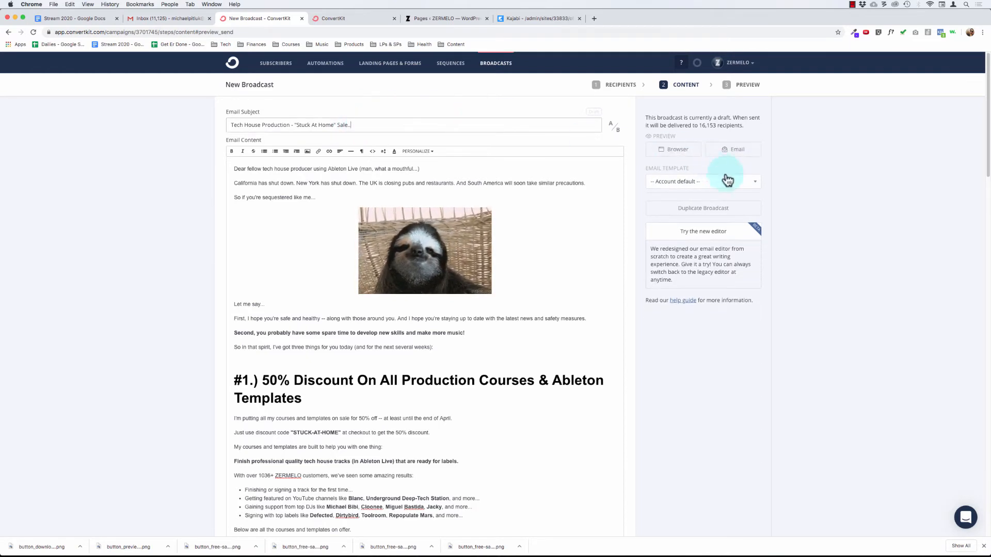
pyautogui.moveTo(468, 51)
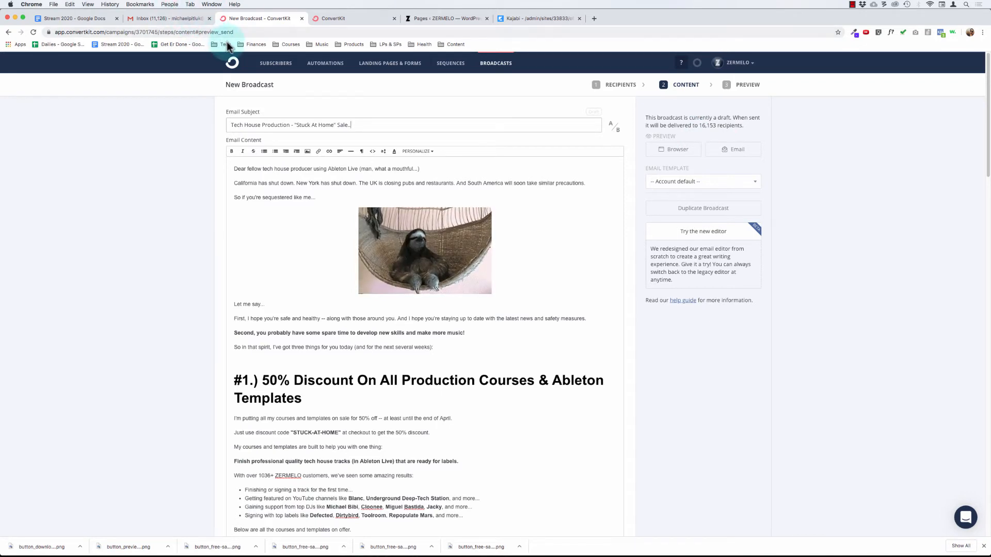
pyautogui.click(735, 149)
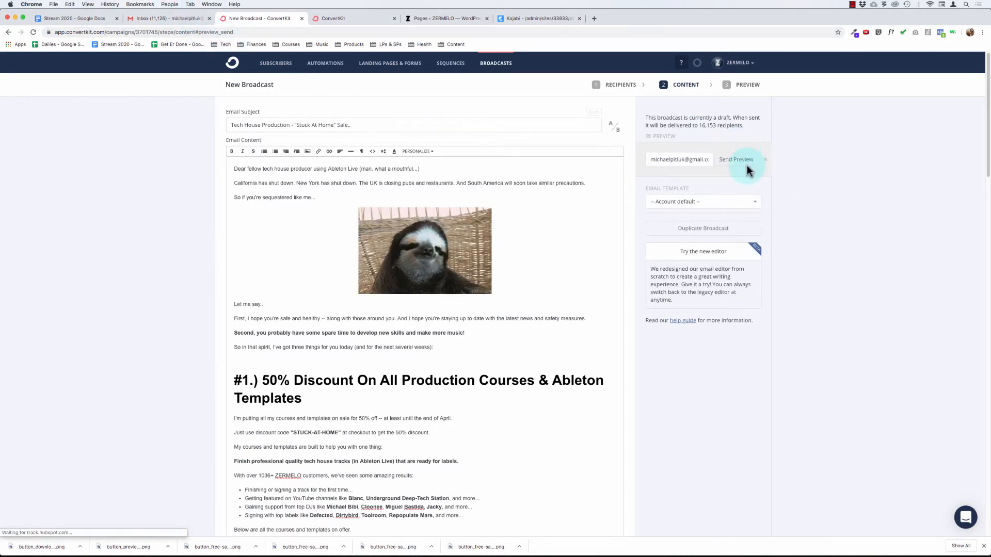
pyautogui.click(737, 159)
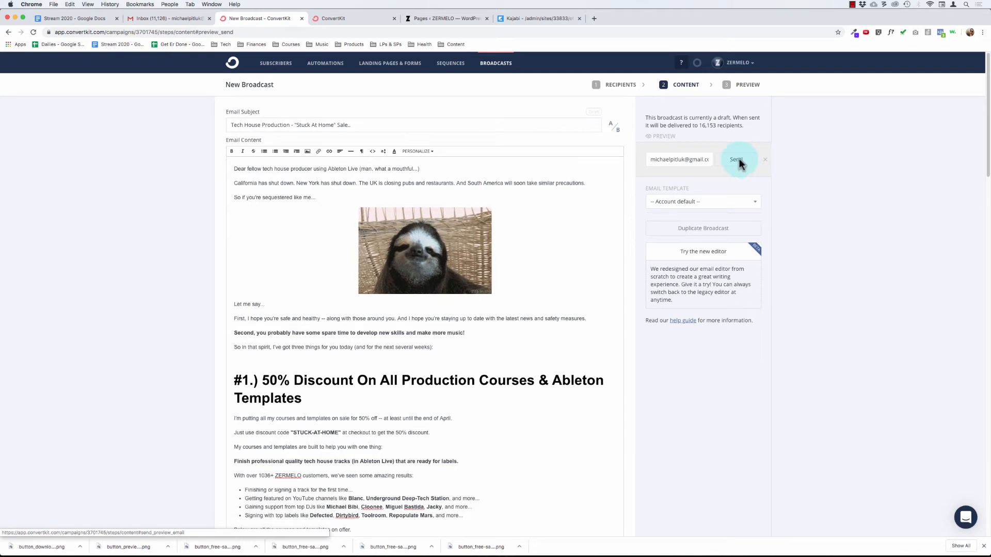
pyautogui.click(736, 160)
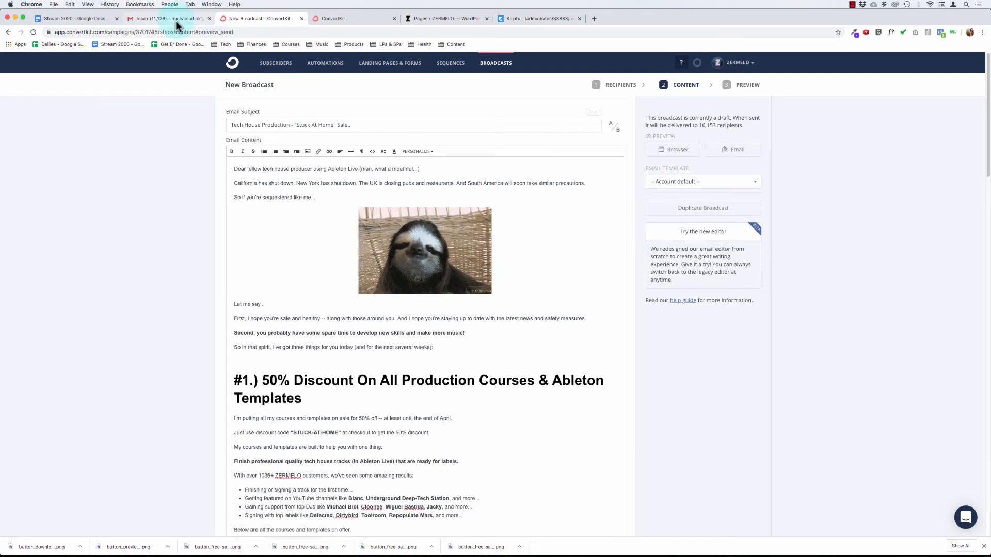
pyautogui.click(167, 17)
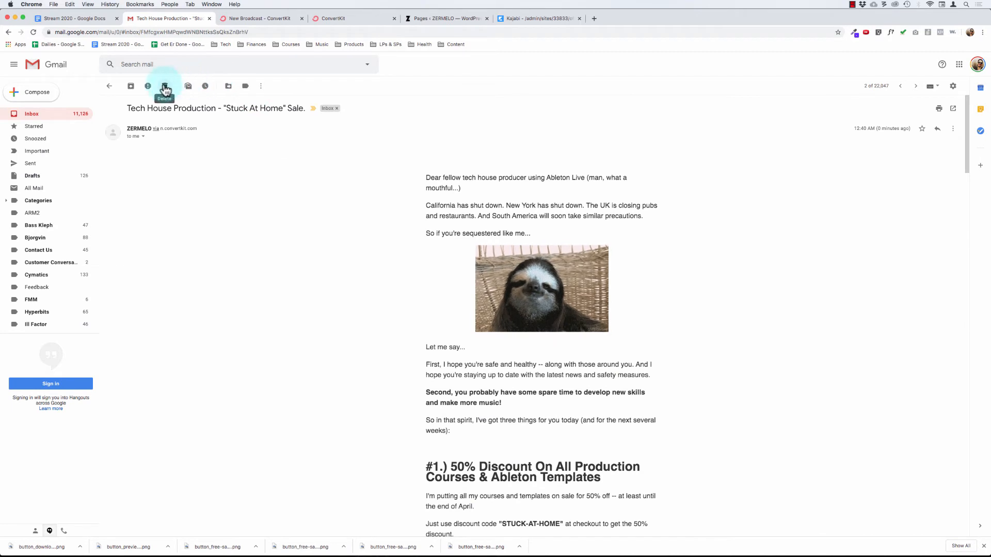
# Delete the newest and the older Stuck At Home Sale test emails from Gmail.
pyautogui.click(164, 85)
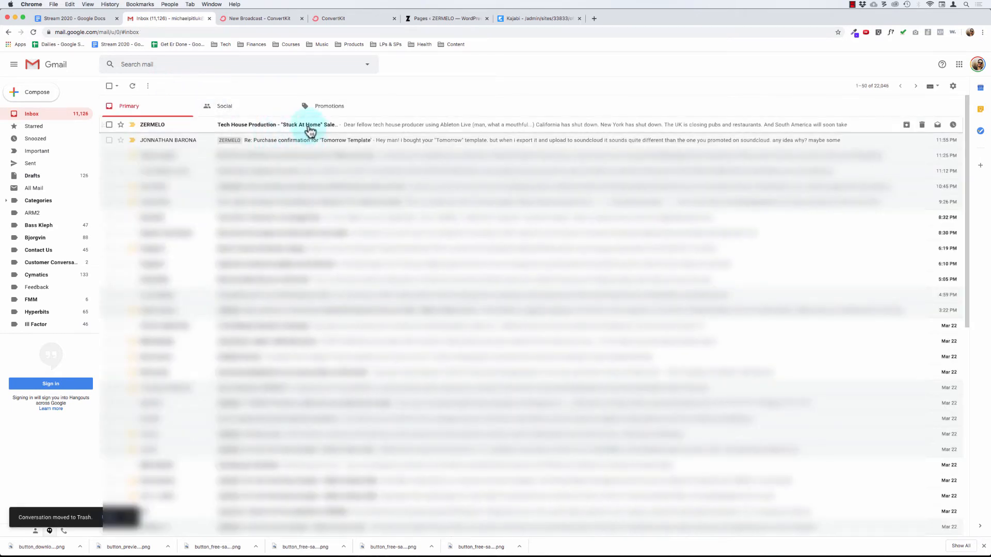
pyautogui.moveTo(922, 124)
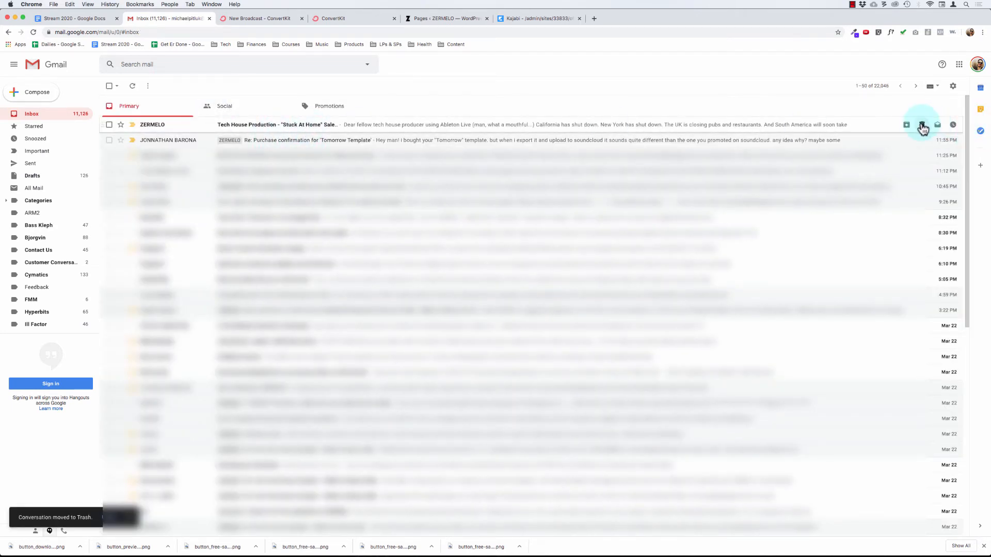
pyautogui.click(921, 124)
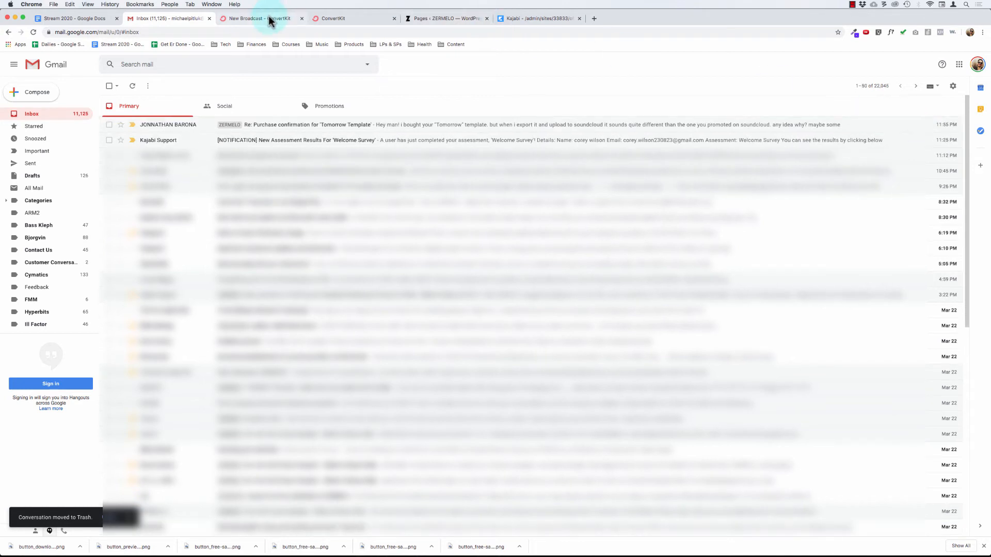
pyautogui.moveTo(265, 18)
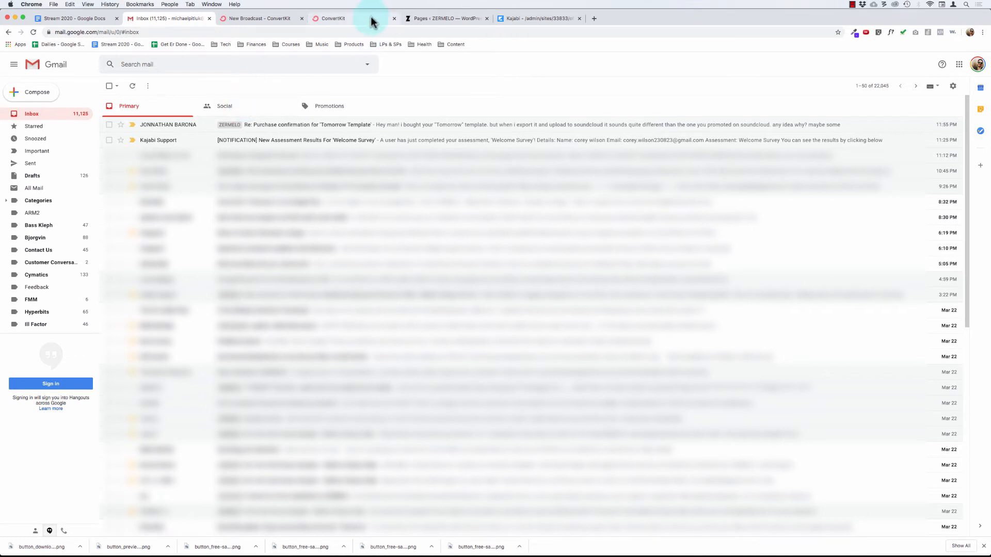
# Match the broadcast subject to the sequence email's subject and recheck the inbox.
pyautogui.click(333, 18)
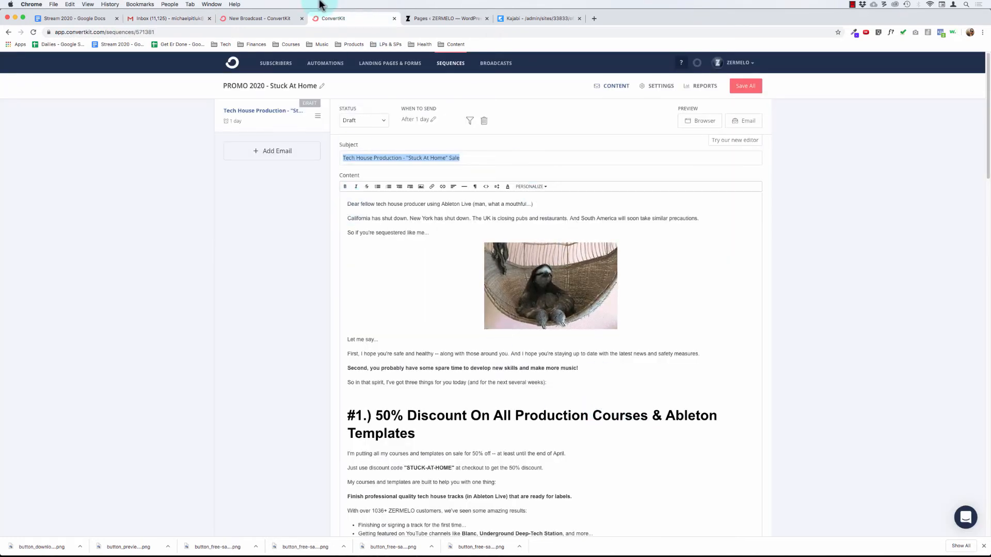
pyautogui.click(259, 18)
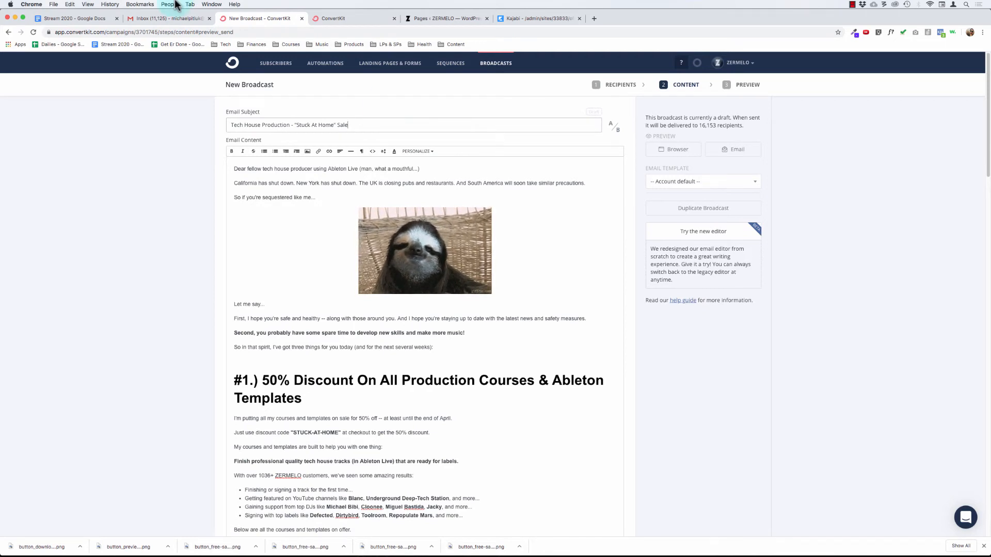
pyautogui.click(167, 17)
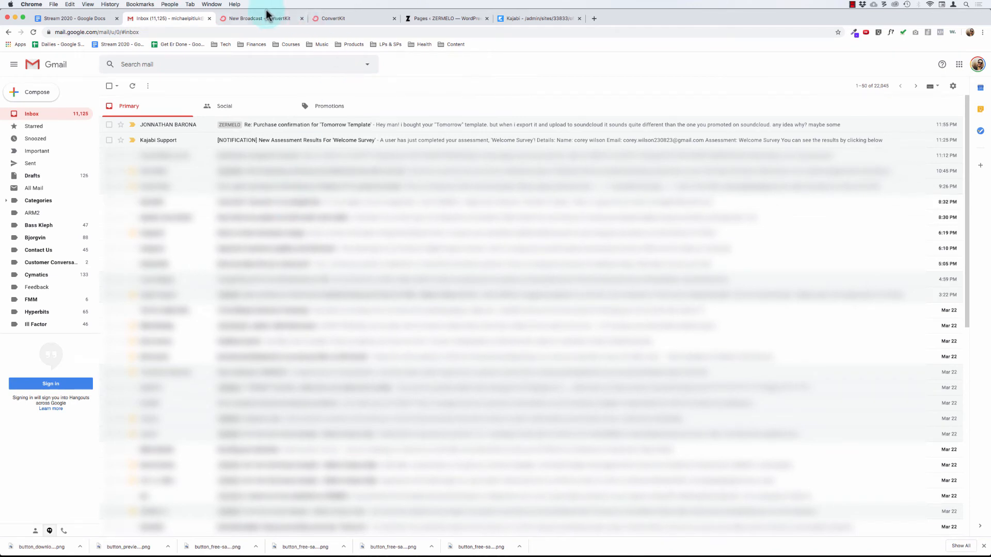
pyautogui.click(259, 18)
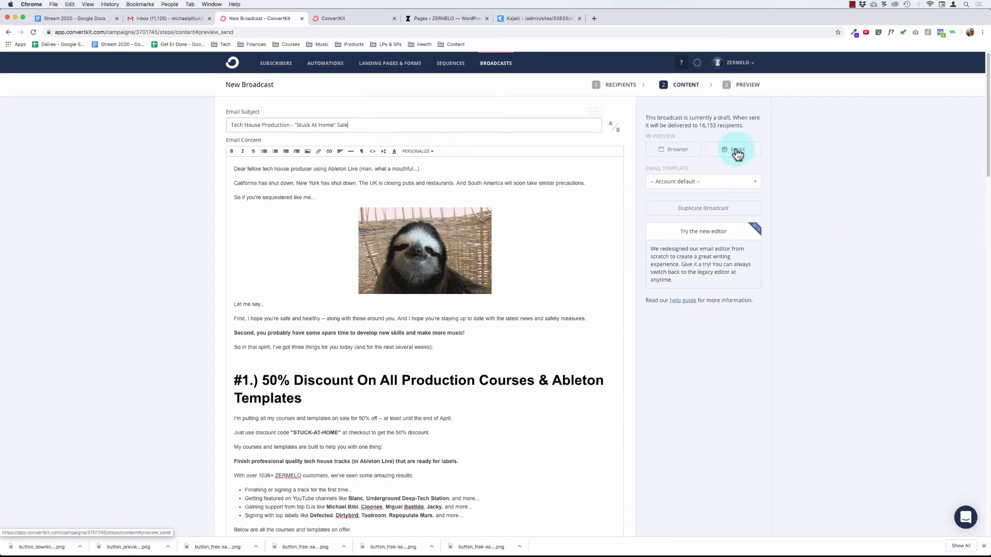
# Request a test email of the broadcast and scroll down the draft.
pyautogui.click(735, 150)
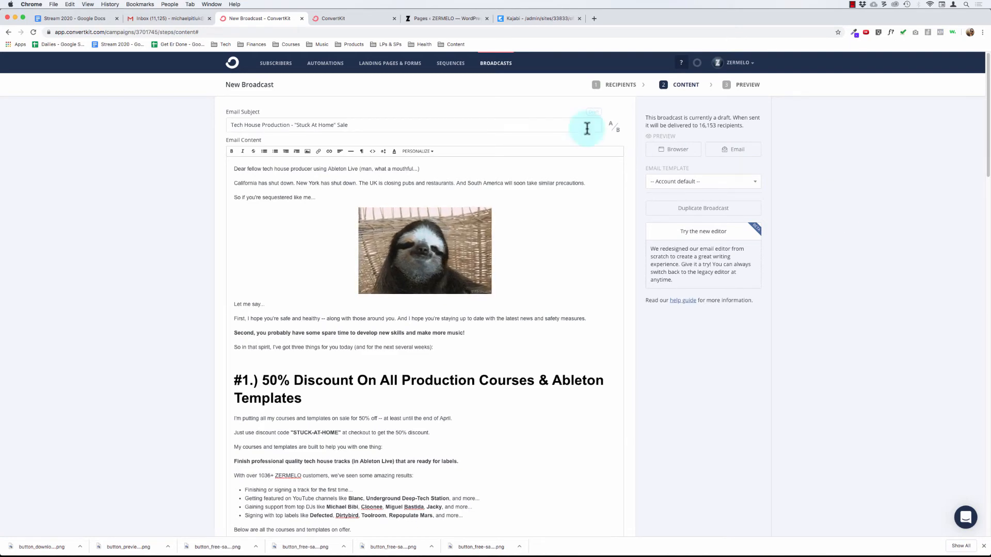
pyautogui.scroll(-3)
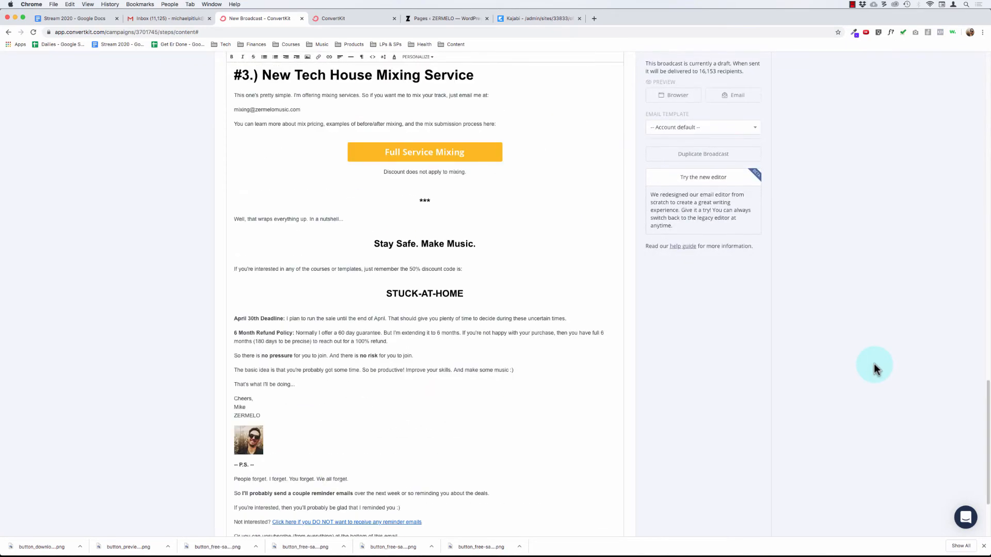
pyautogui.scroll(-3)
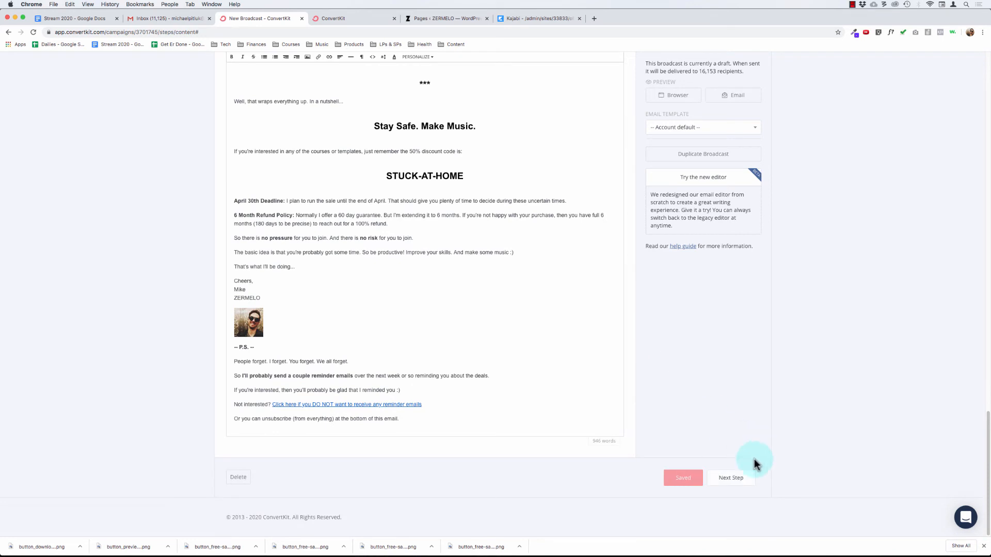
pyautogui.moveTo(730, 477)
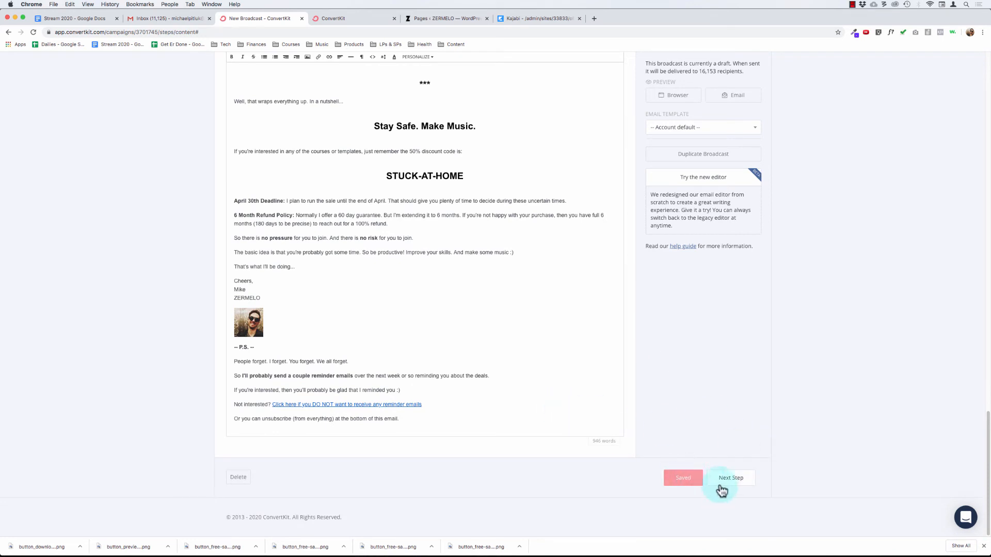
# Advance the broadcast to Preview and cancel the send confirmation, keeping it unsent.
pyautogui.click(731, 477)
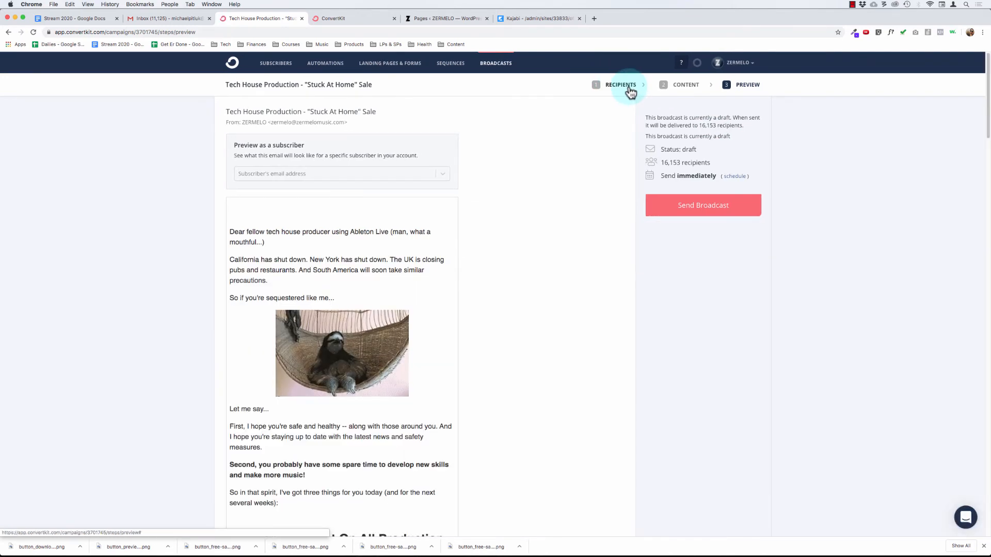
pyautogui.moveTo(686, 87)
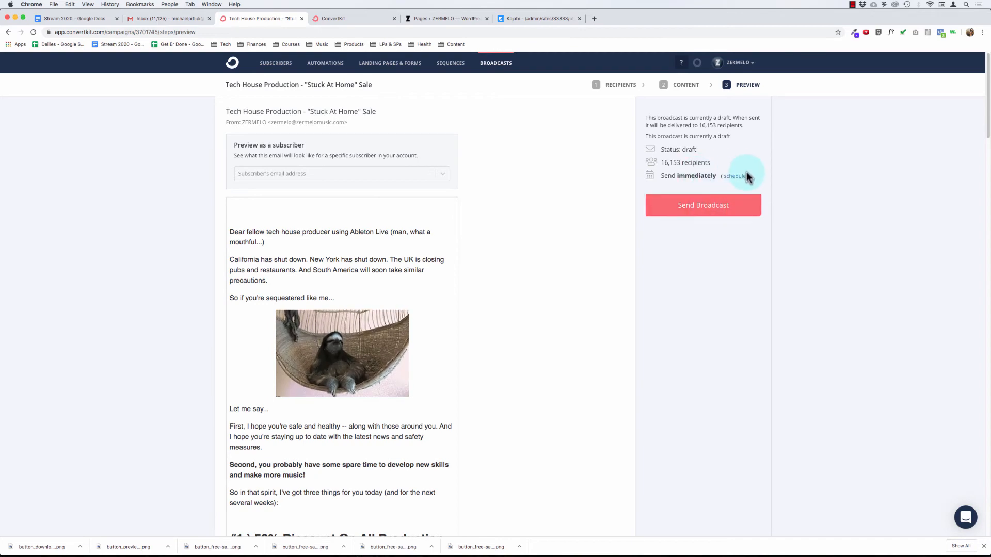
pyautogui.click(703, 205)
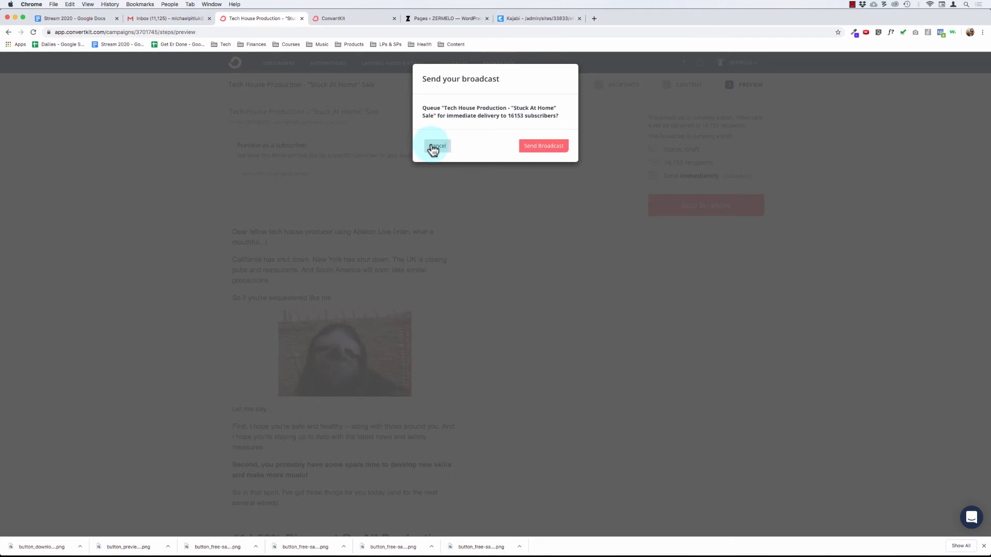
pyautogui.click(437, 146)
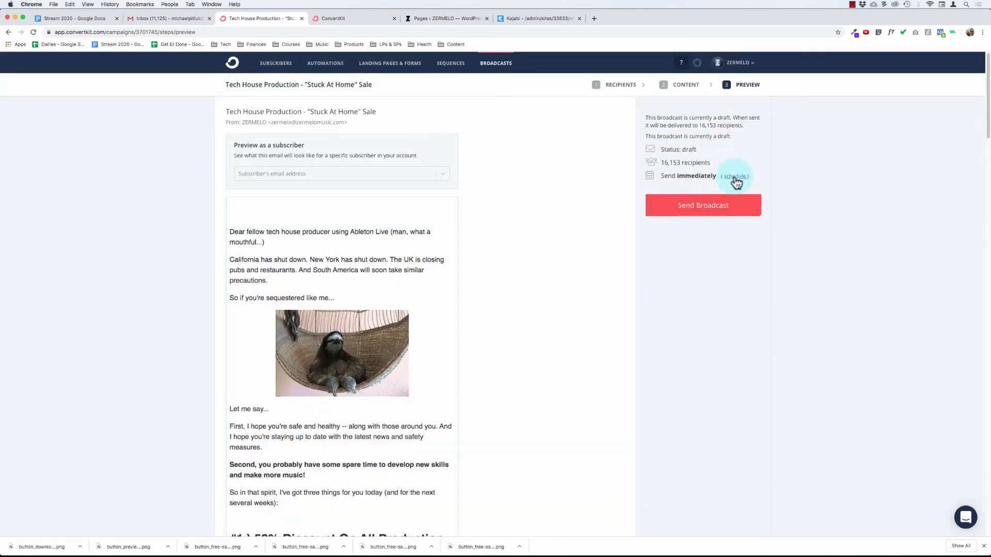
pyautogui.click(735, 175)
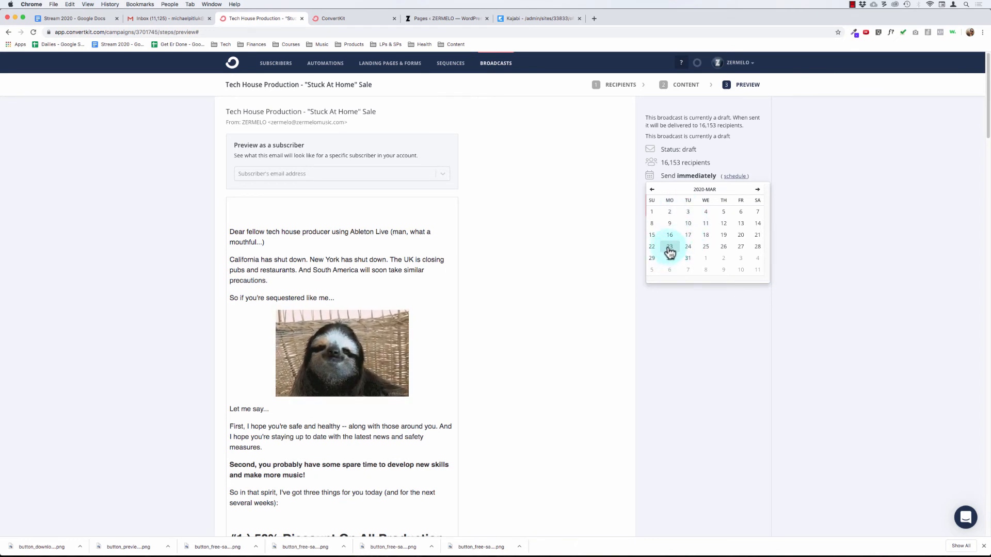
pyautogui.click(670, 247)
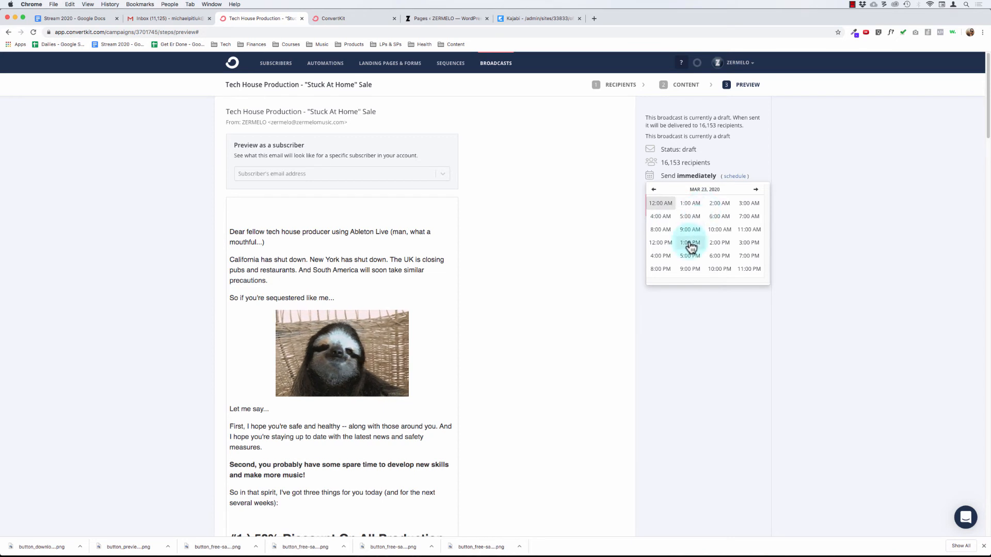
pyautogui.moveTo(568, 209)
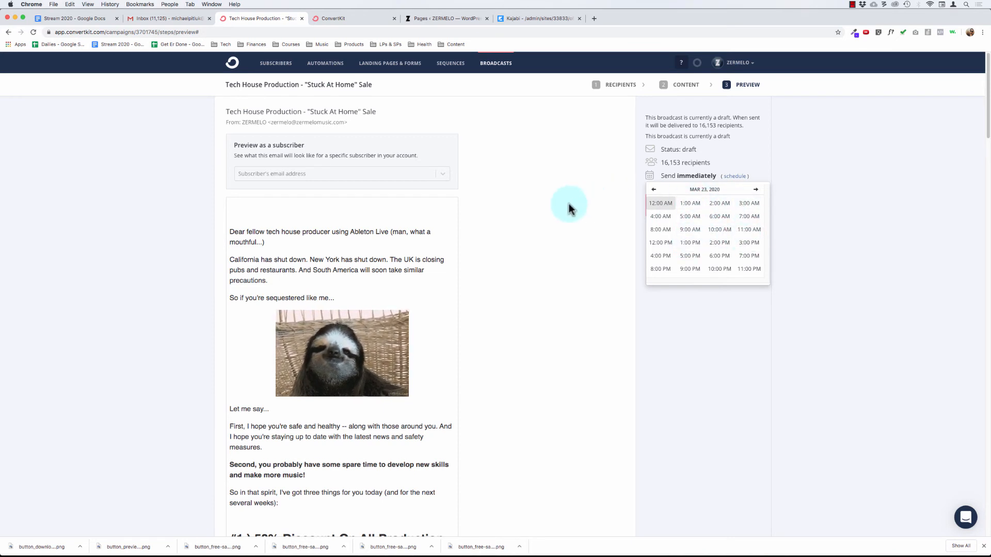
pyautogui.click(696, 176)
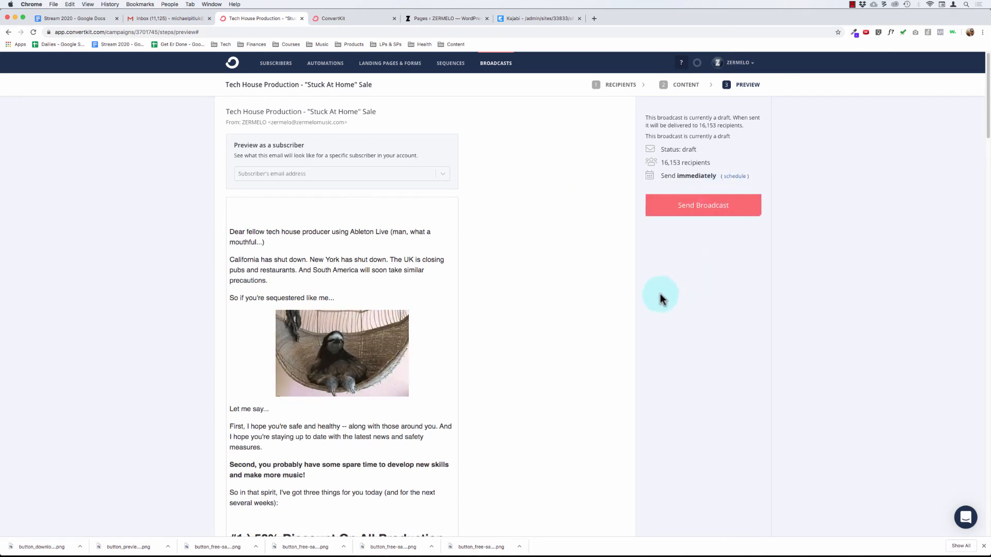
pyautogui.moveTo(580, 322)
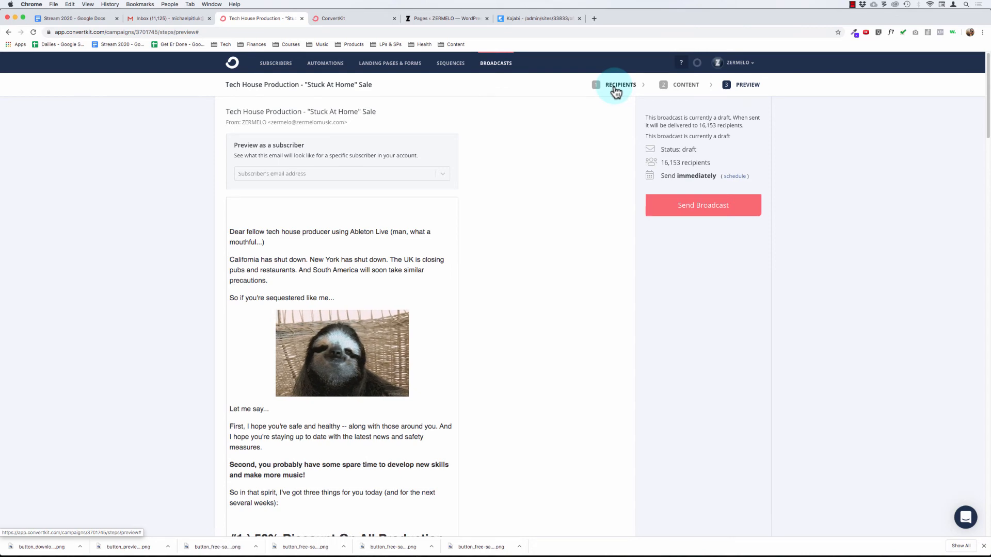
pyautogui.moveTo(670, 298)
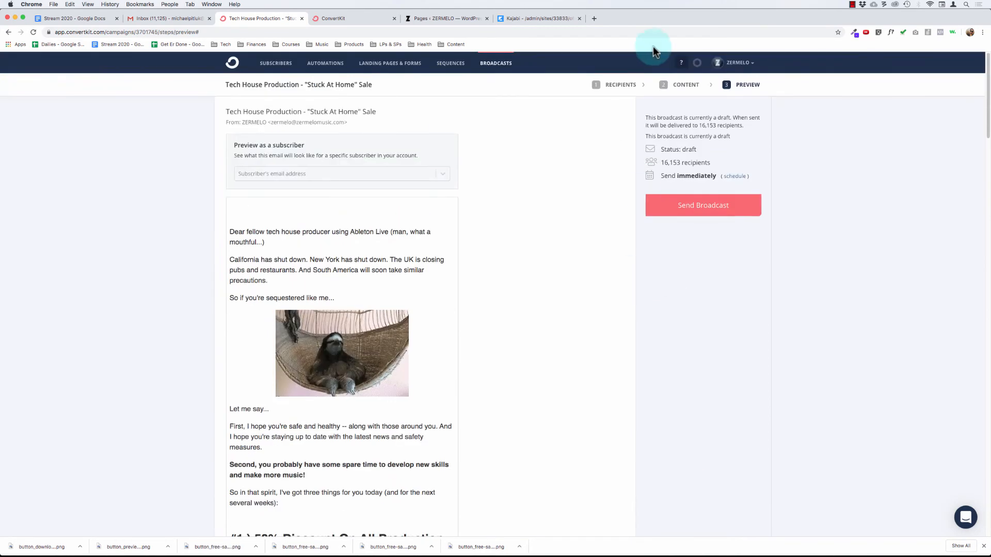
pyautogui.click(620, 85)
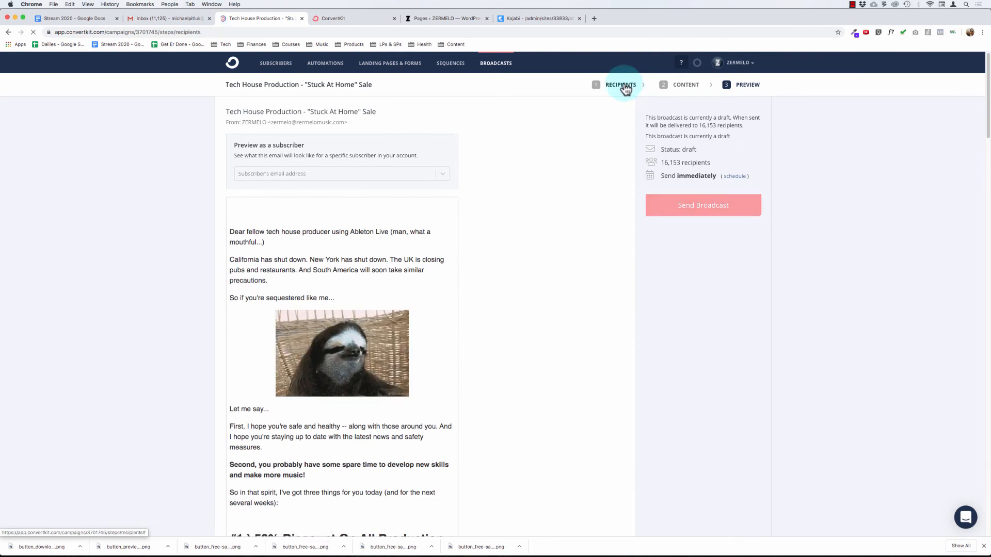
pyautogui.click(621, 84)
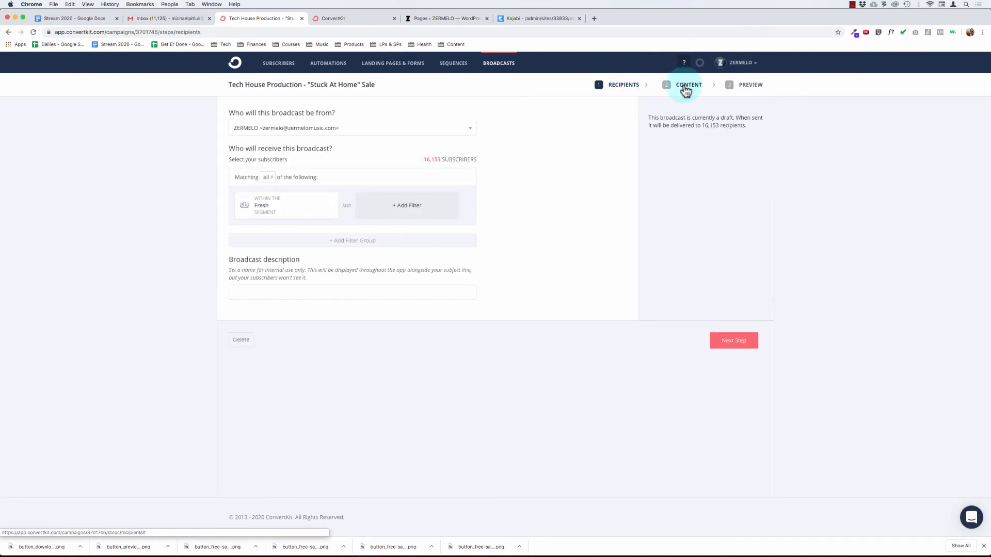
pyautogui.click(688, 85)
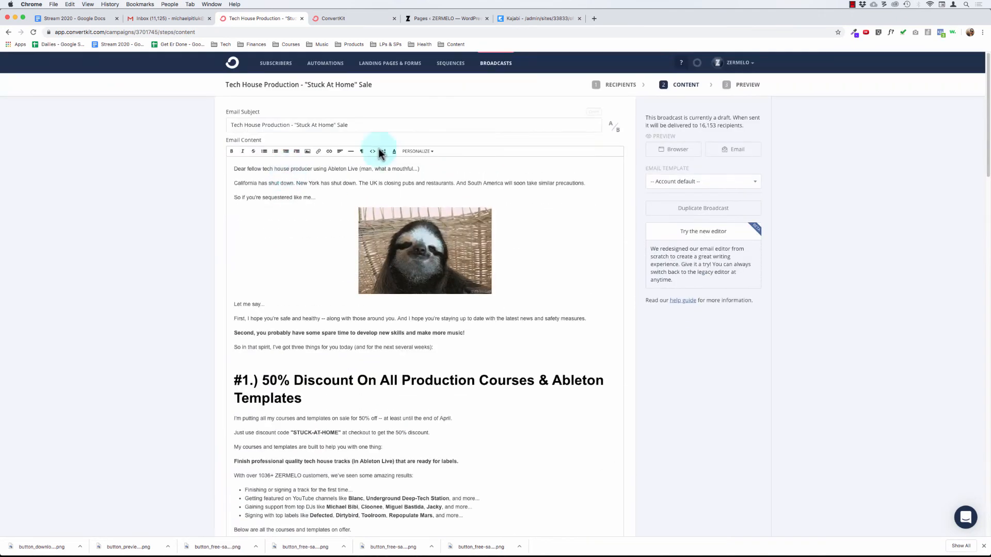
pyautogui.click(746, 85)
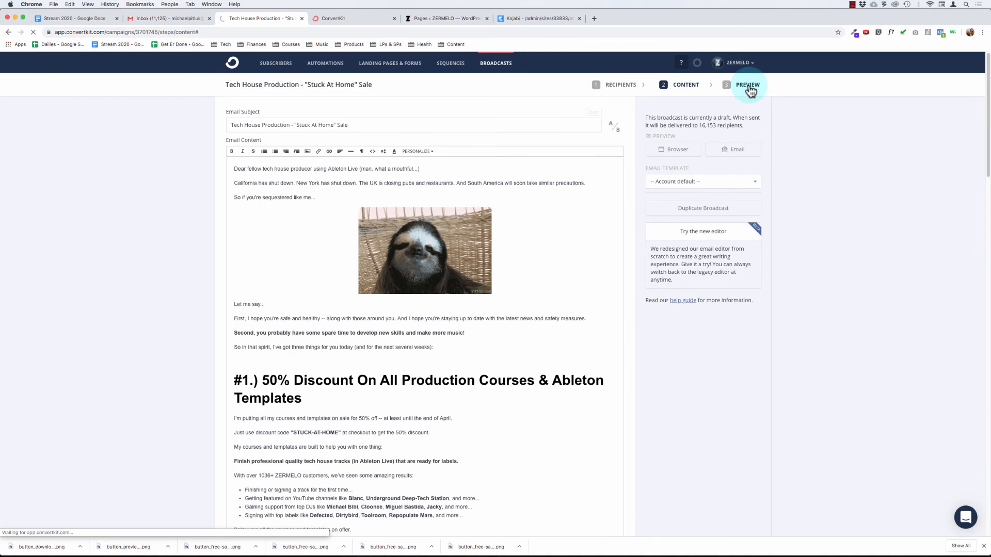
pyautogui.click(748, 84)
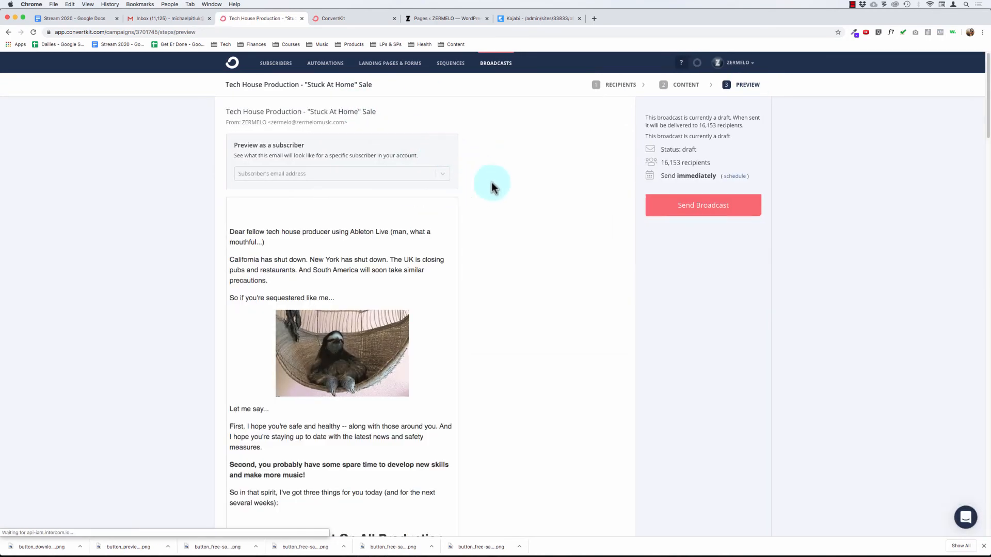
pyautogui.scroll(-3)
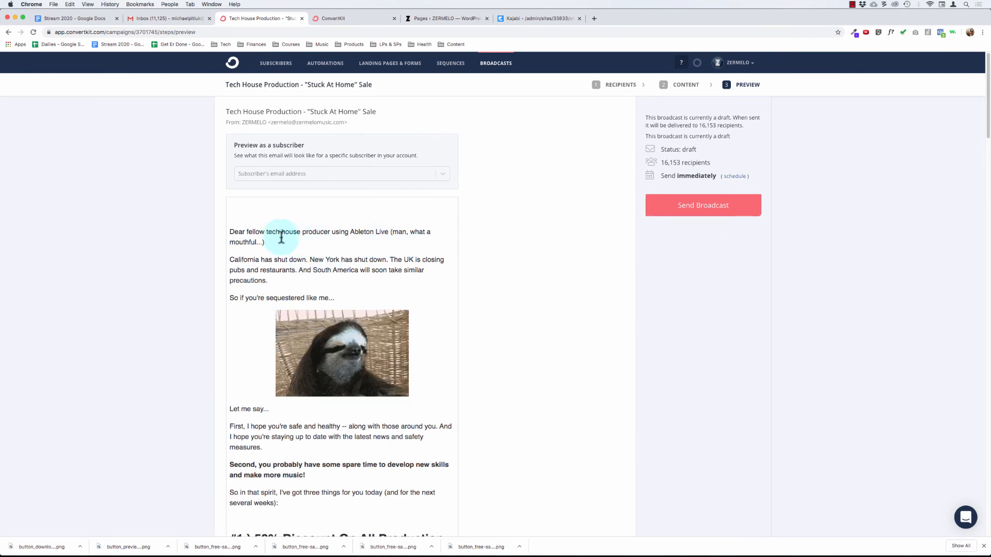
pyautogui.click(621, 84)
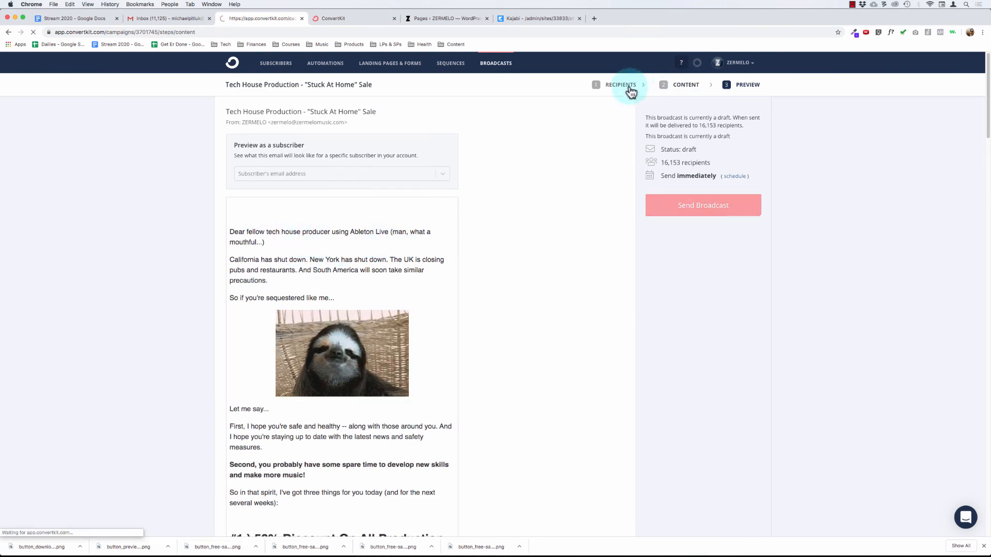
pyautogui.click(686, 84)
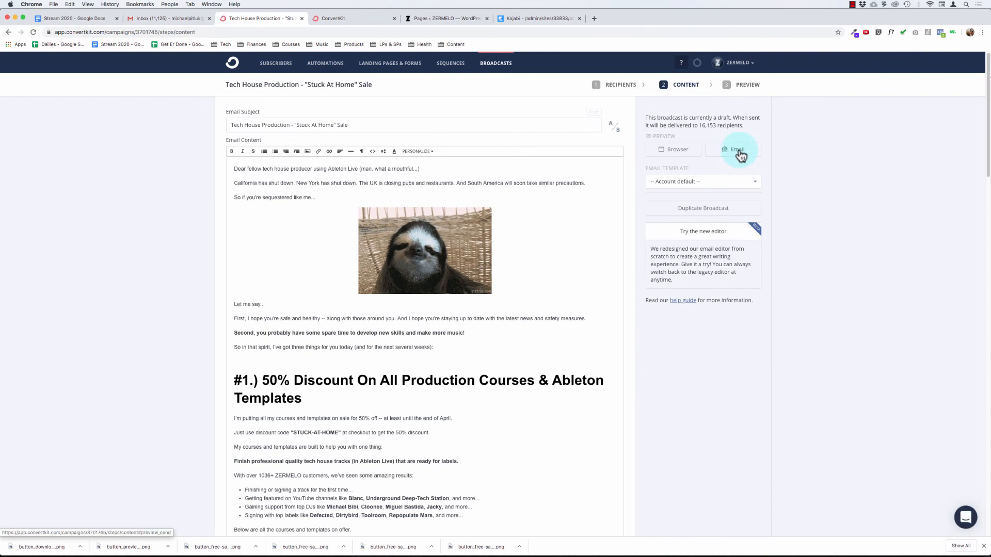
pyautogui.click(747, 84)
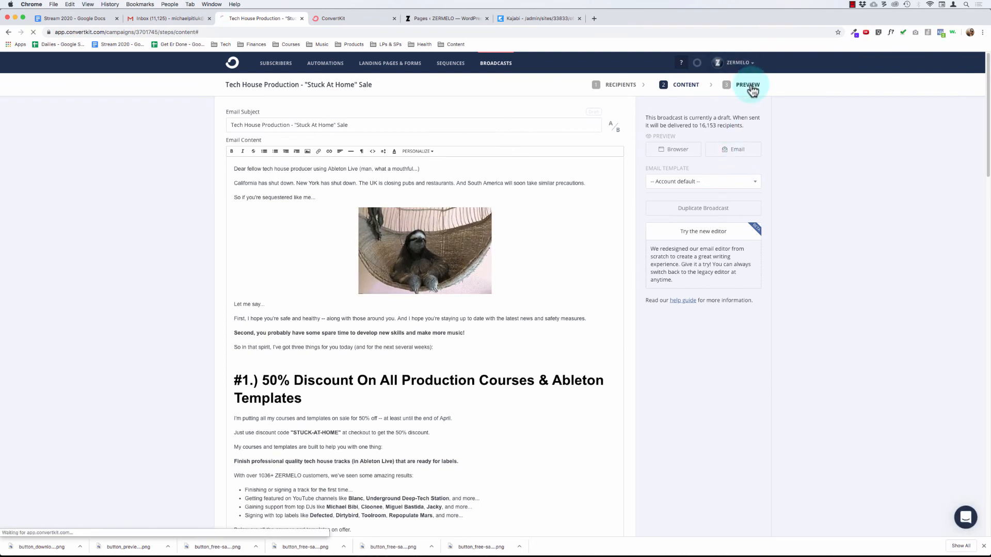
pyautogui.click(748, 84)
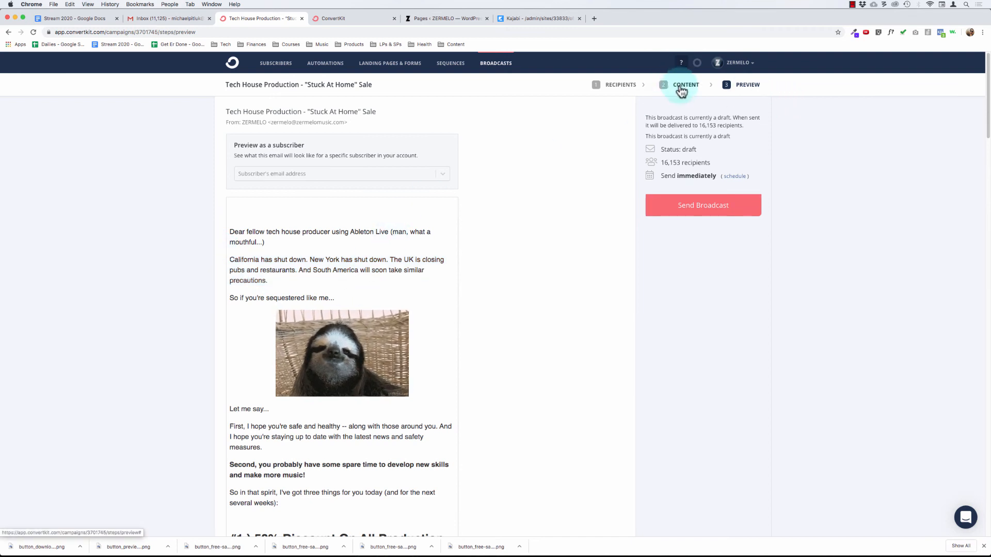
pyautogui.click(686, 84)
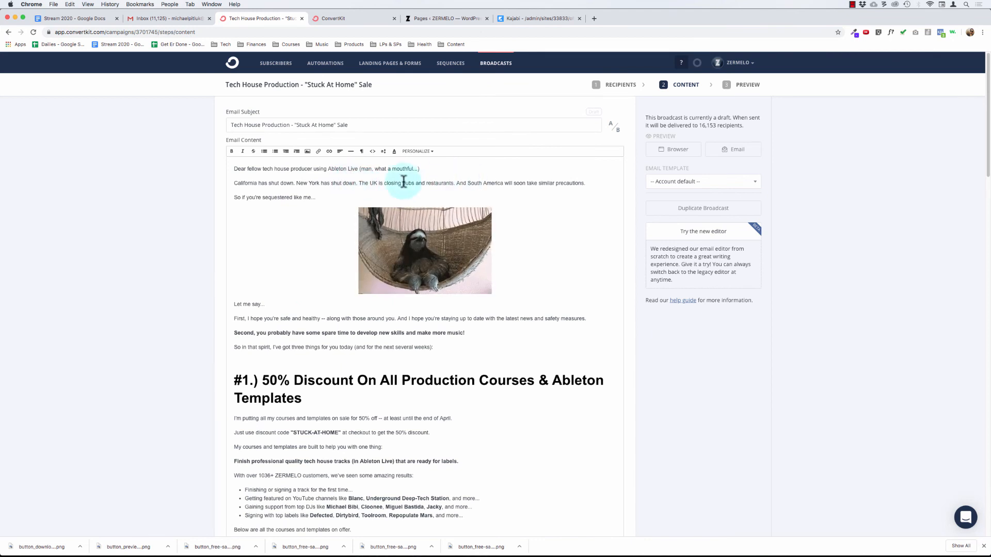
pyautogui.click(748, 84)
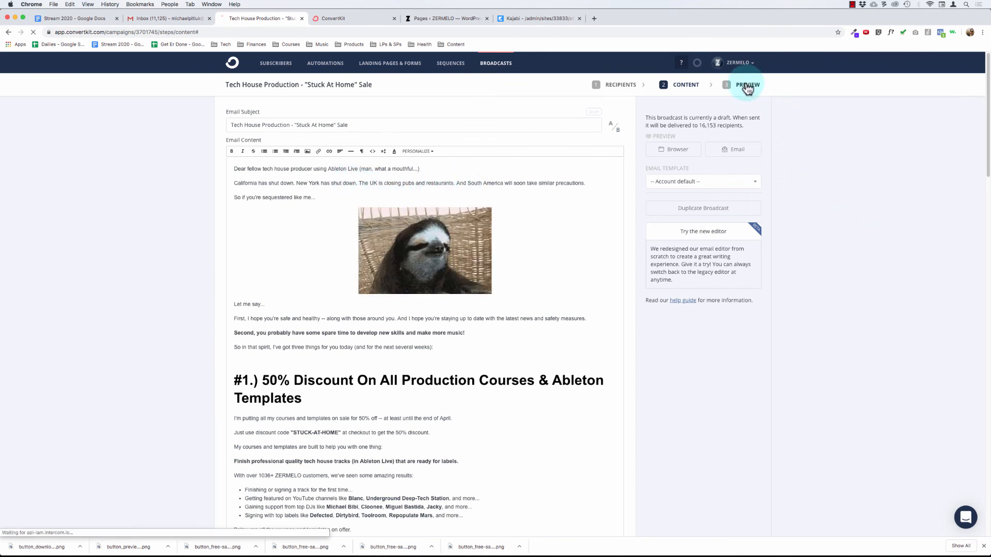
pyautogui.click(748, 84)
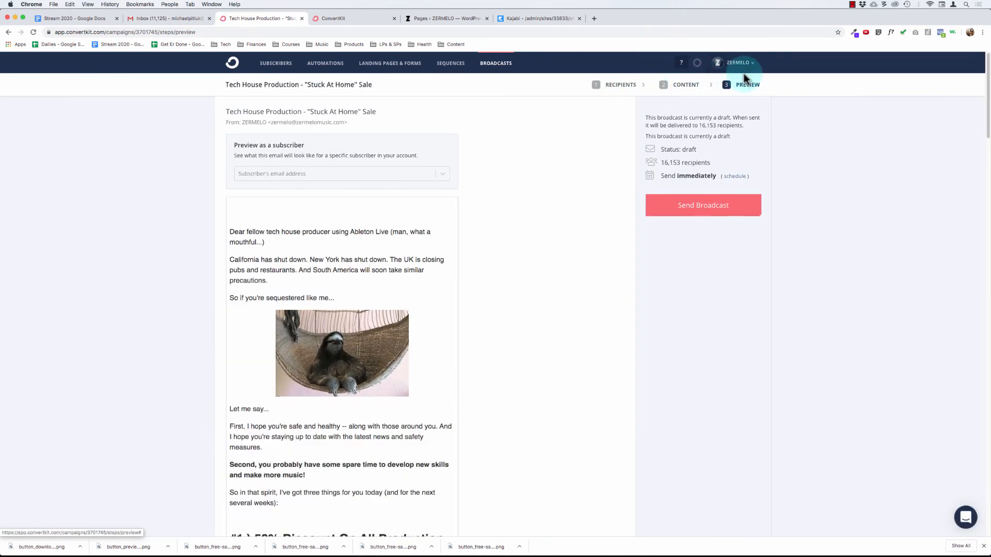
pyautogui.moveTo(703, 206)
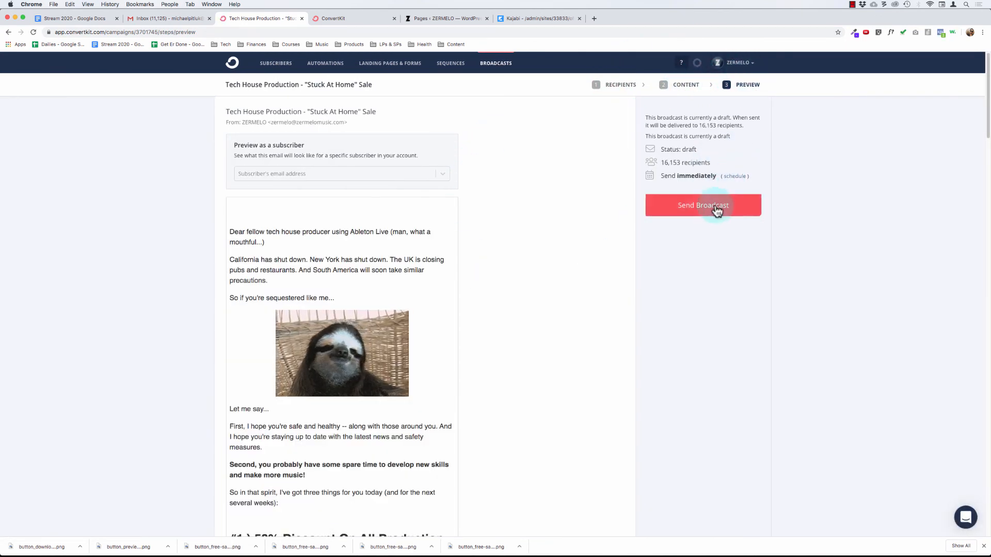
pyautogui.scroll(-3)
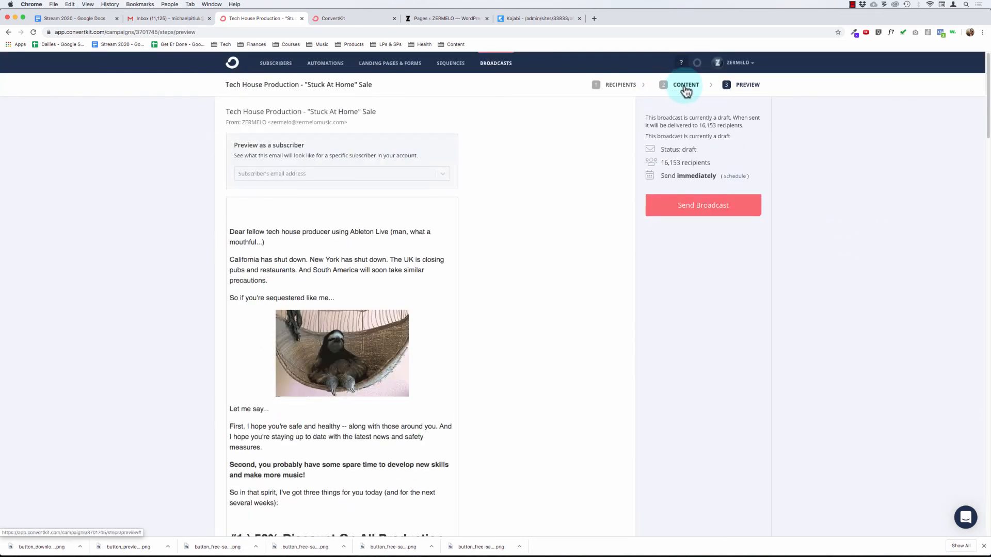
# Return to the Content step and read through the sale email body without changes.
pyautogui.click(686, 85)
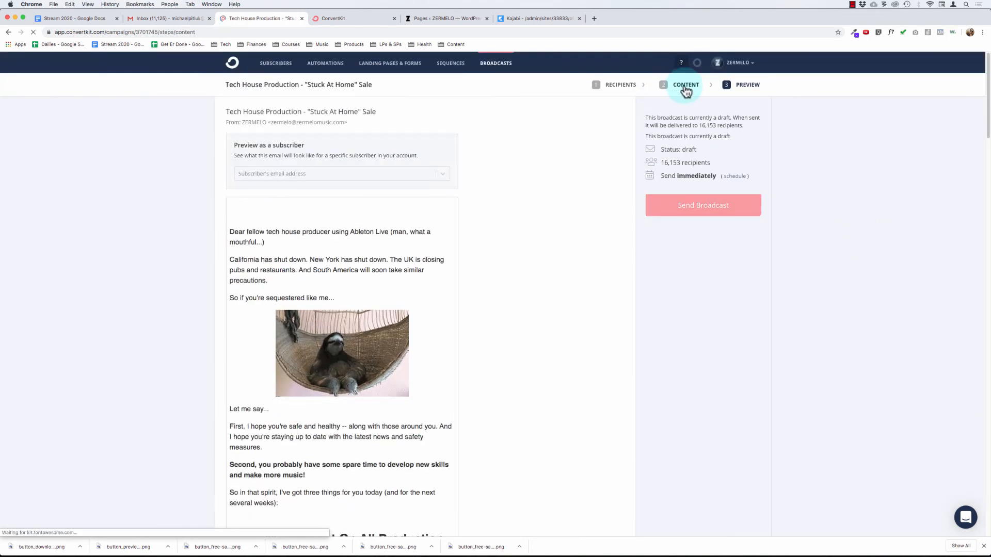
pyautogui.click(686, 84)
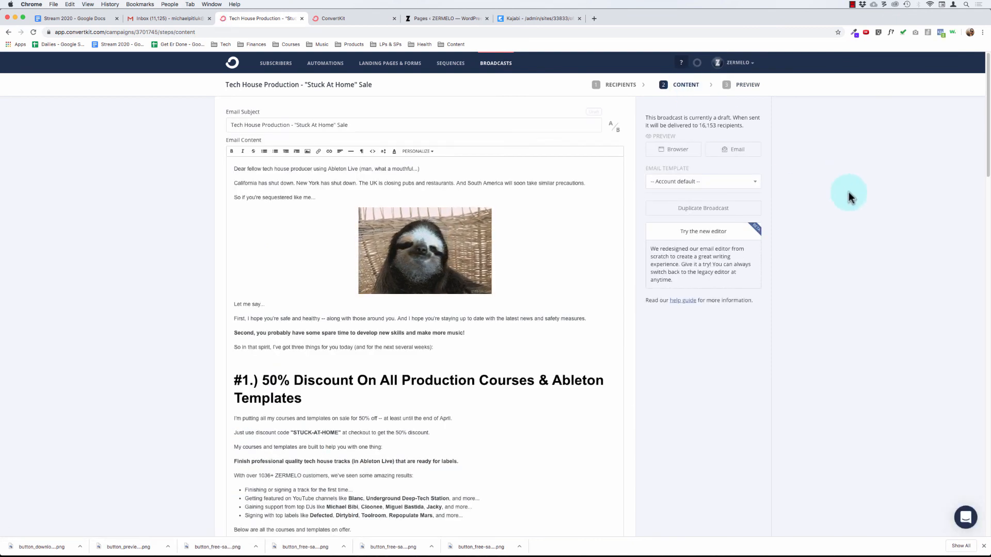
pyautogui.moveTo(855, 207)
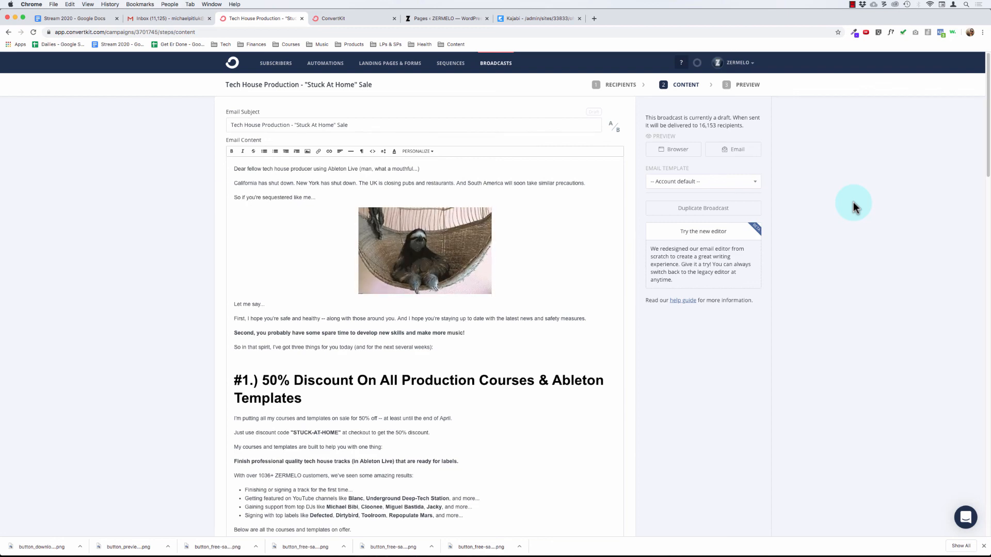
pyautogui.scroll(-3)
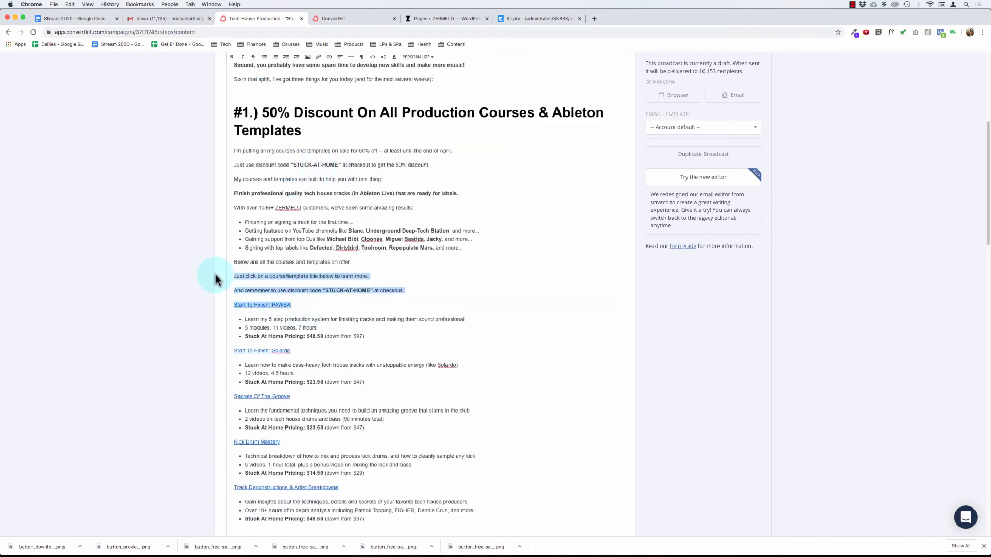
pyautogui.click(353, 341)
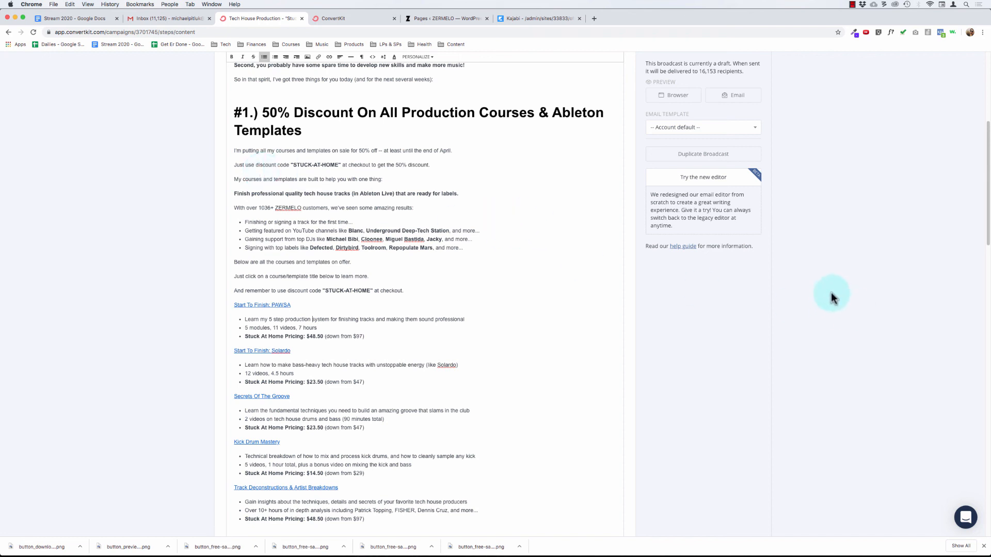
pyautogui.scroll(3)
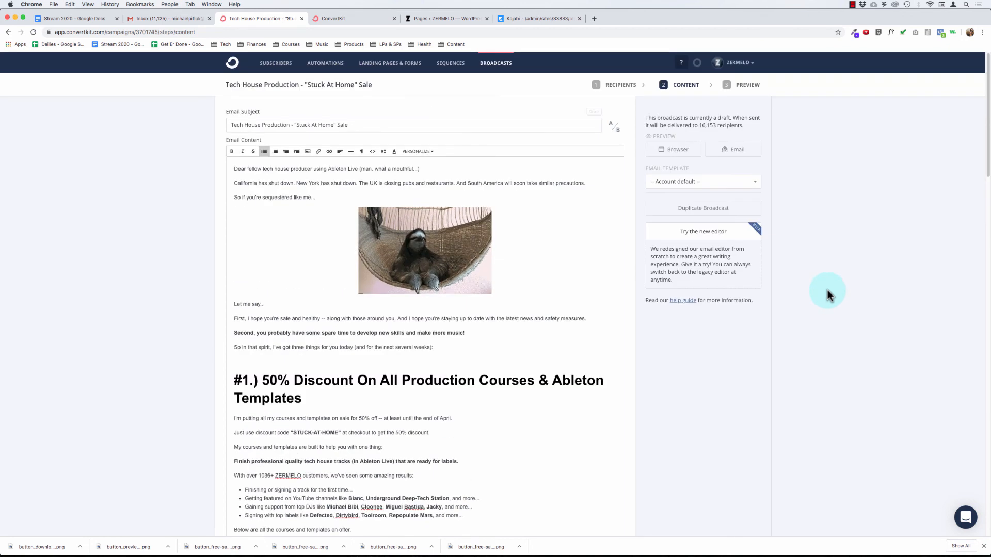